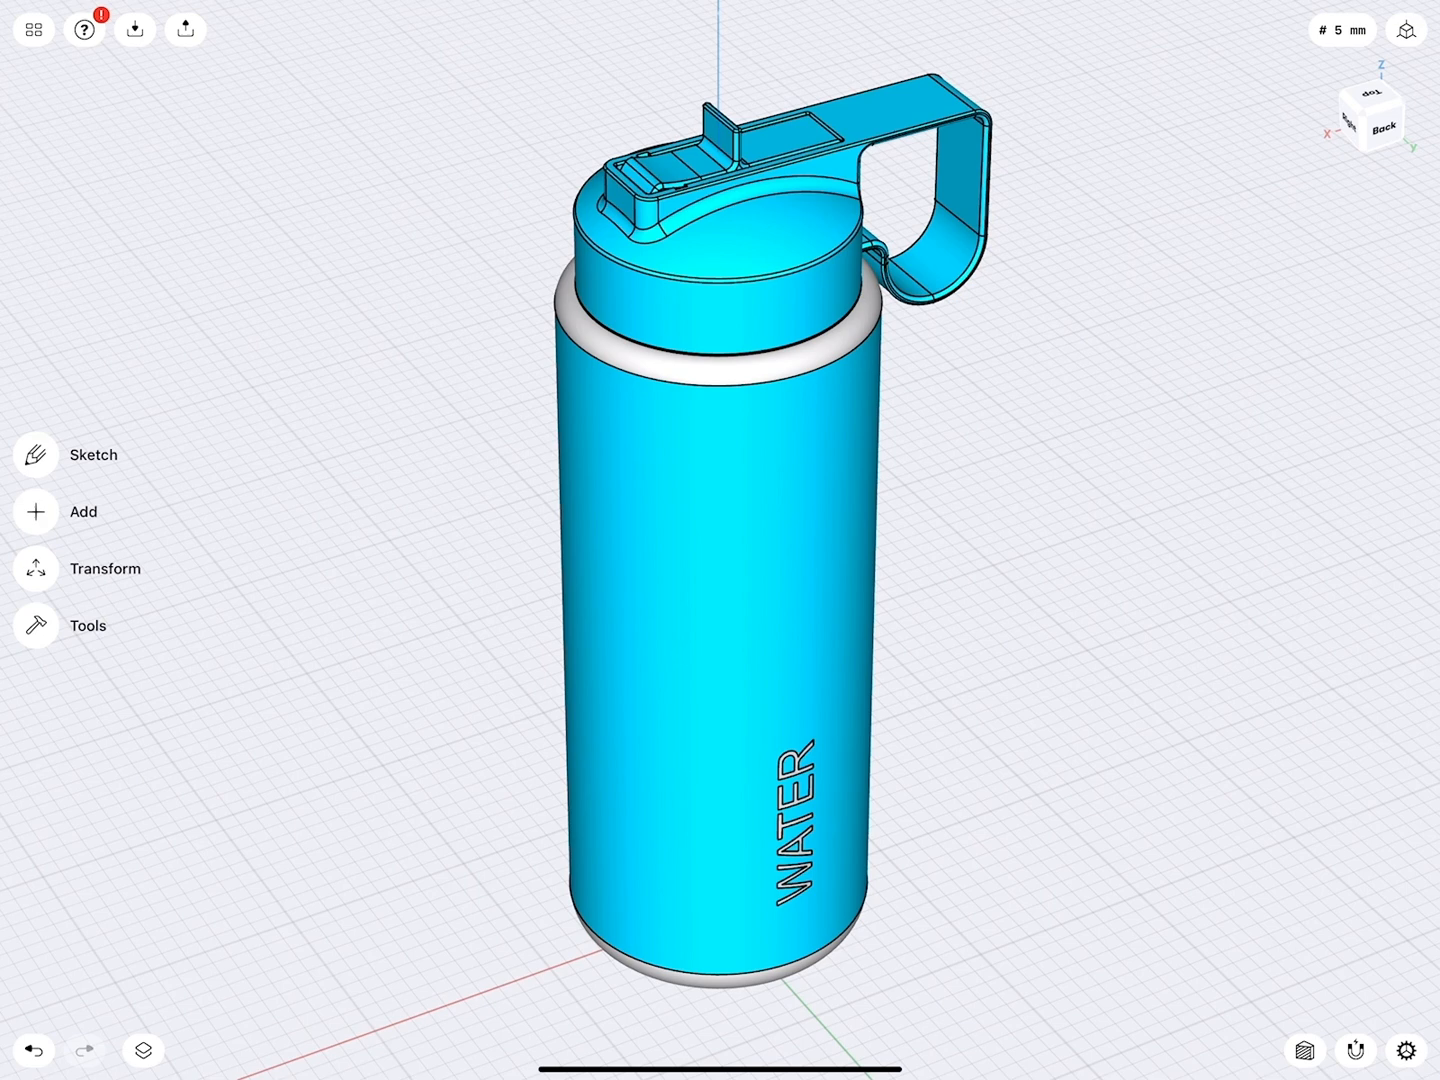
# Step: Switch the blue water bottle design into Visualize mode for rendering
pyautogui.click(1380, 124)
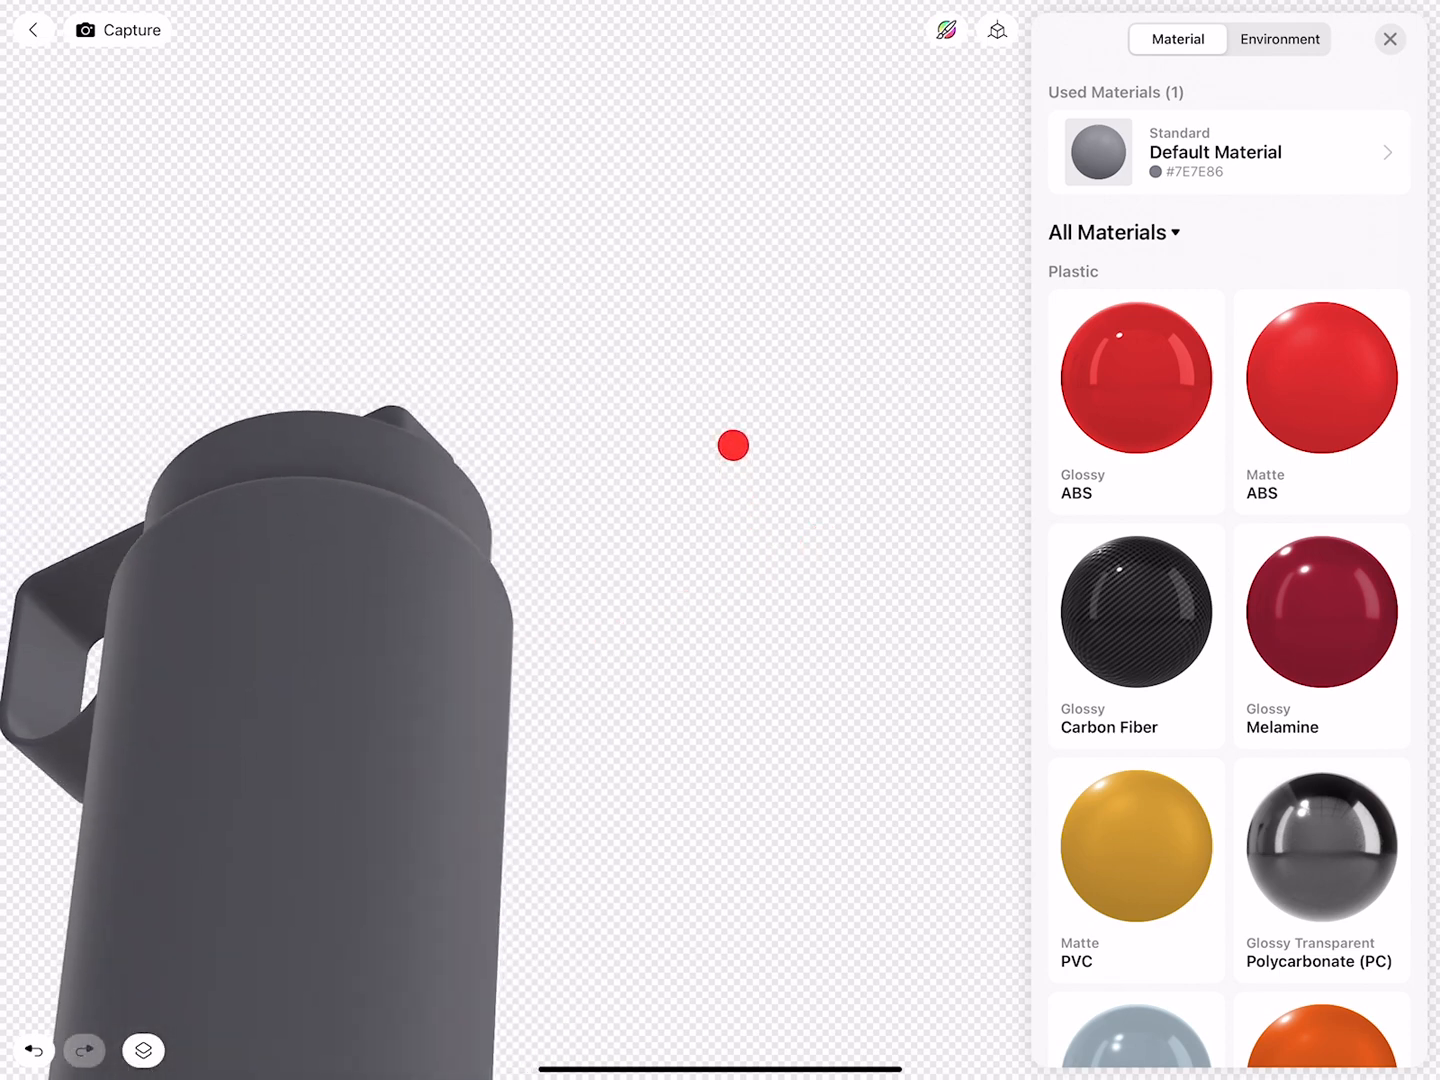
# Step: Frame the whole gray bottle, handle included, in the rendering viewport
pyautogui.moveTo(732, 444); pyautogui.dragTo(680, 552)
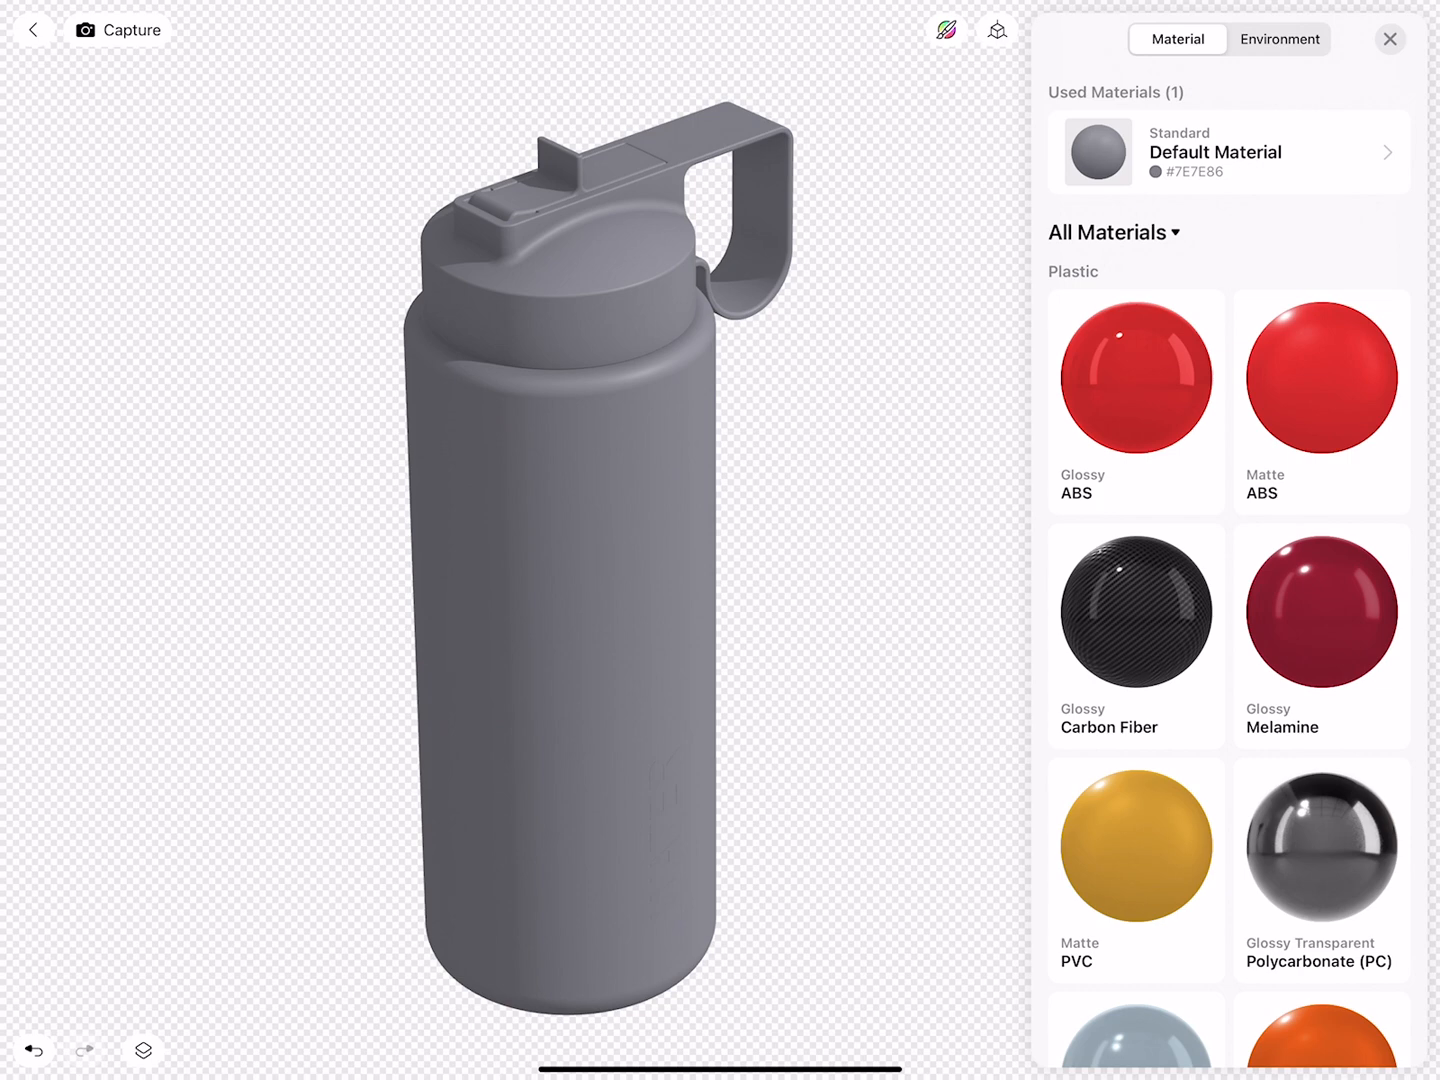
# Step: Set the scene background to the System Default environment and return to materials
pyautogui.click(1280, 38)
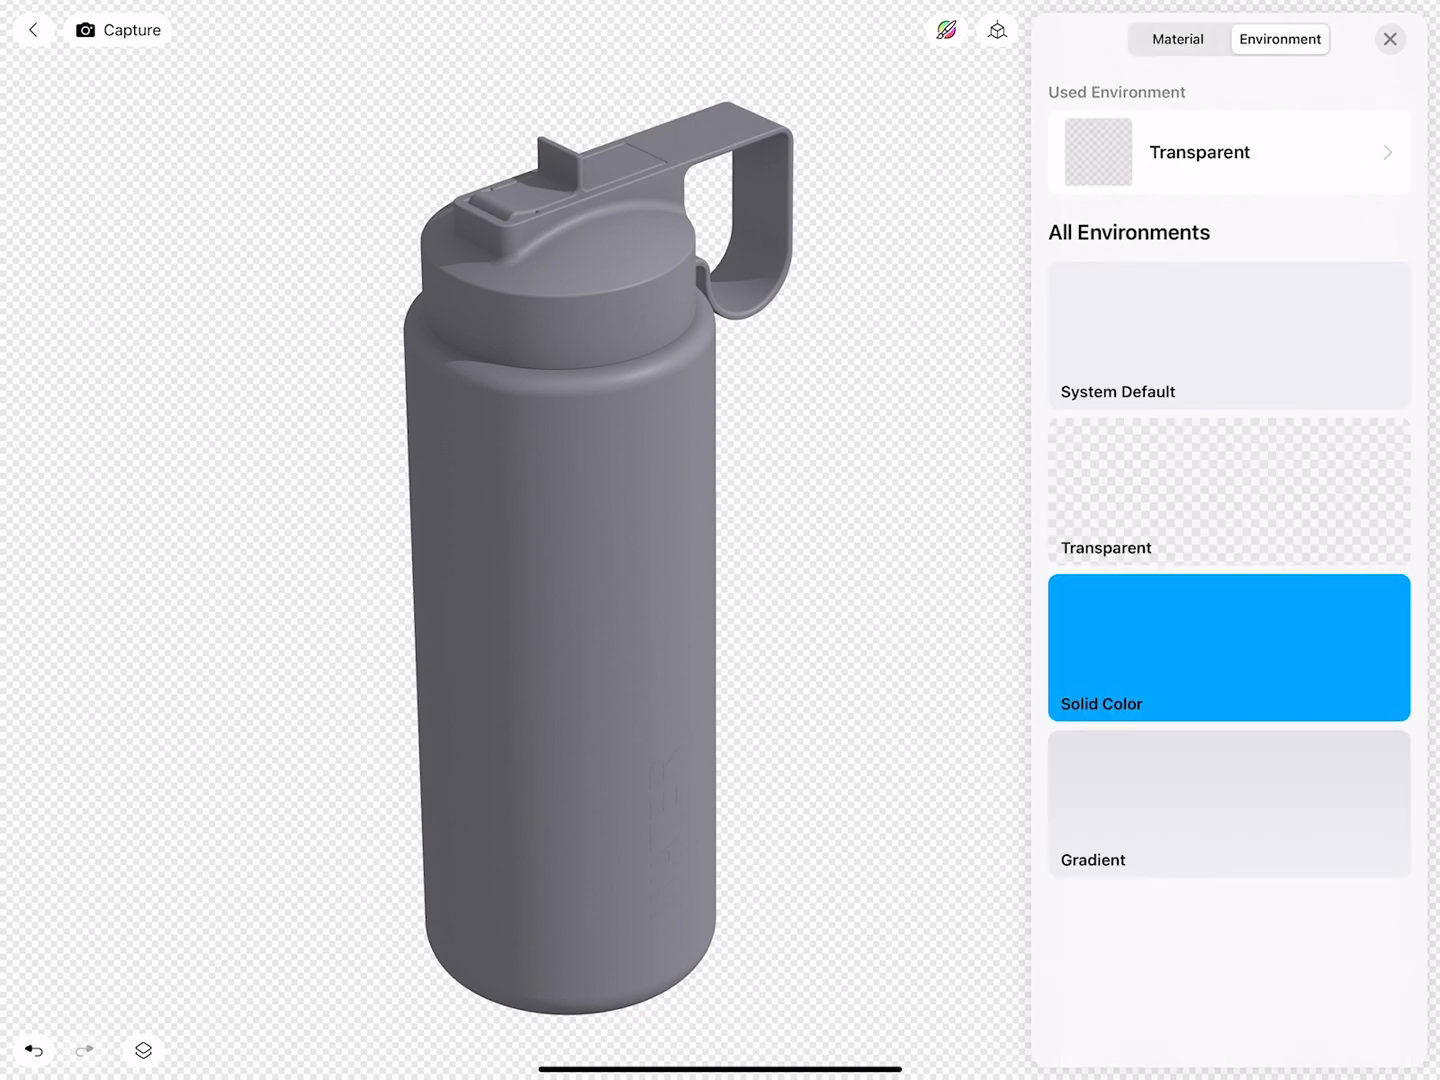
pyautogui.click(1228, 648)
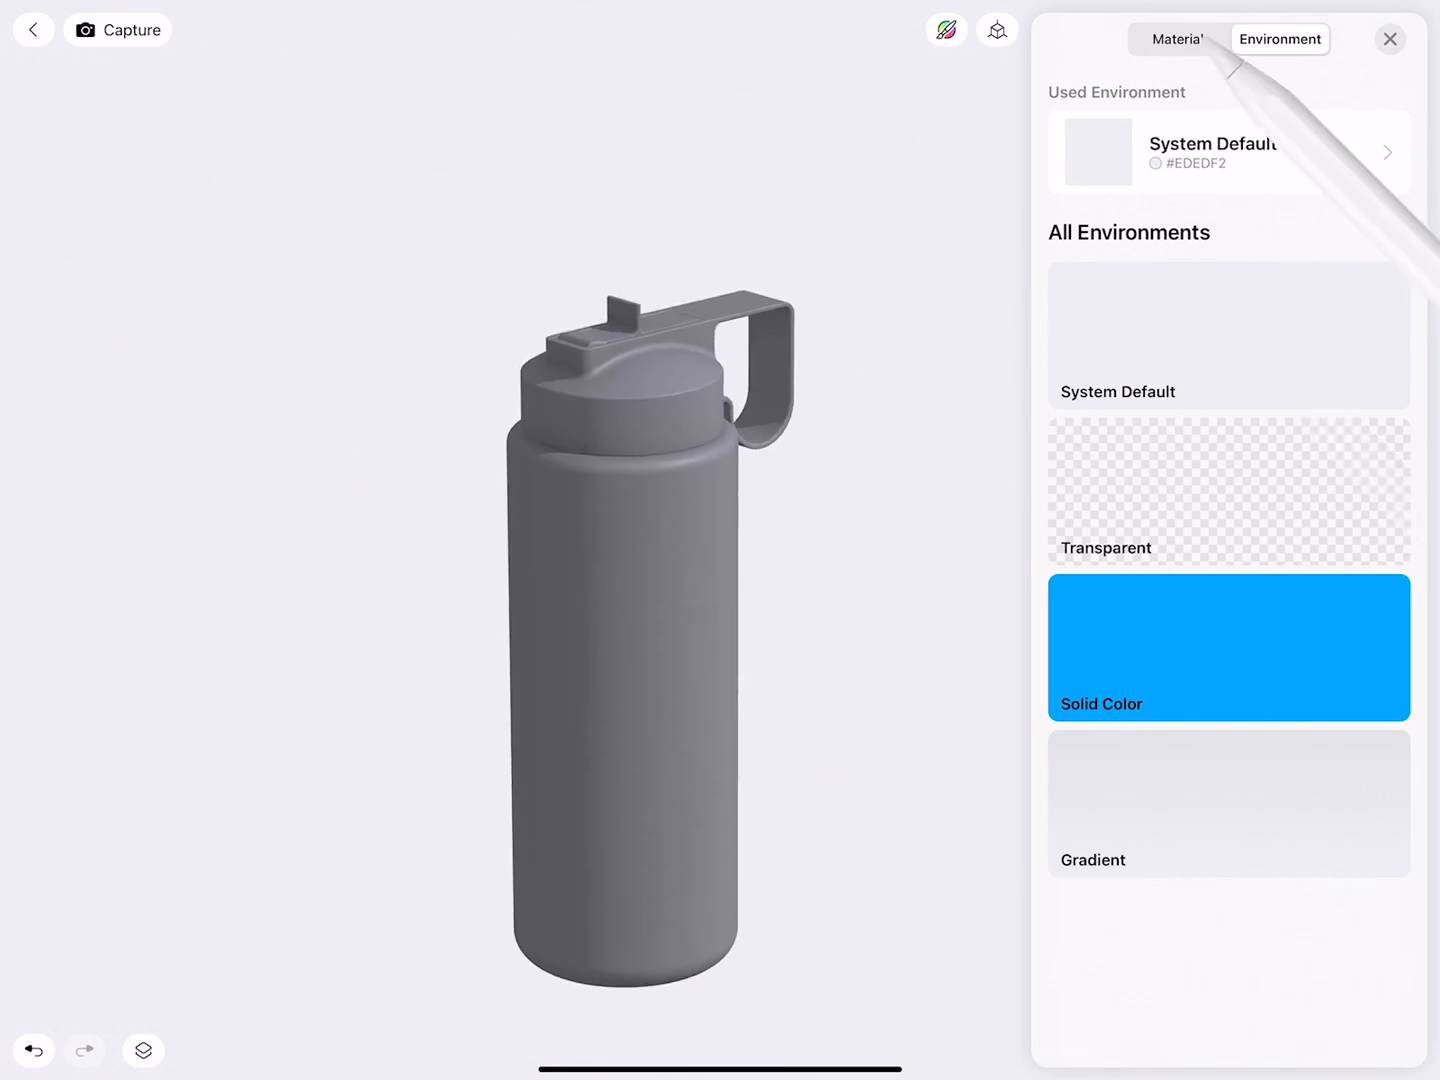
pyautogui.click(1176, 38)
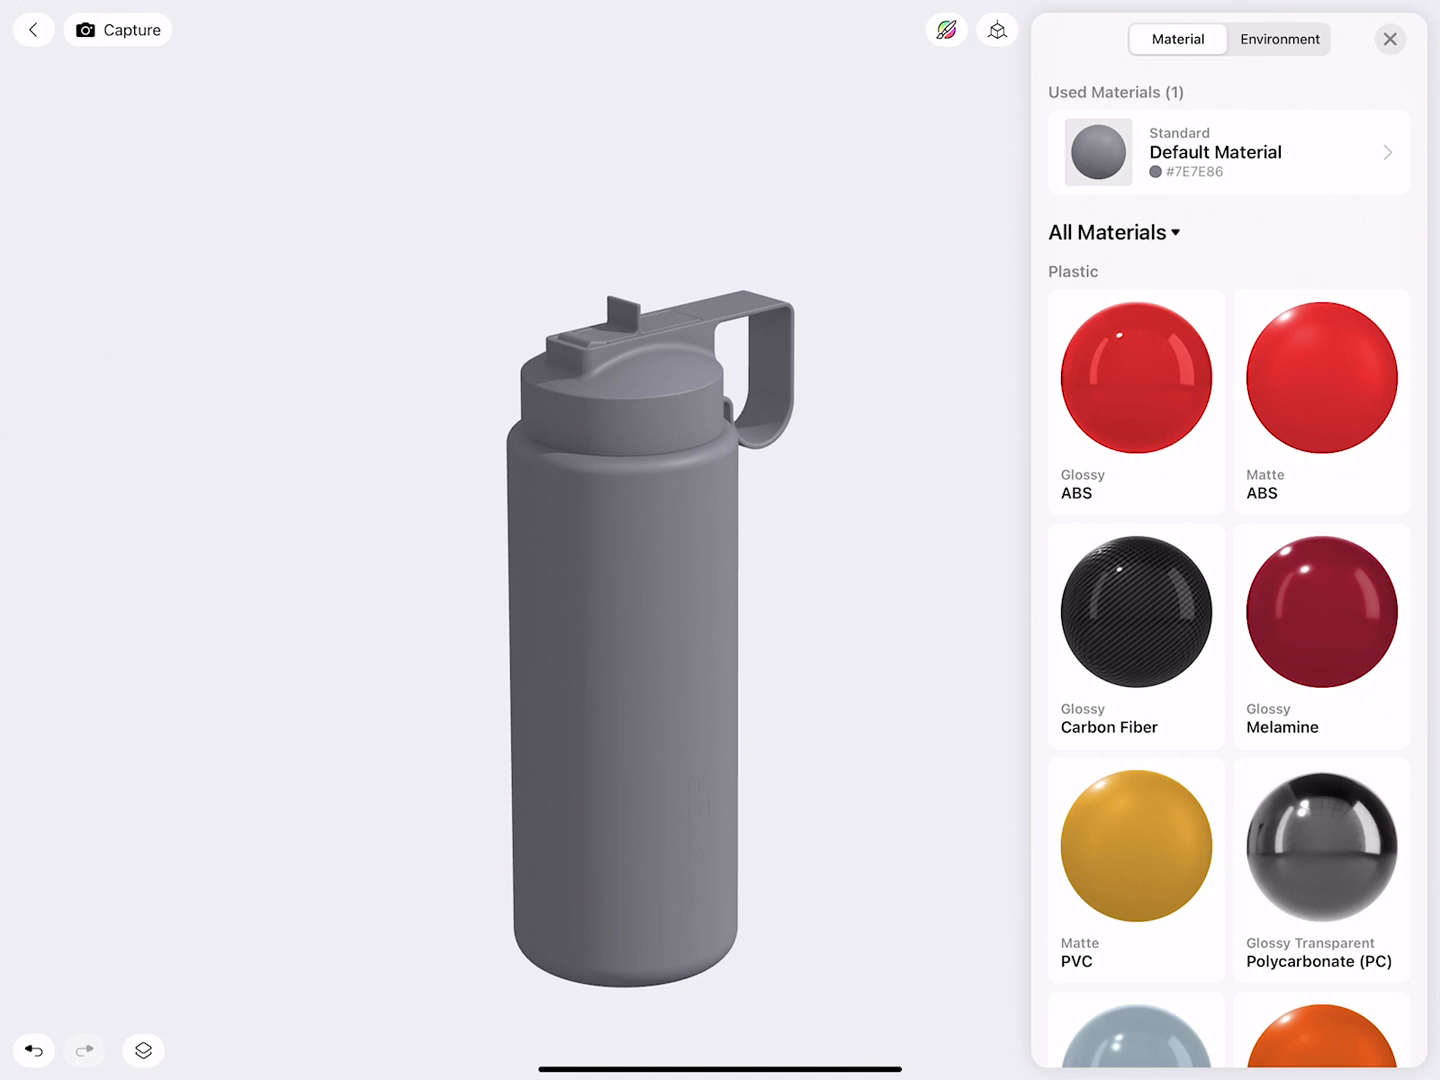
# Step: Browse the full material library down to stone and ceramics and show the category list
pyautogui.scroll(-3)
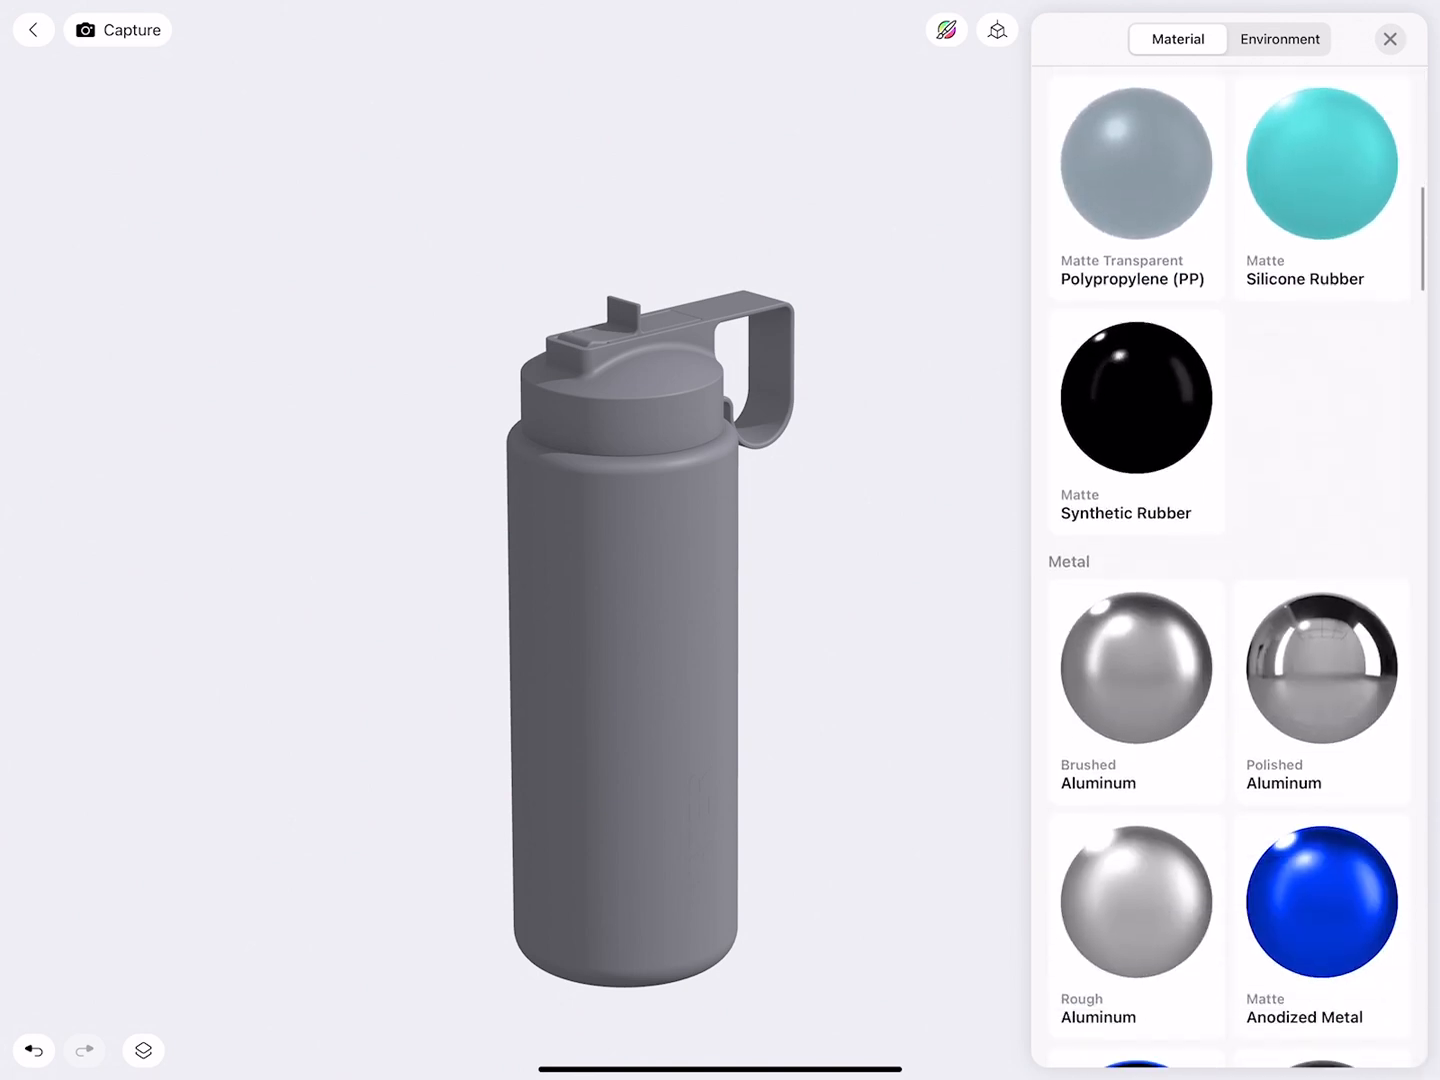
pyautogui.scroll(-3)
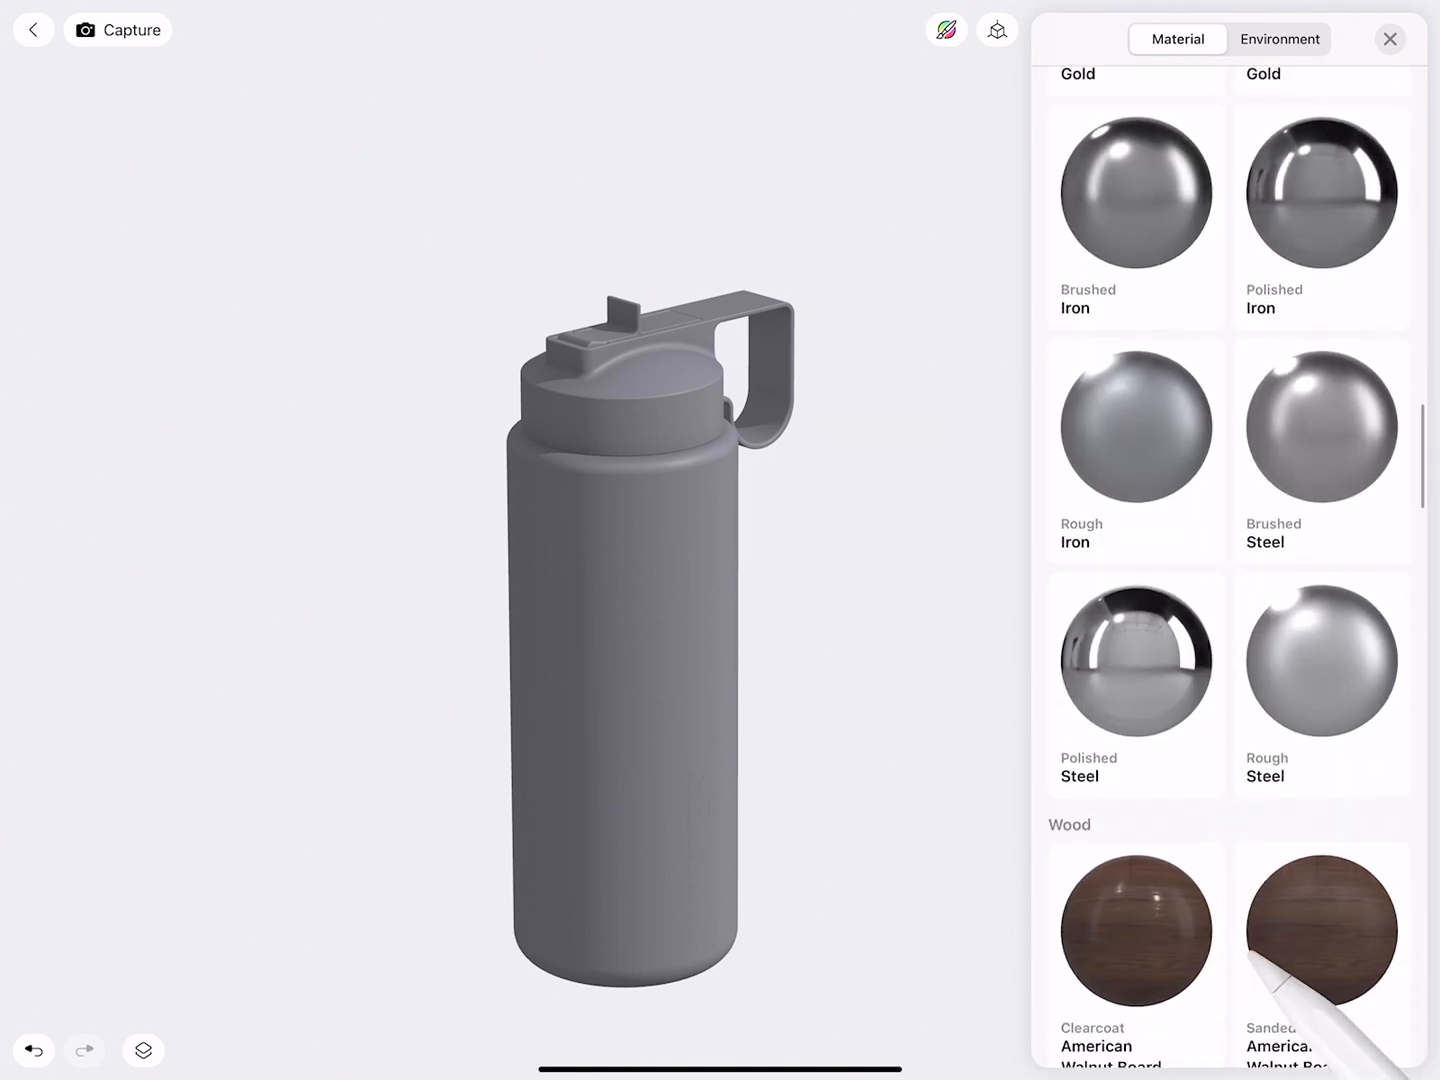
pyautogui.scroll(-3)
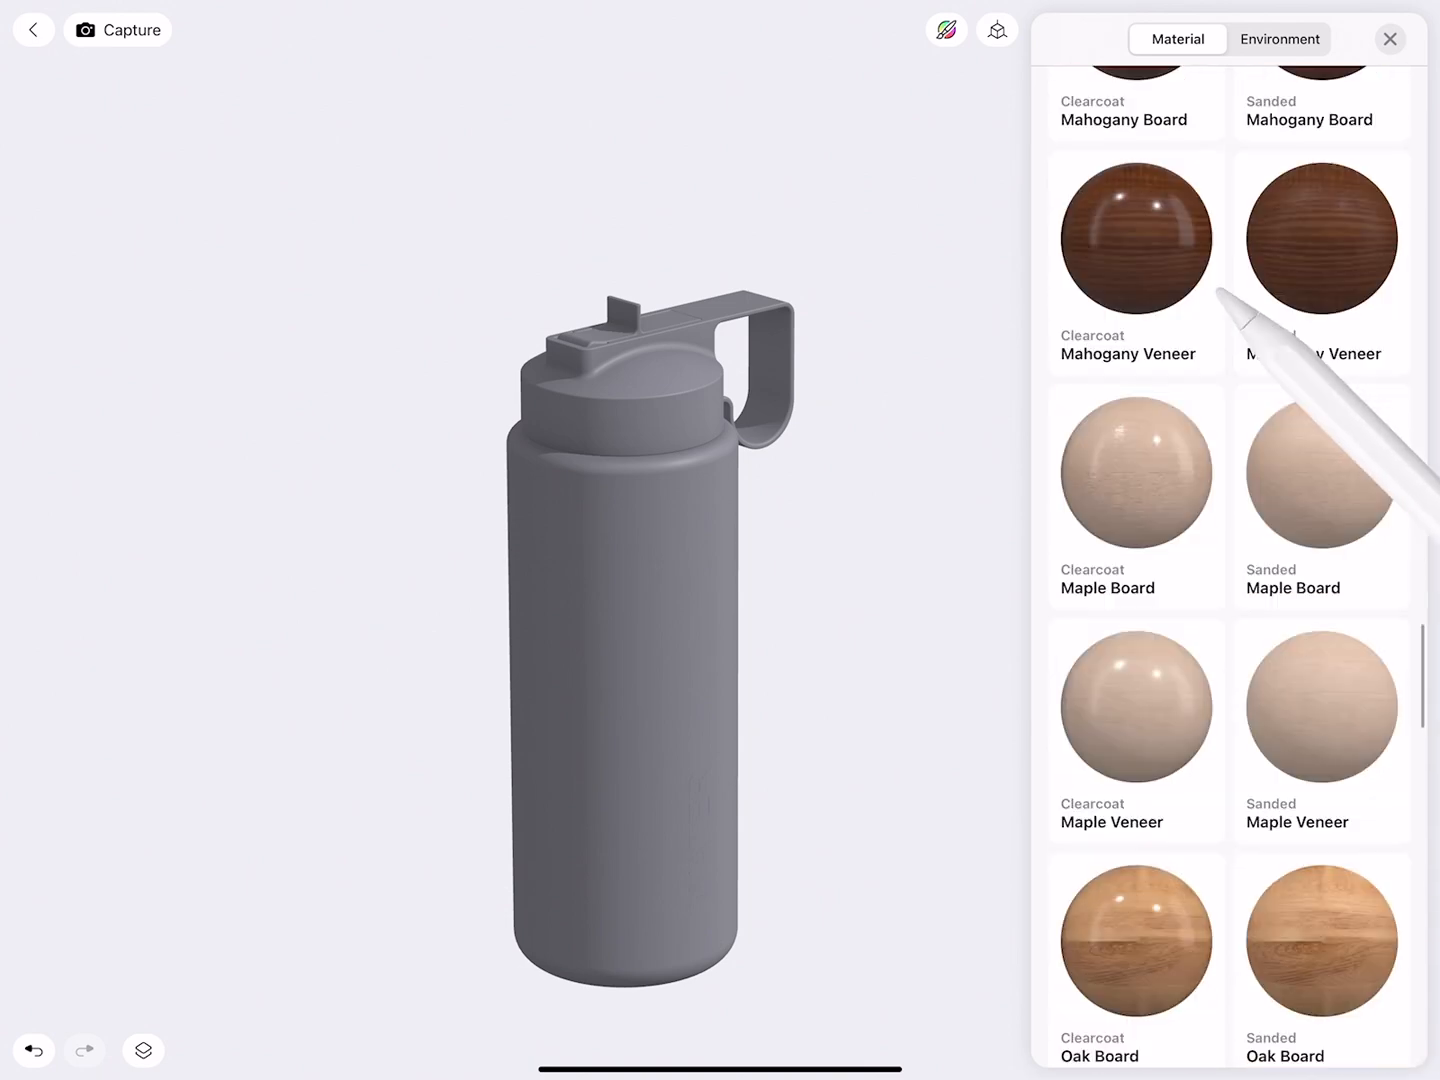
pyautogui.scroll(-3)
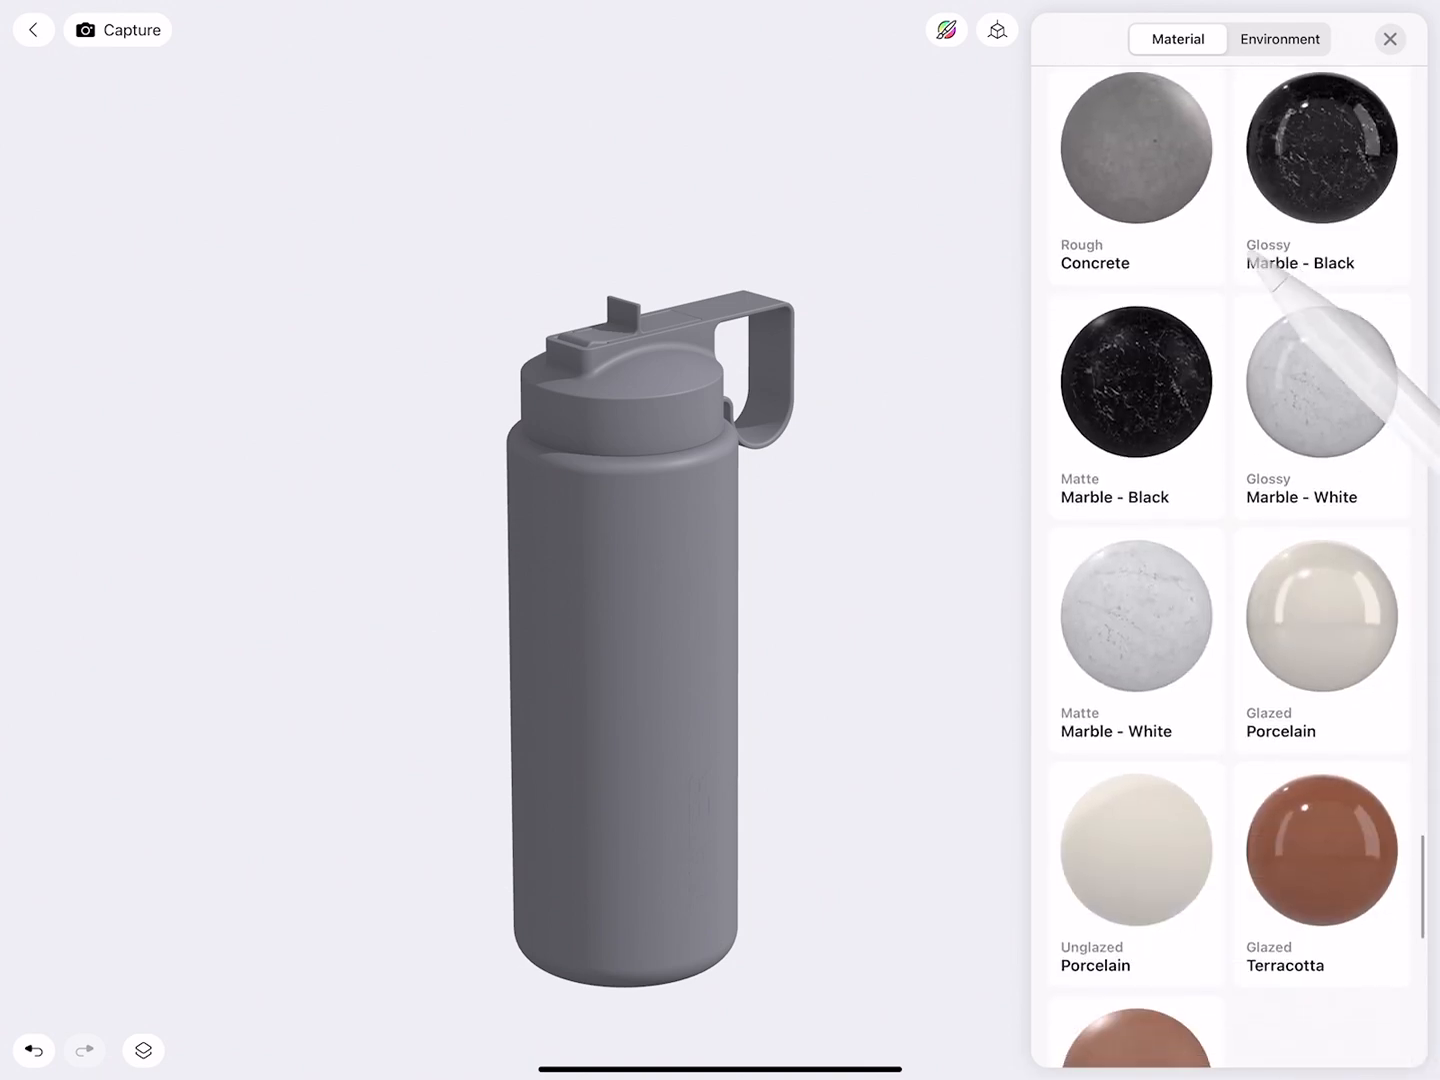
pyautogui.scroll(-3)
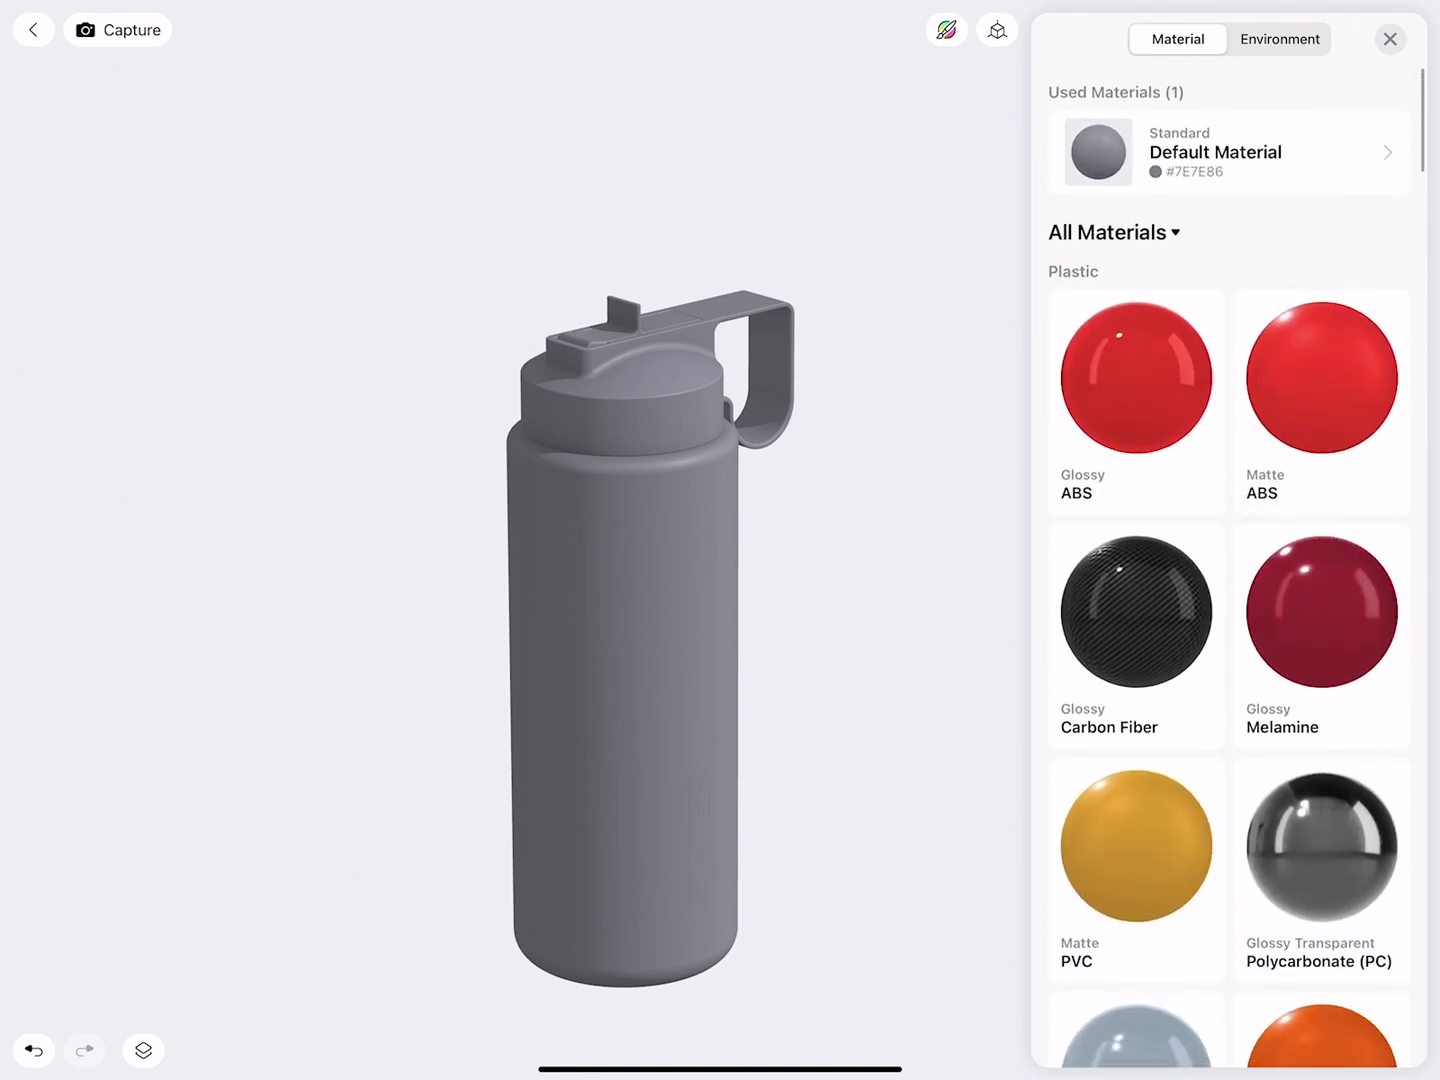
pyautogui.click(1112, 232)
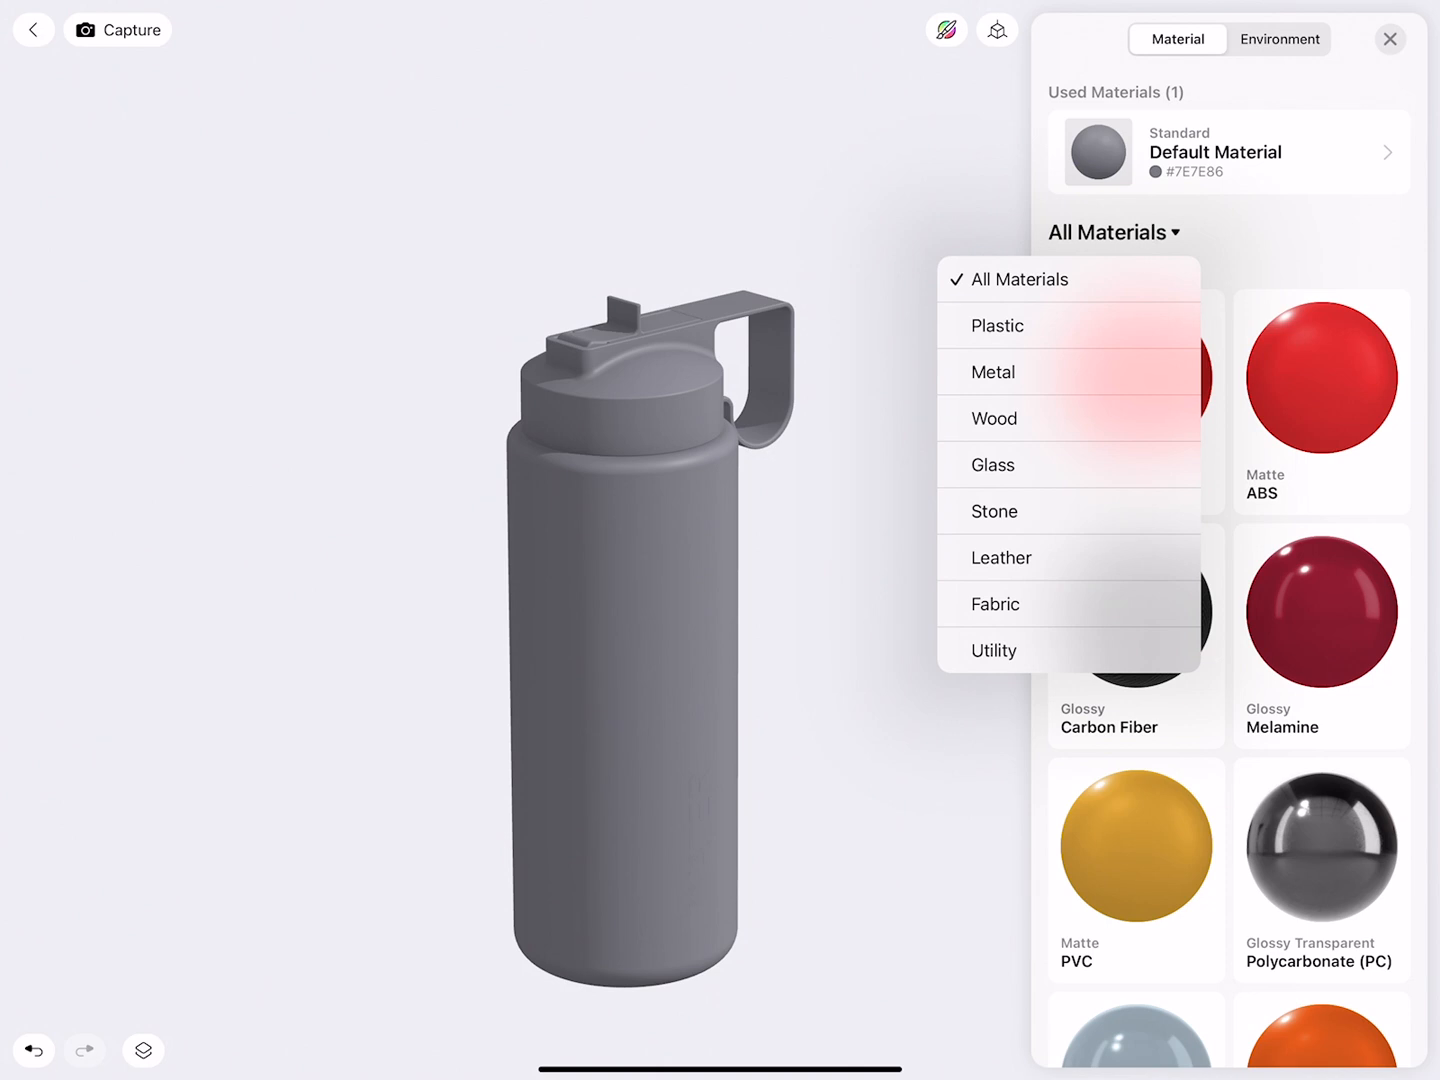
# Step: Filter to Metal and try polished, brushed, anodized and rough aluminum on the bottle body
pyautogui.click(992, 372)
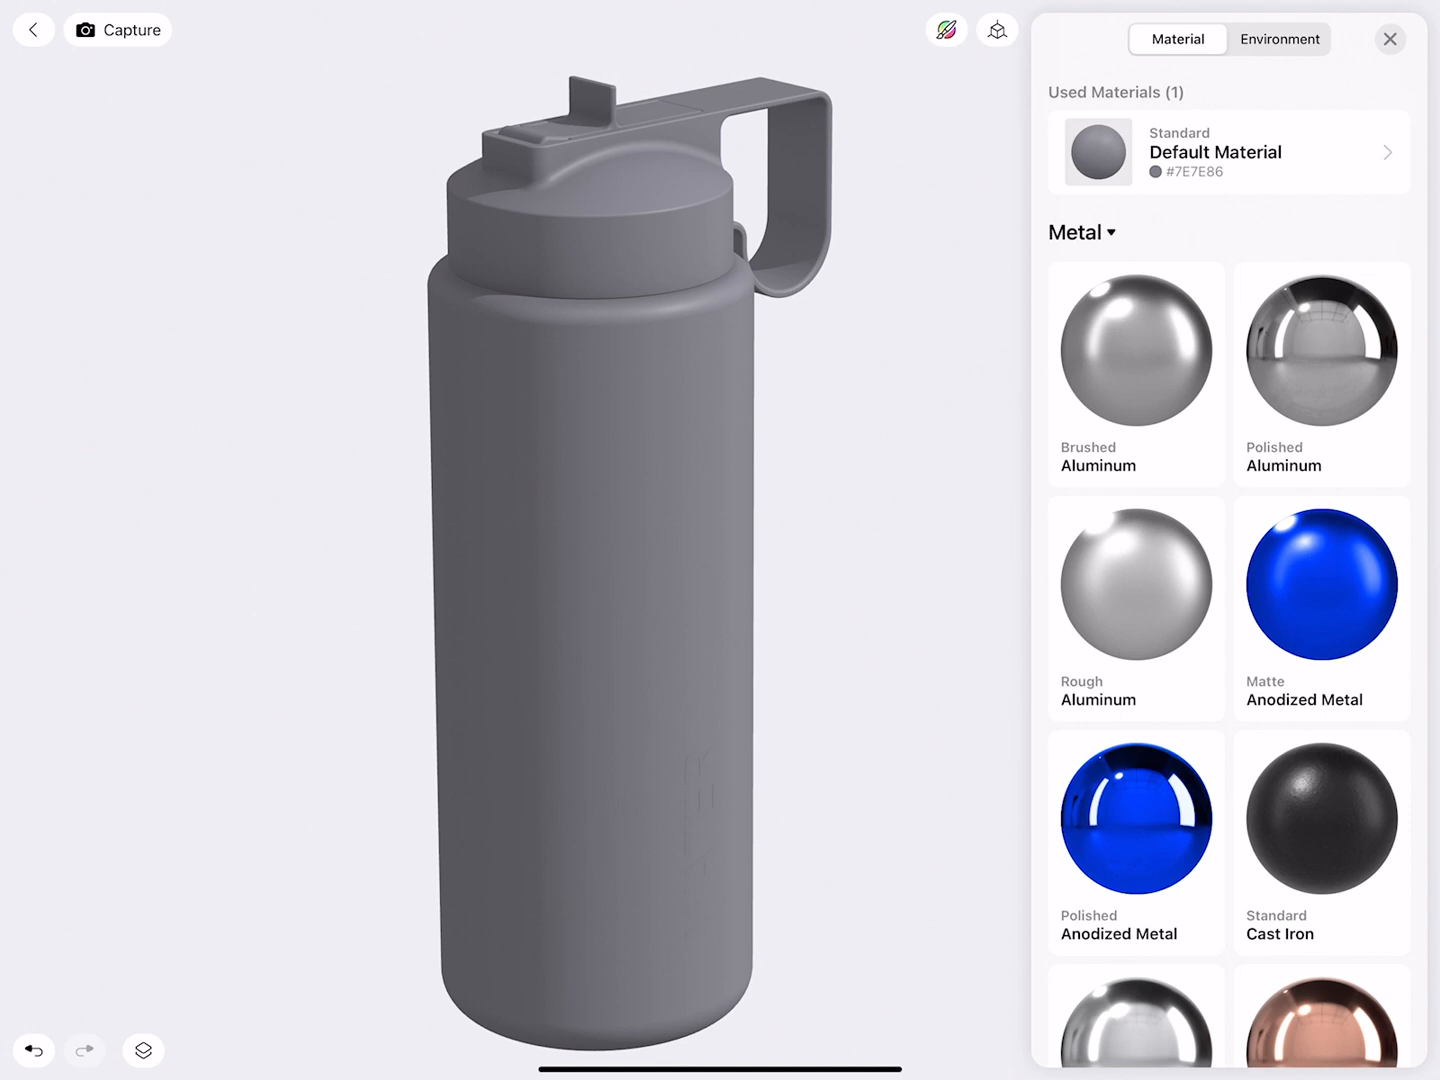
pyautogui.click(1320, 350)
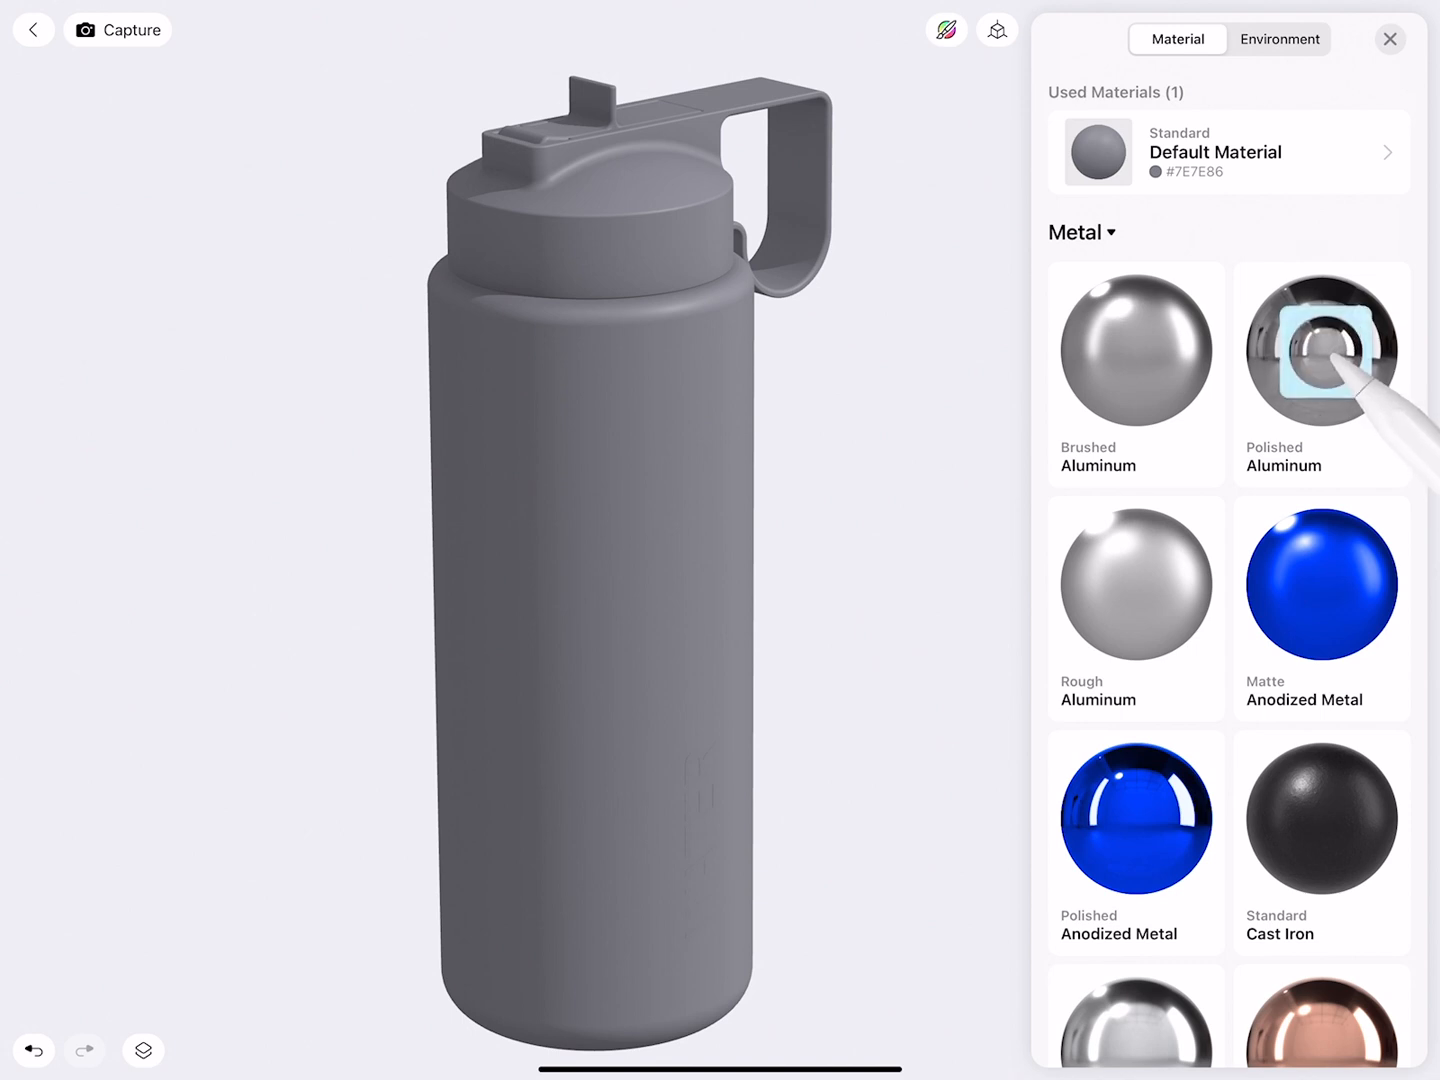
pyautogui.click(1320, 348)
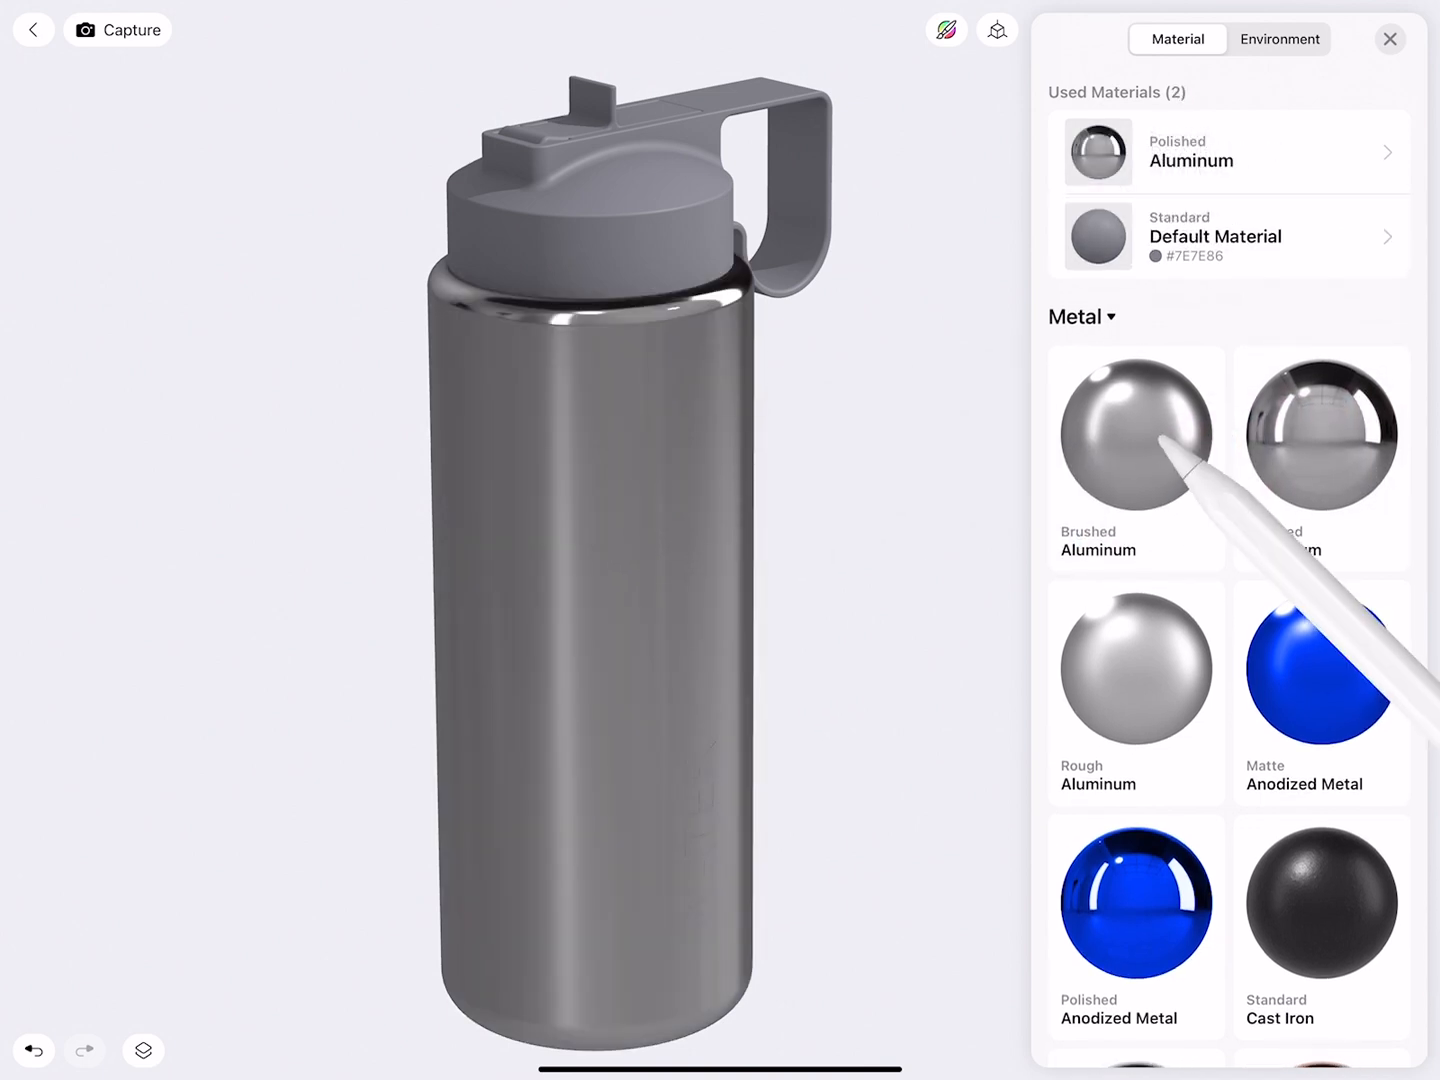
pyautogui.click(1136, 432)
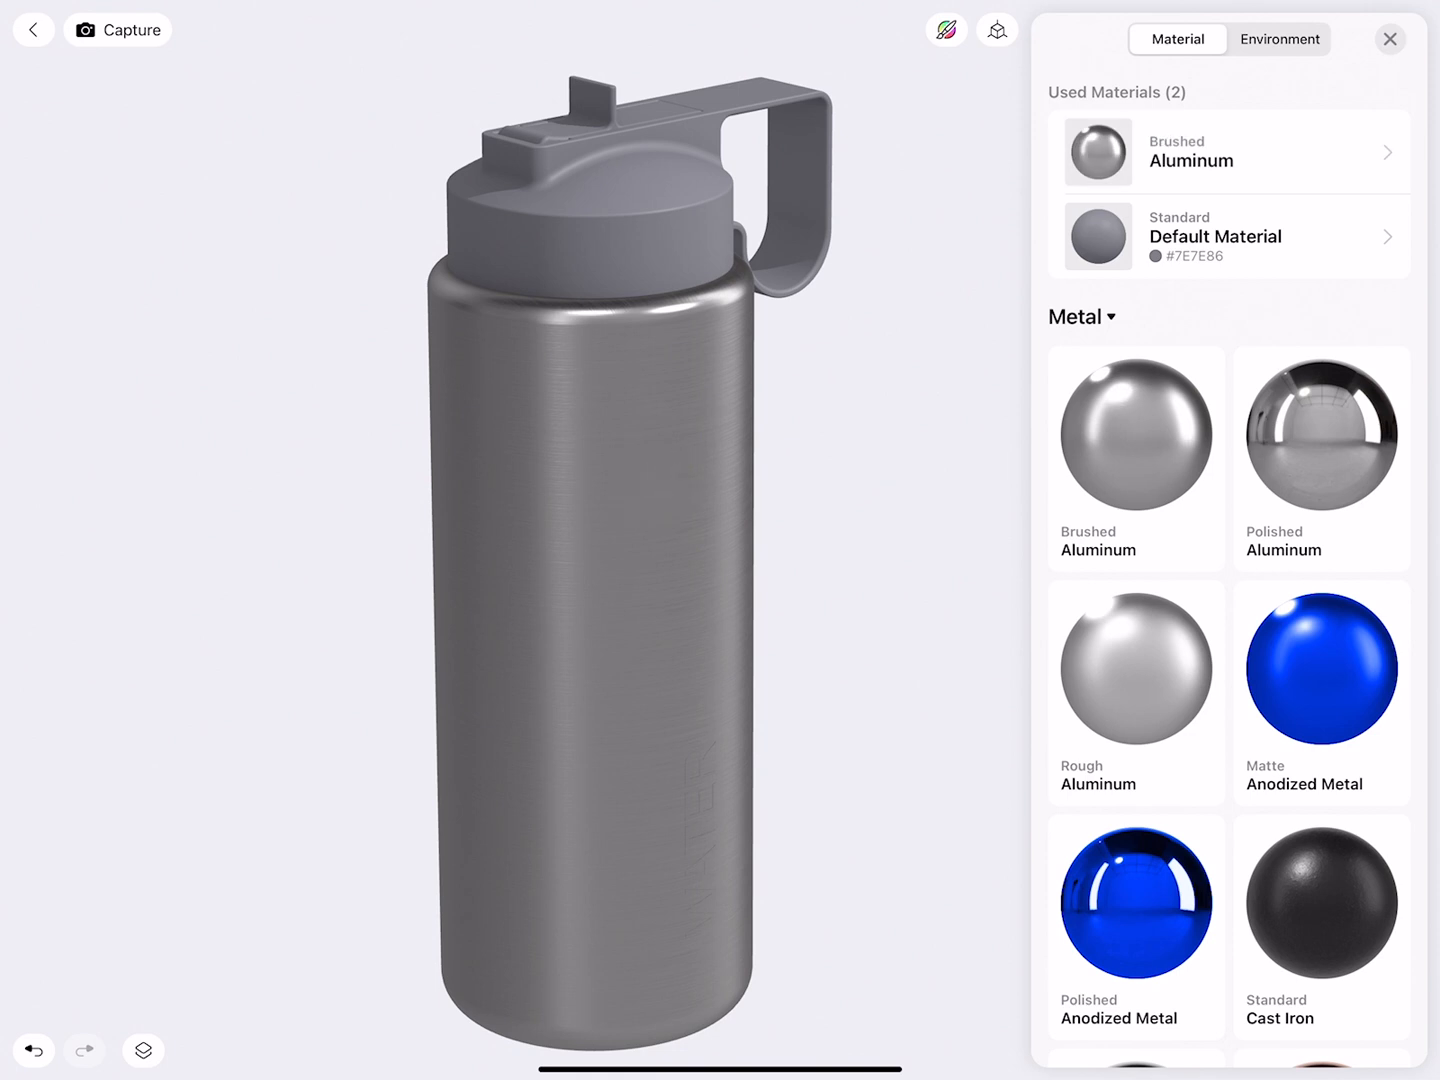
pyautogui.click(658, 566)
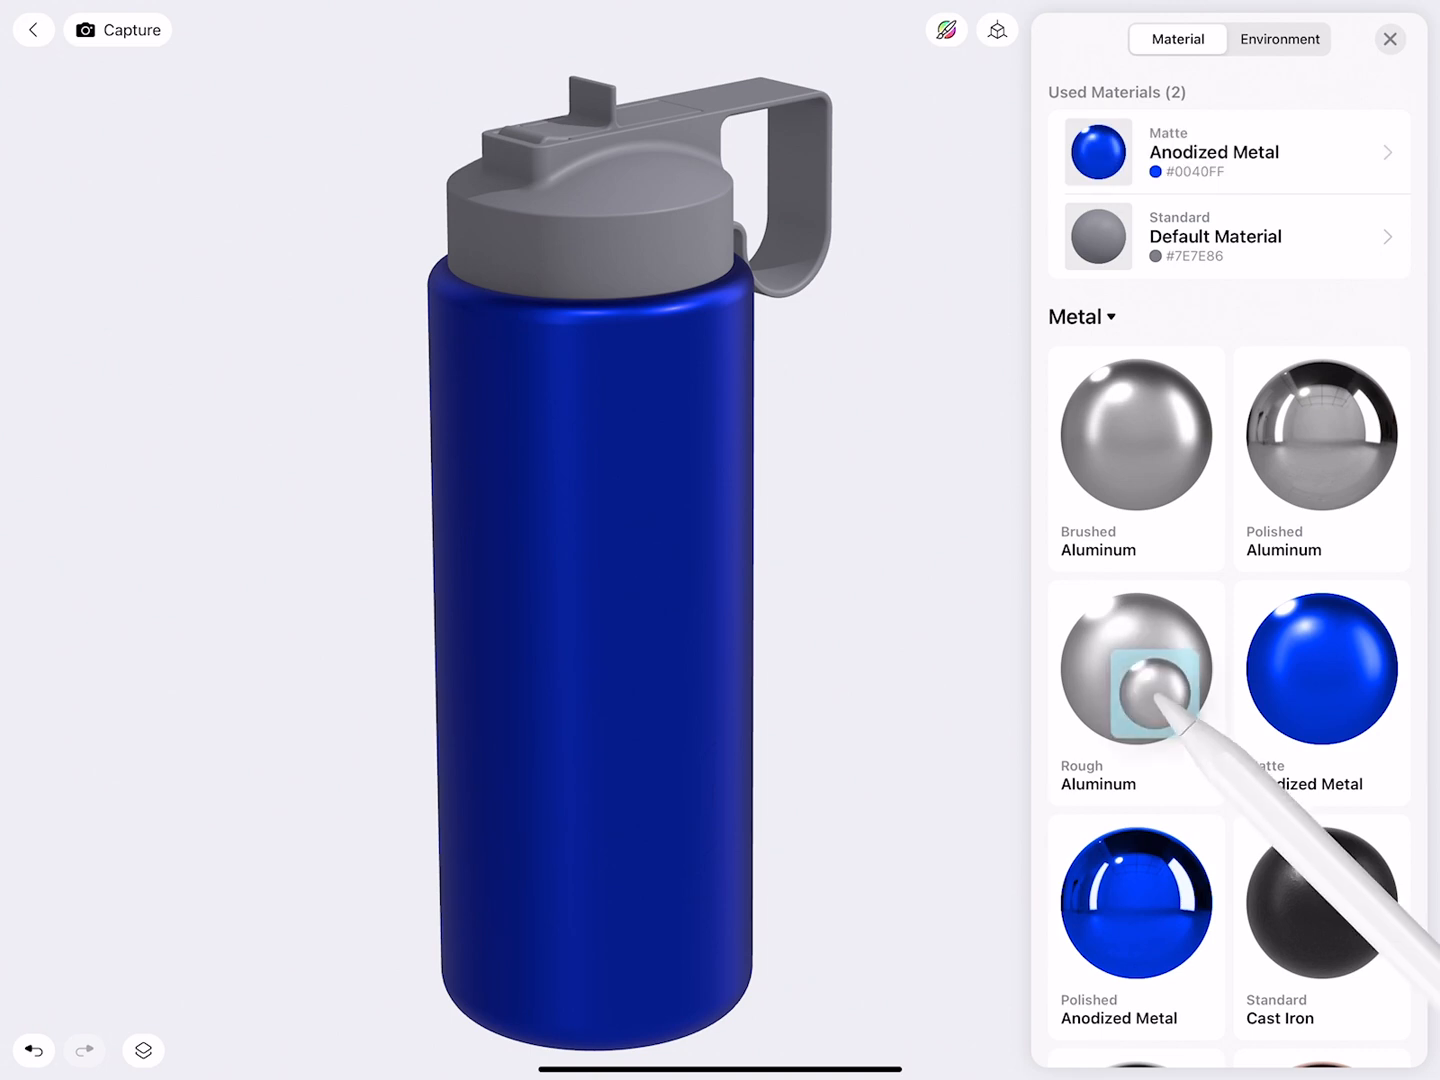
pyautogui.click(1136, 668)
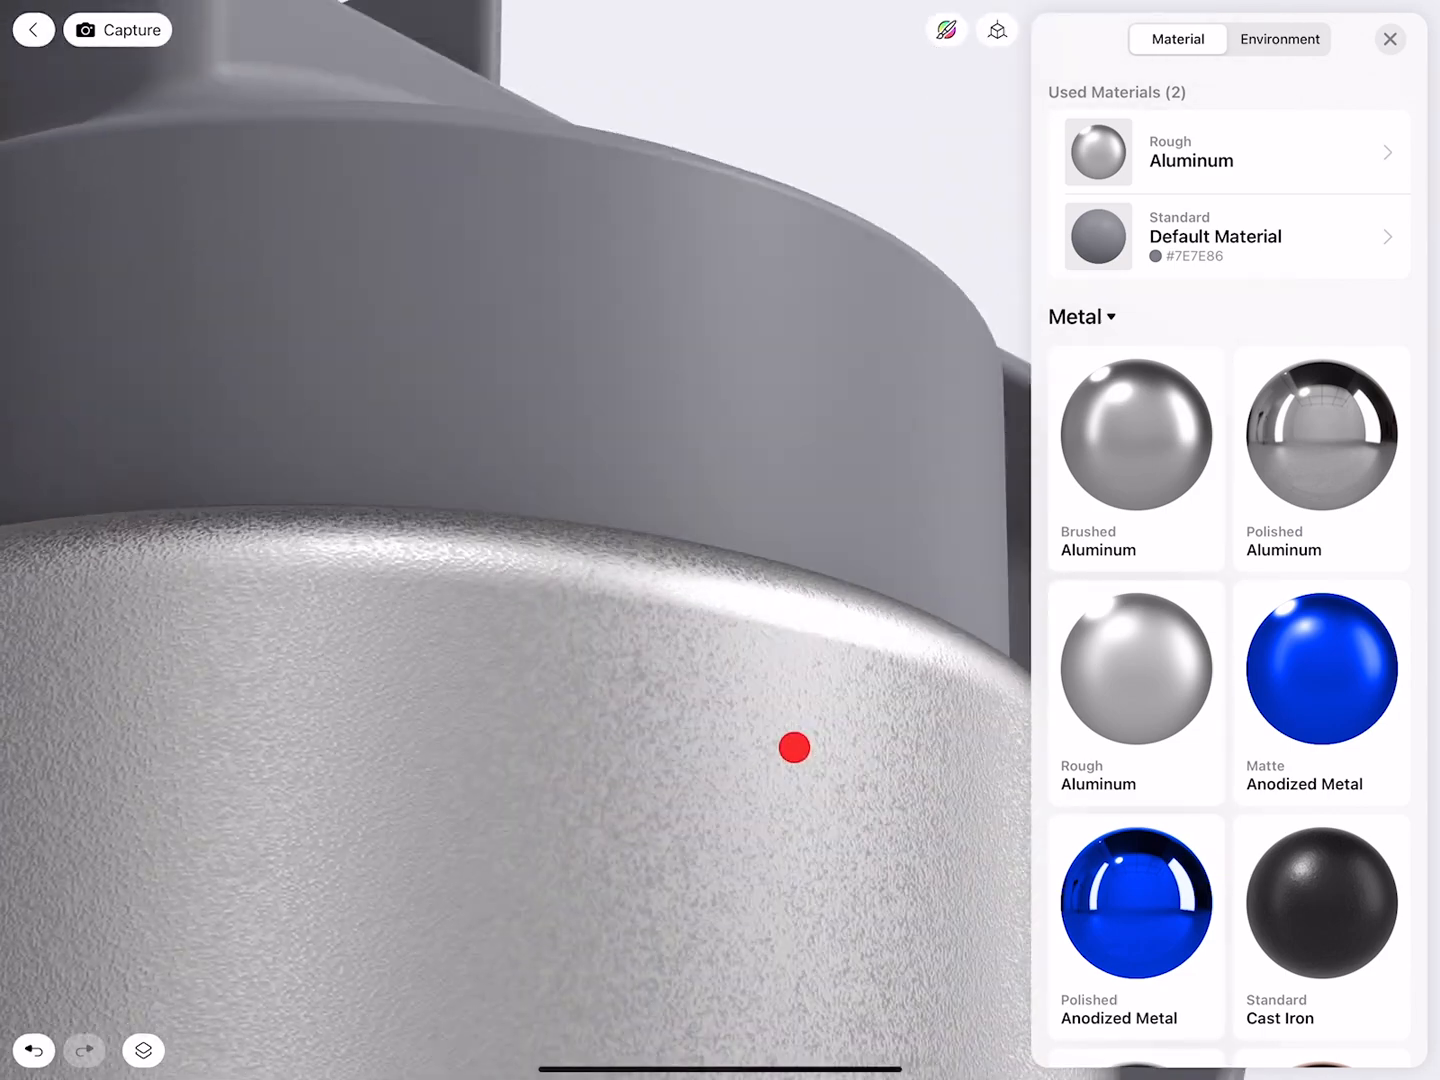
# Step: Inspect the rough metal surface up close and try matte anodized metal on the body
pyautogui.moveTo(794, 748); pyautogui.dragTo(648, 834)
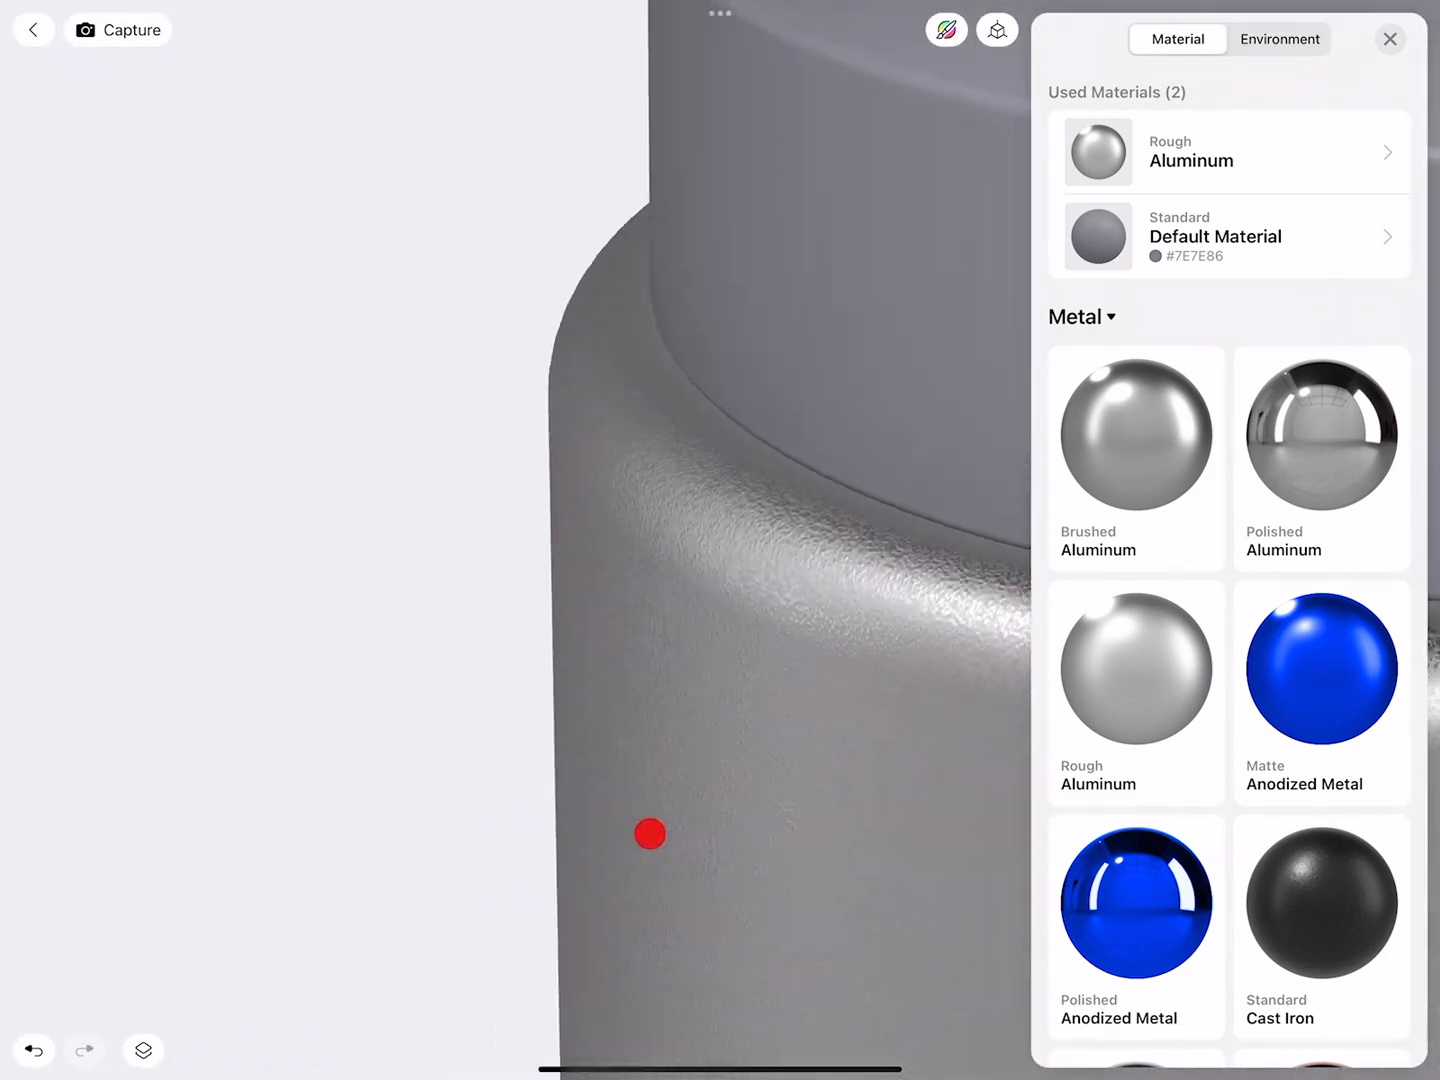
pyautogui.moveTo(650, 834); pyautogui.dragTo(720, 786)
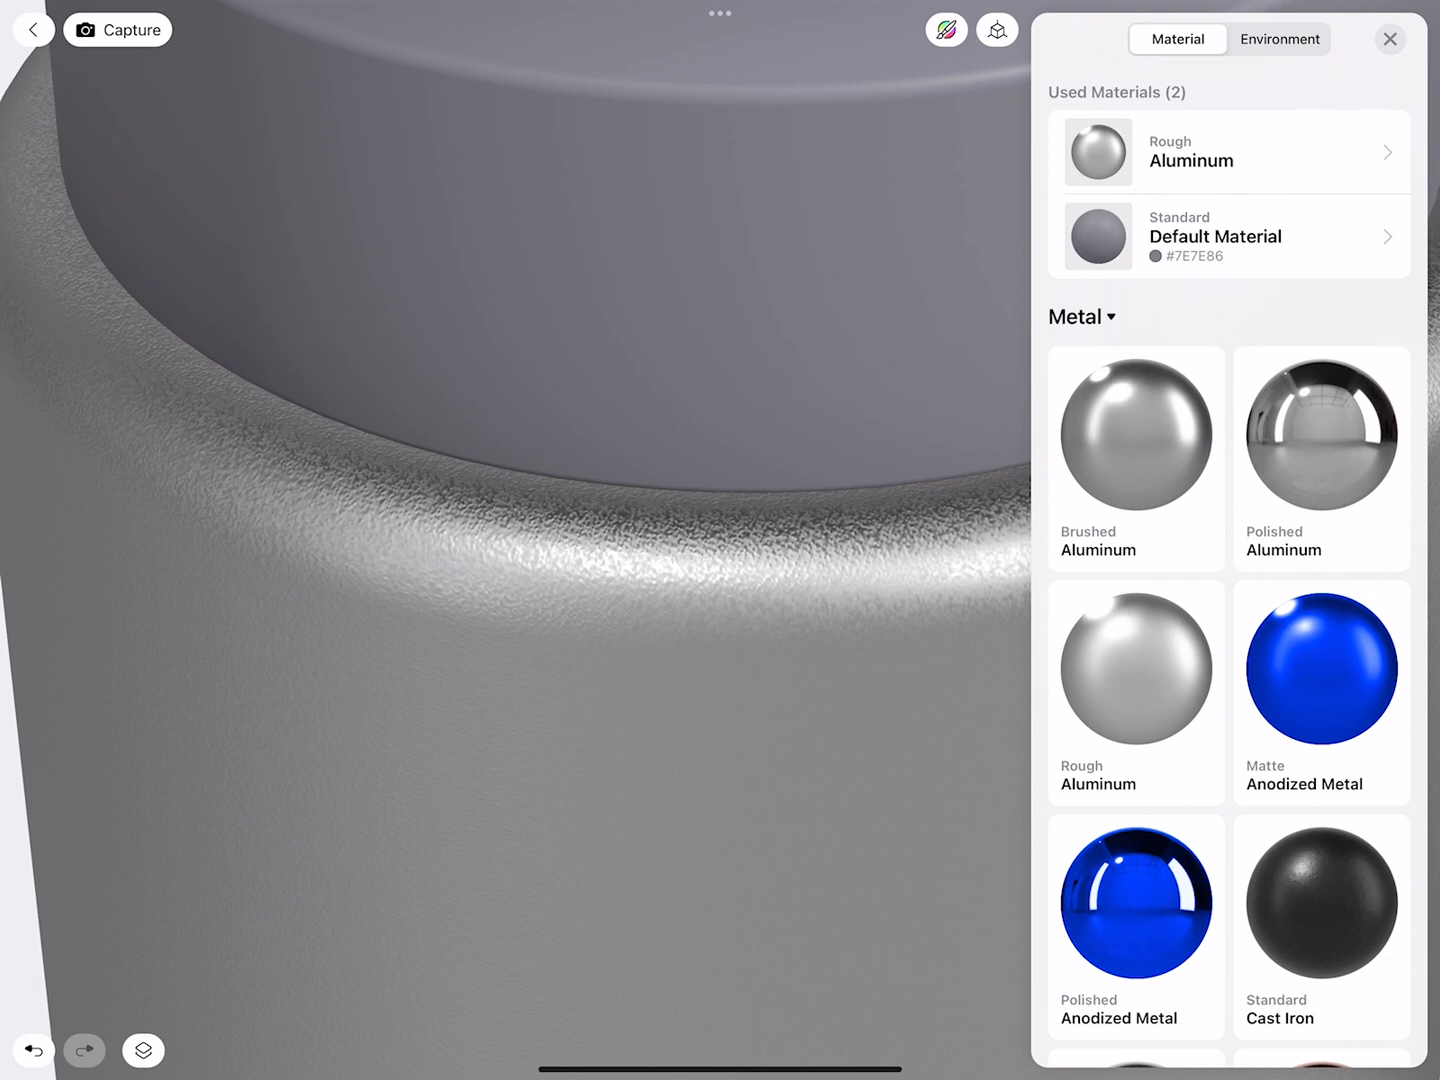
pyautogui.click(1320, 668)
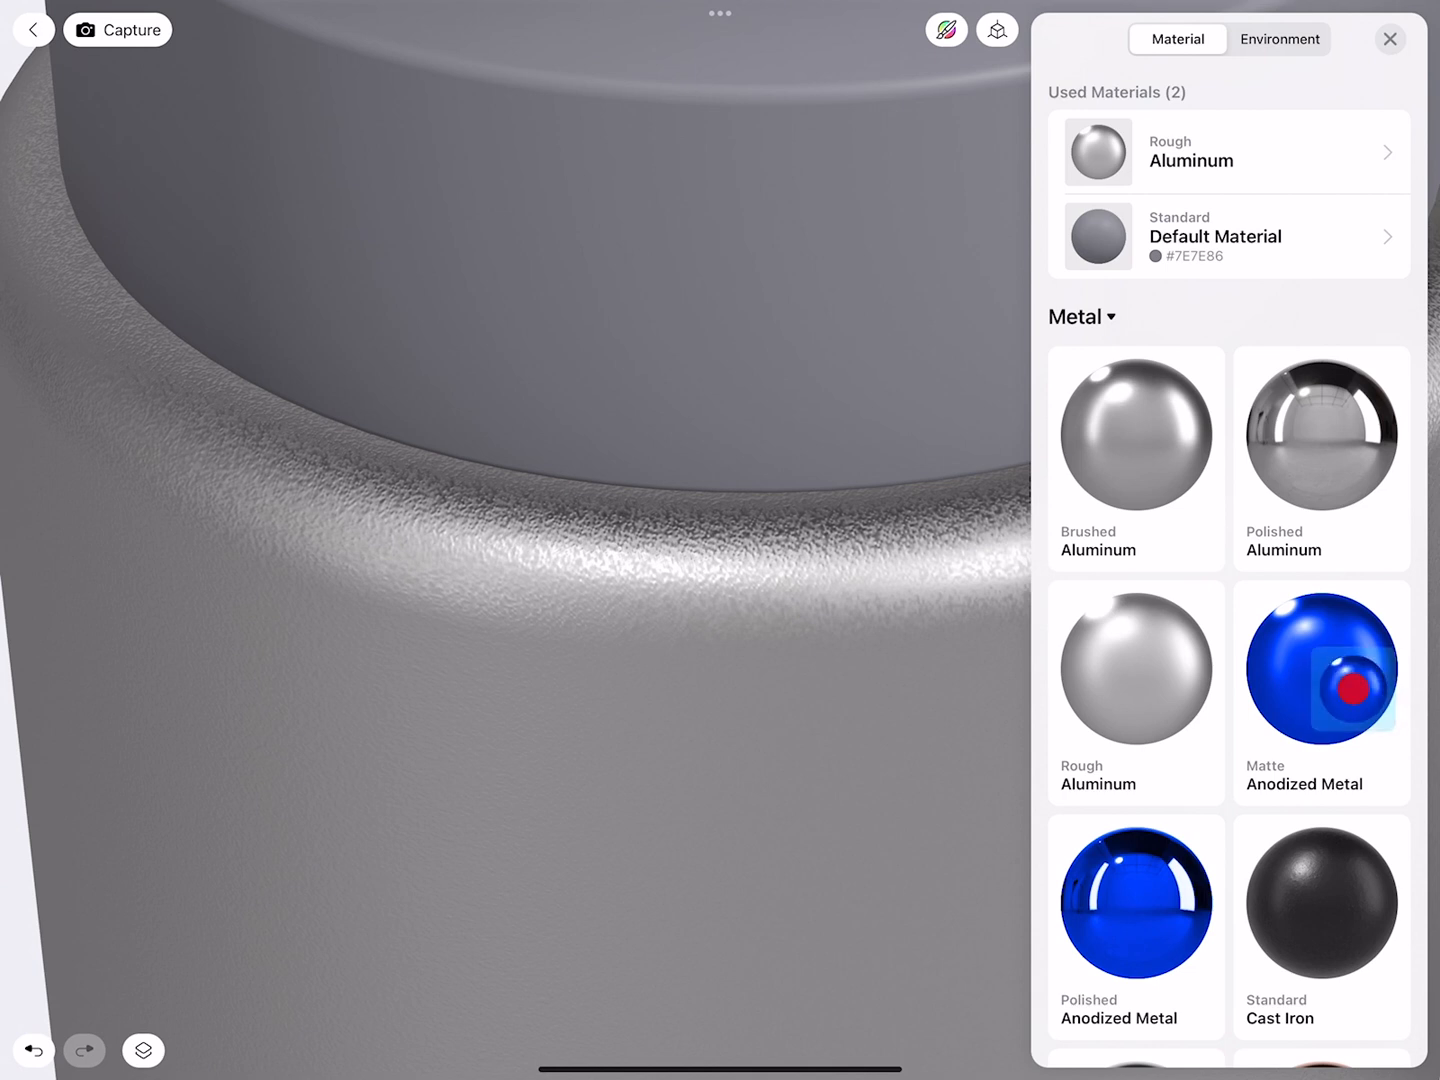
pyautogui.click(1320, 668)
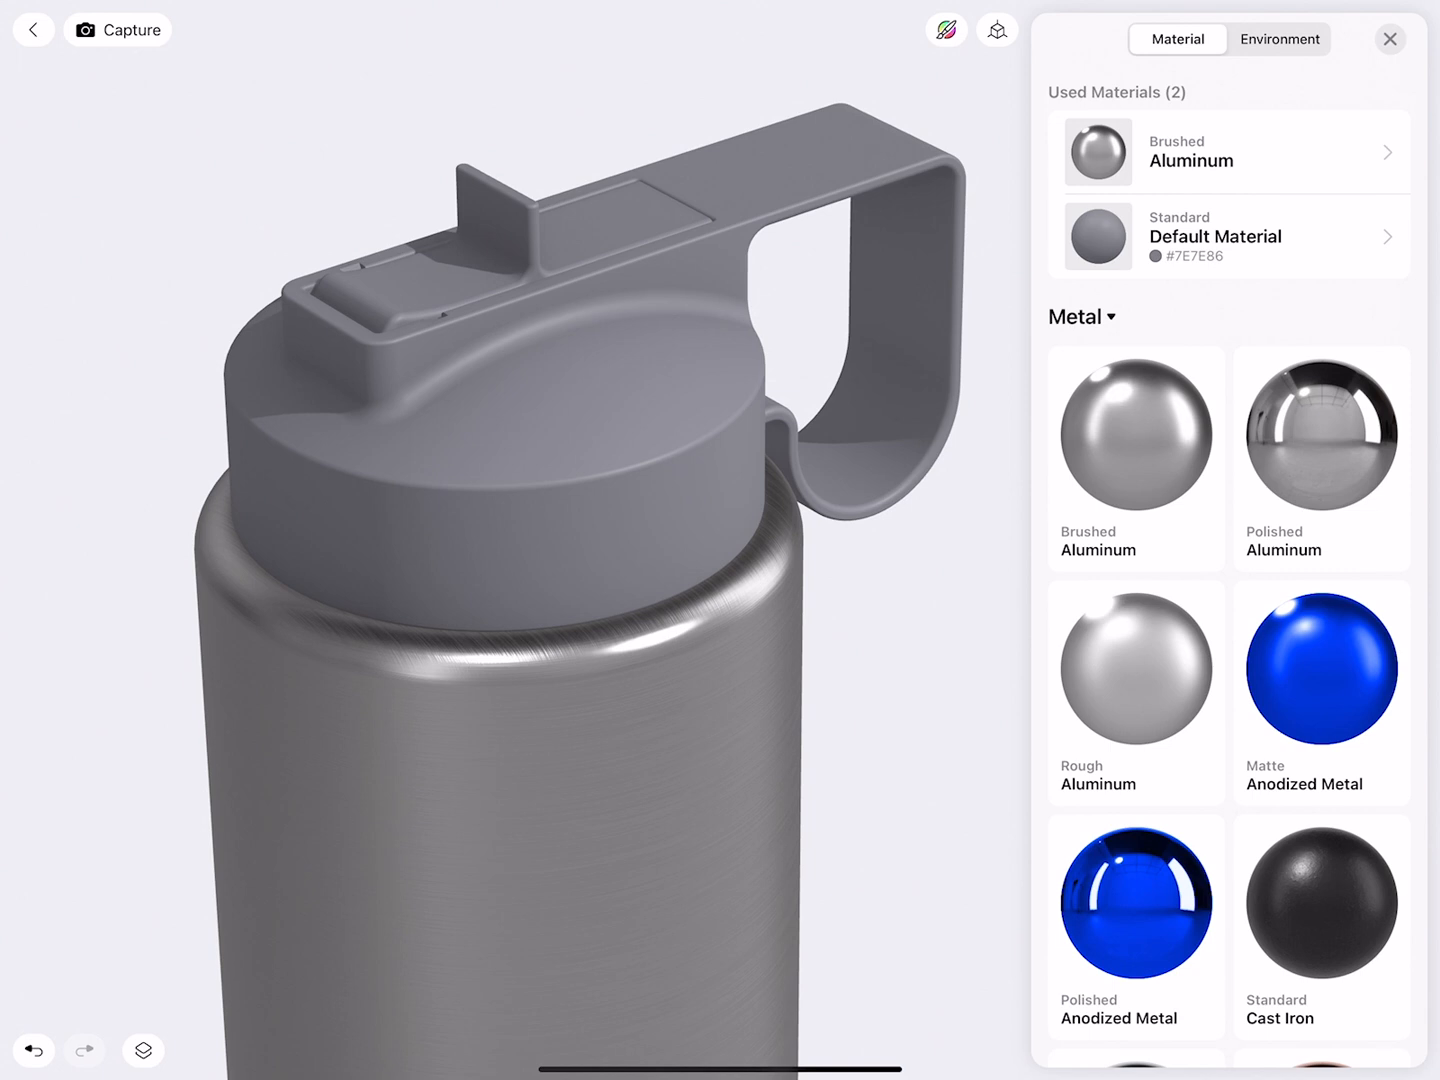
# Step: Filter to Plastic and apply Matte Opaque Polypropylene (PP) to the bottle cap
pyautogui.click(1080, 316)
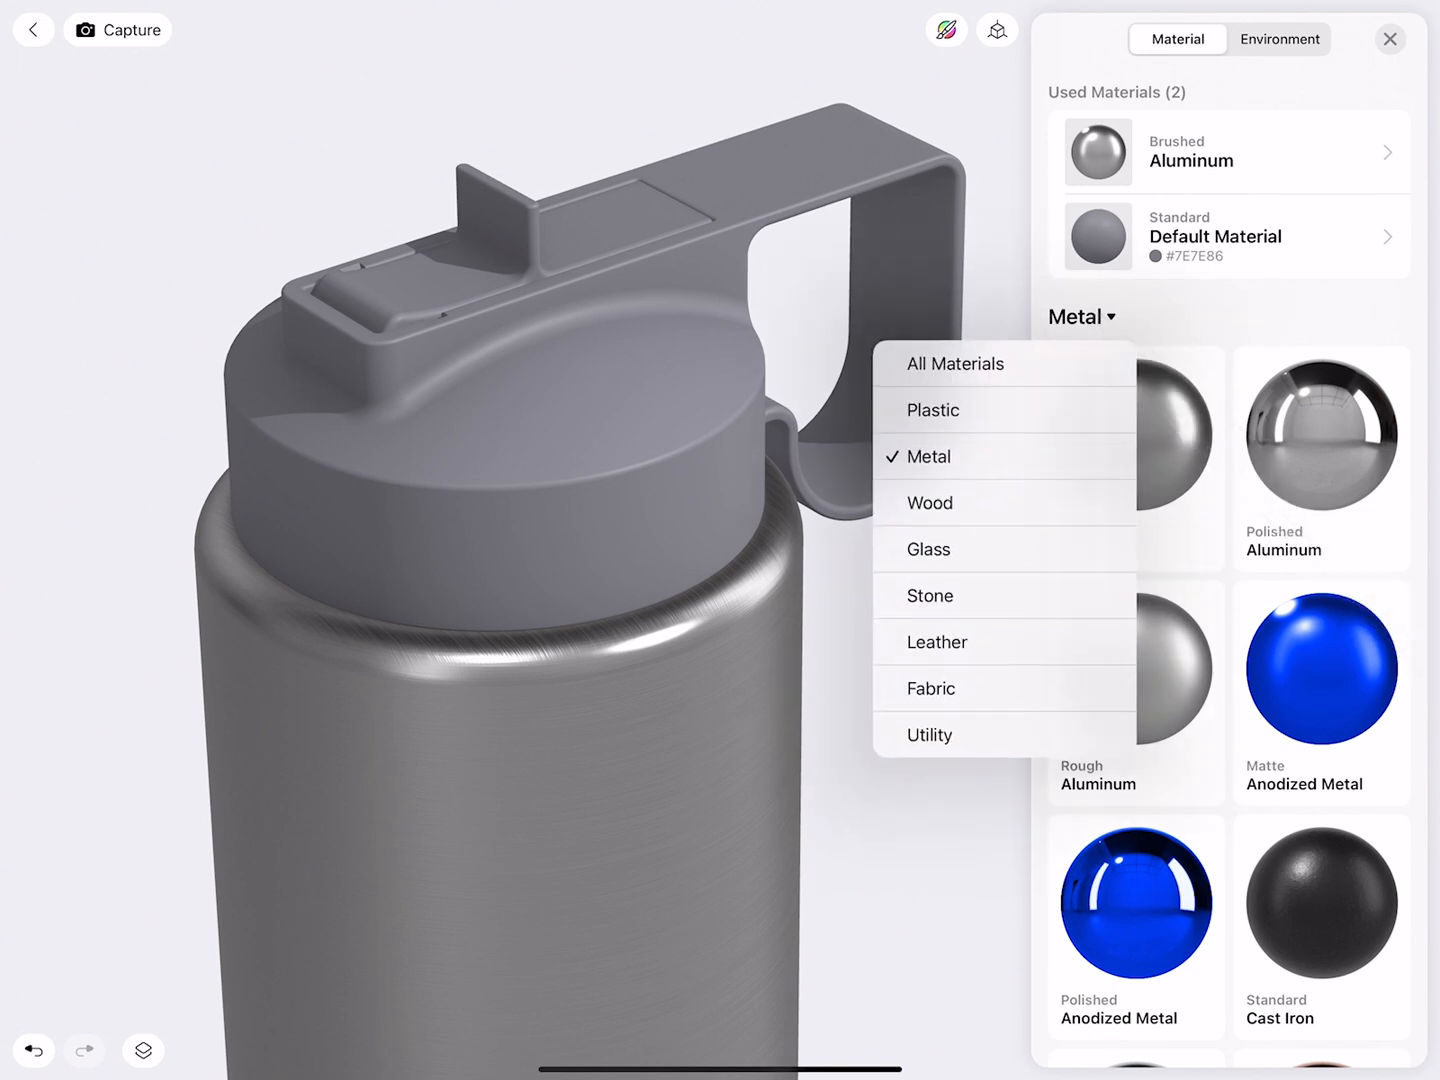
pyautogui.click(932, 410)
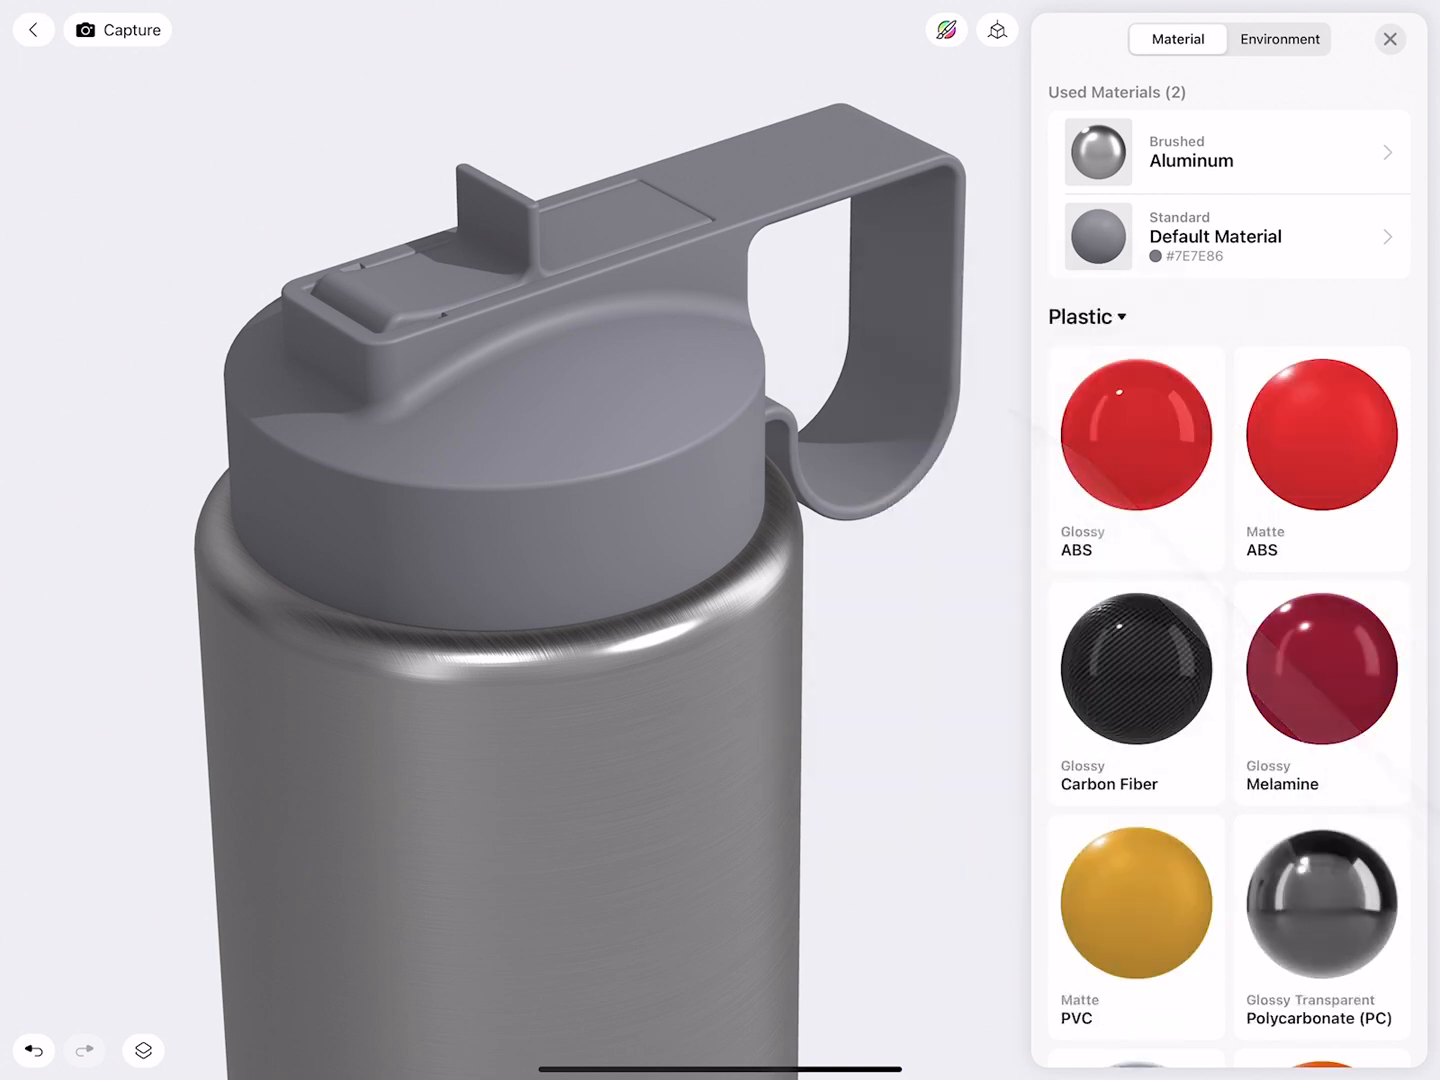
pyautogui.scroll(-3)
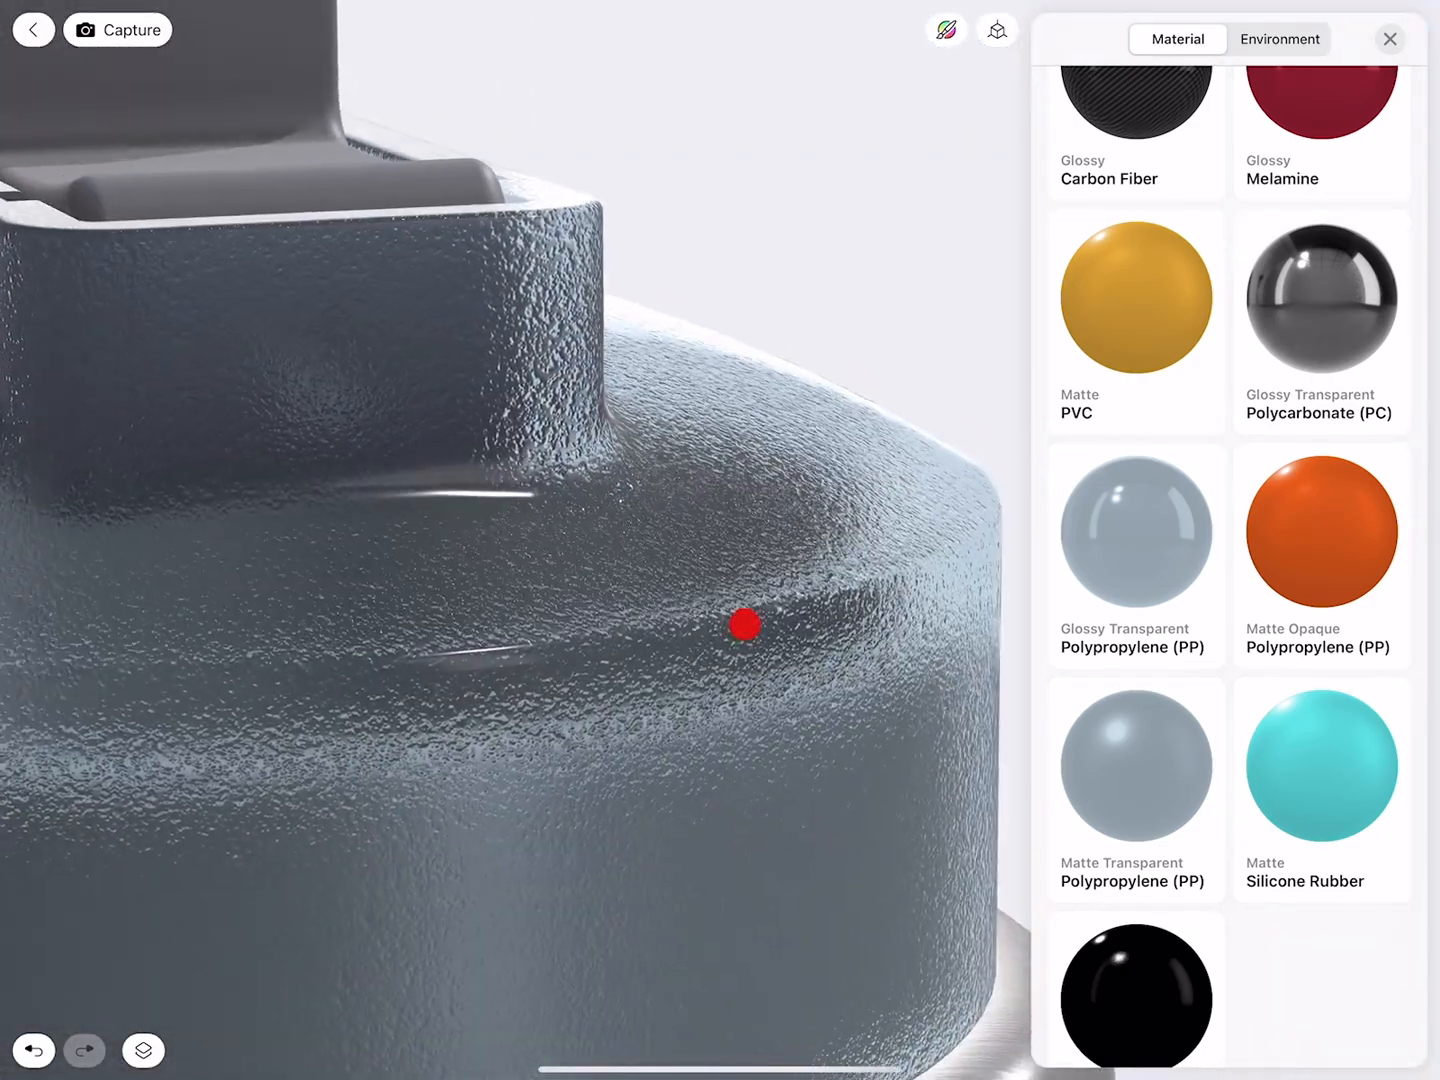
pyautogui.moveTo(740, 626); pyautogui.dragTo(738, 572)
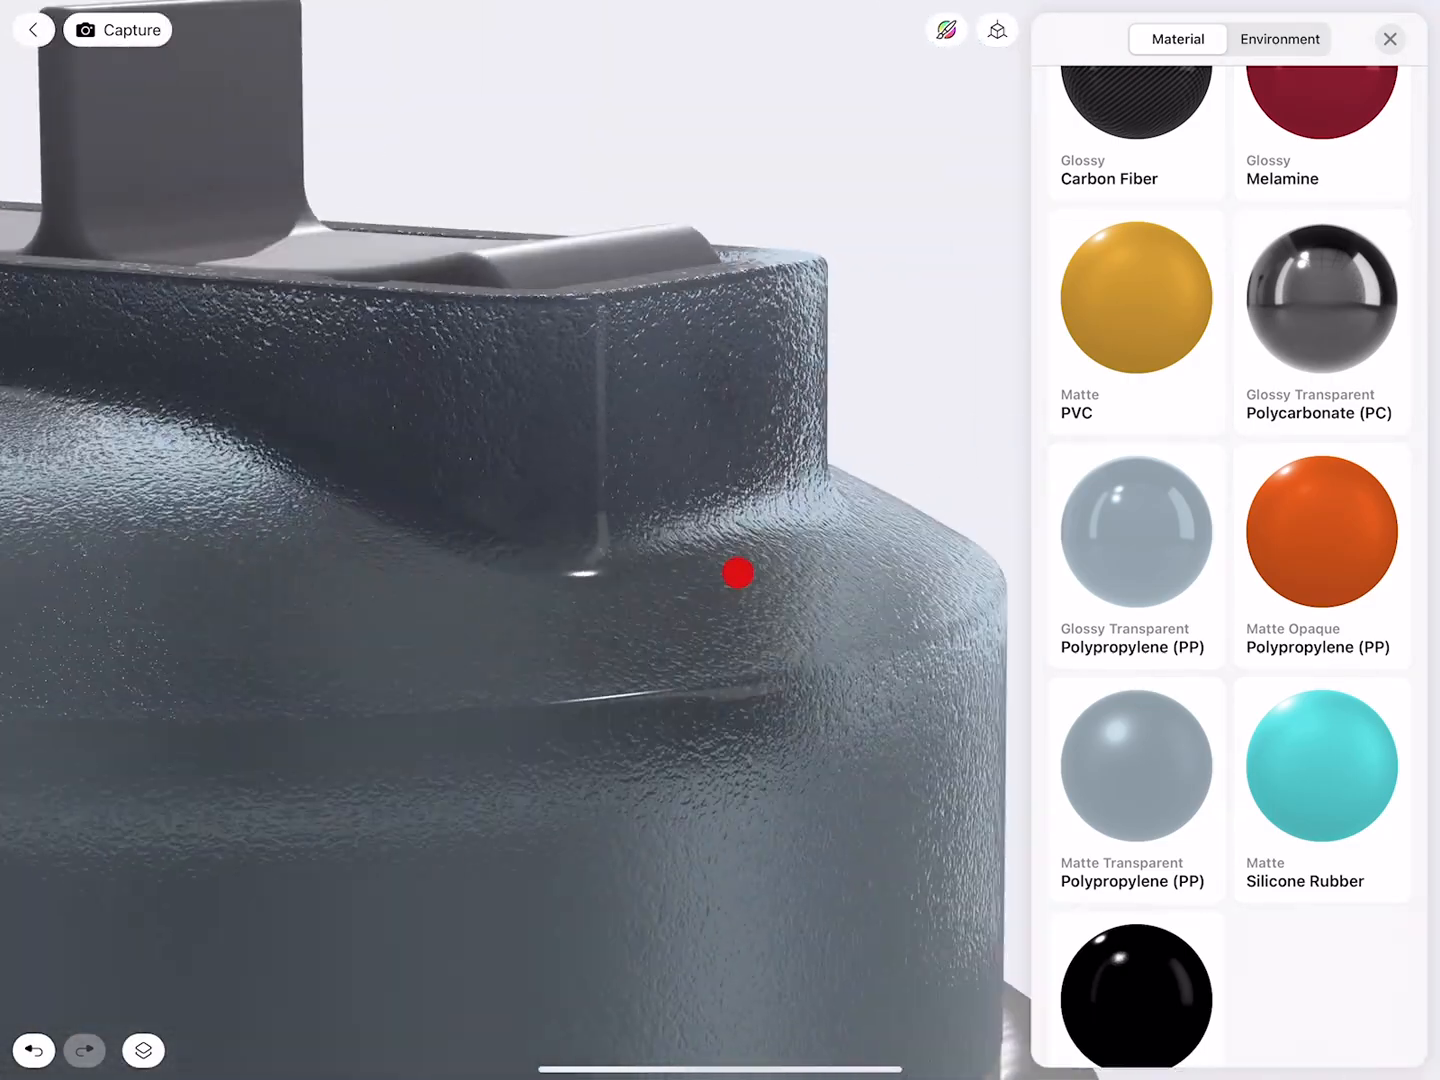
pyautogui.moveTo(736, 572); pyautogui.dragTo(782, 544)
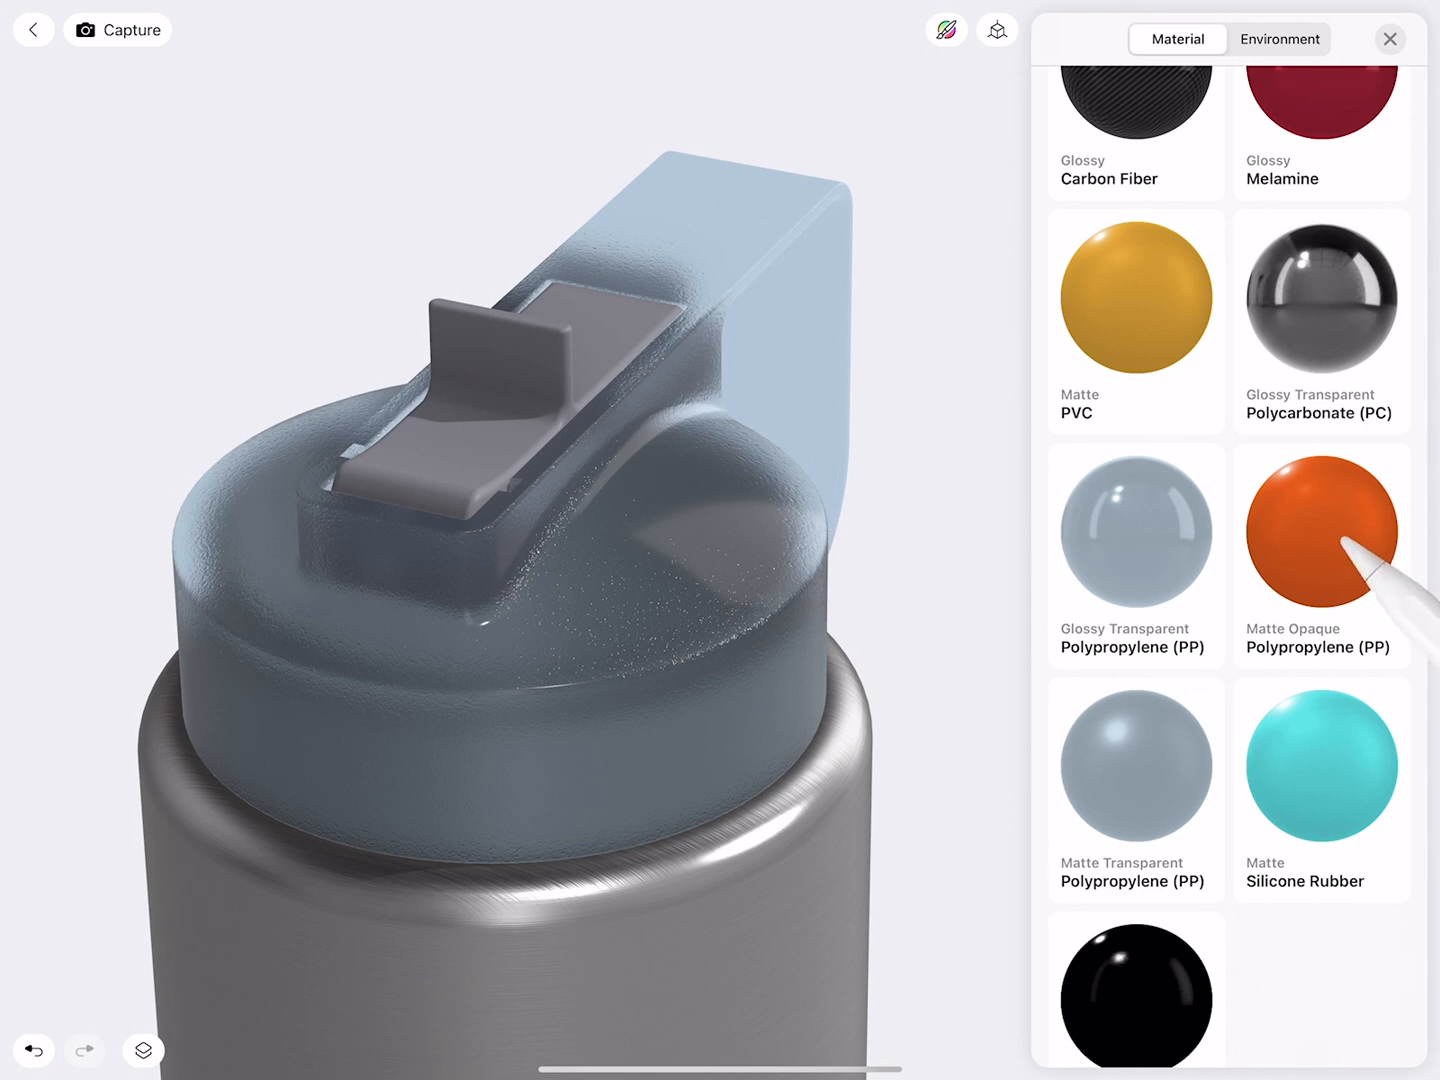
pyautogui.click(1320, 530)
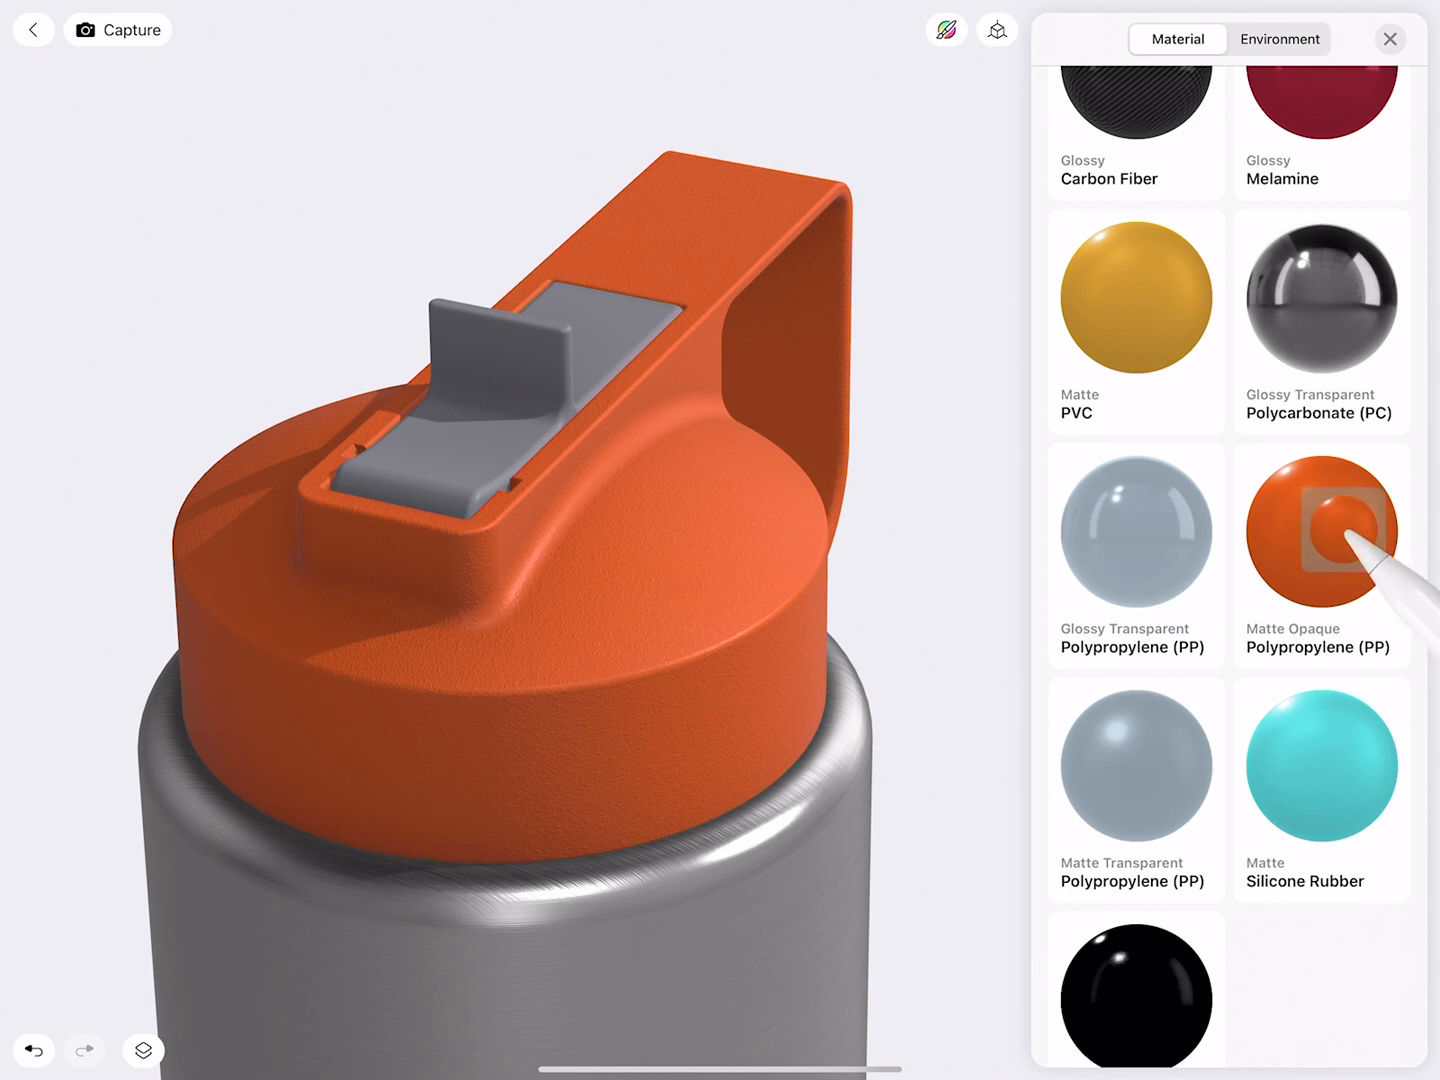
pyautogui.click(1320, 532)
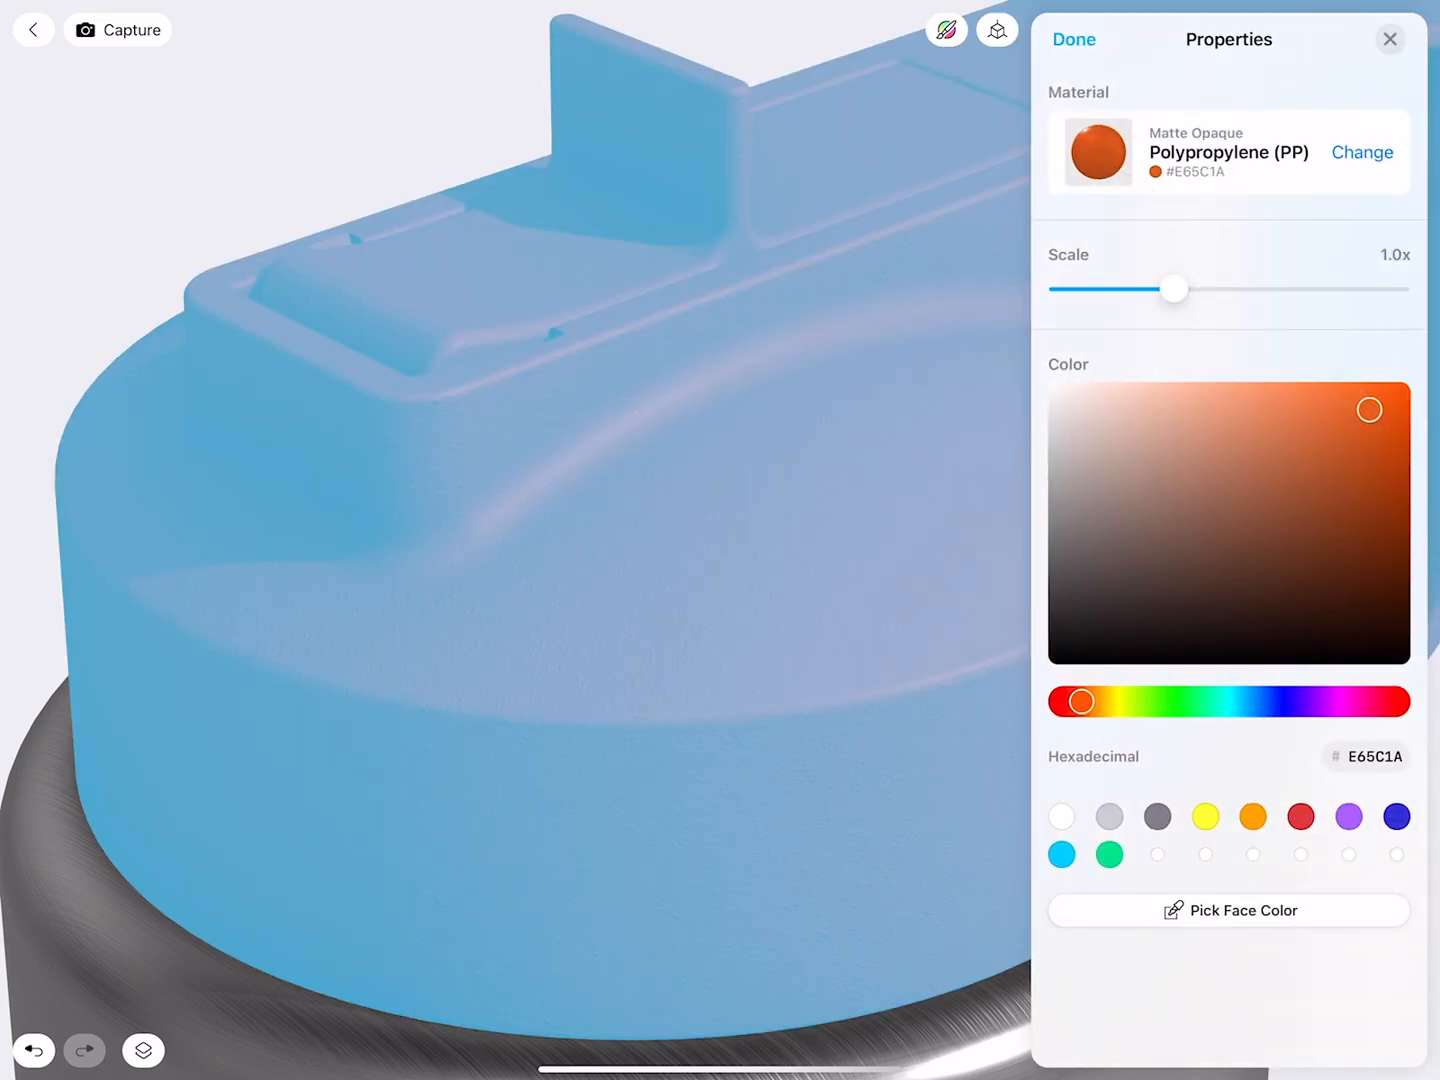
# Step: Set the cap's texture scale to a fine 0.5x and color it cyan #00CEFF
pyautogui.moveTo(1174, 288); pyautogui.dragTo(1062, 288)
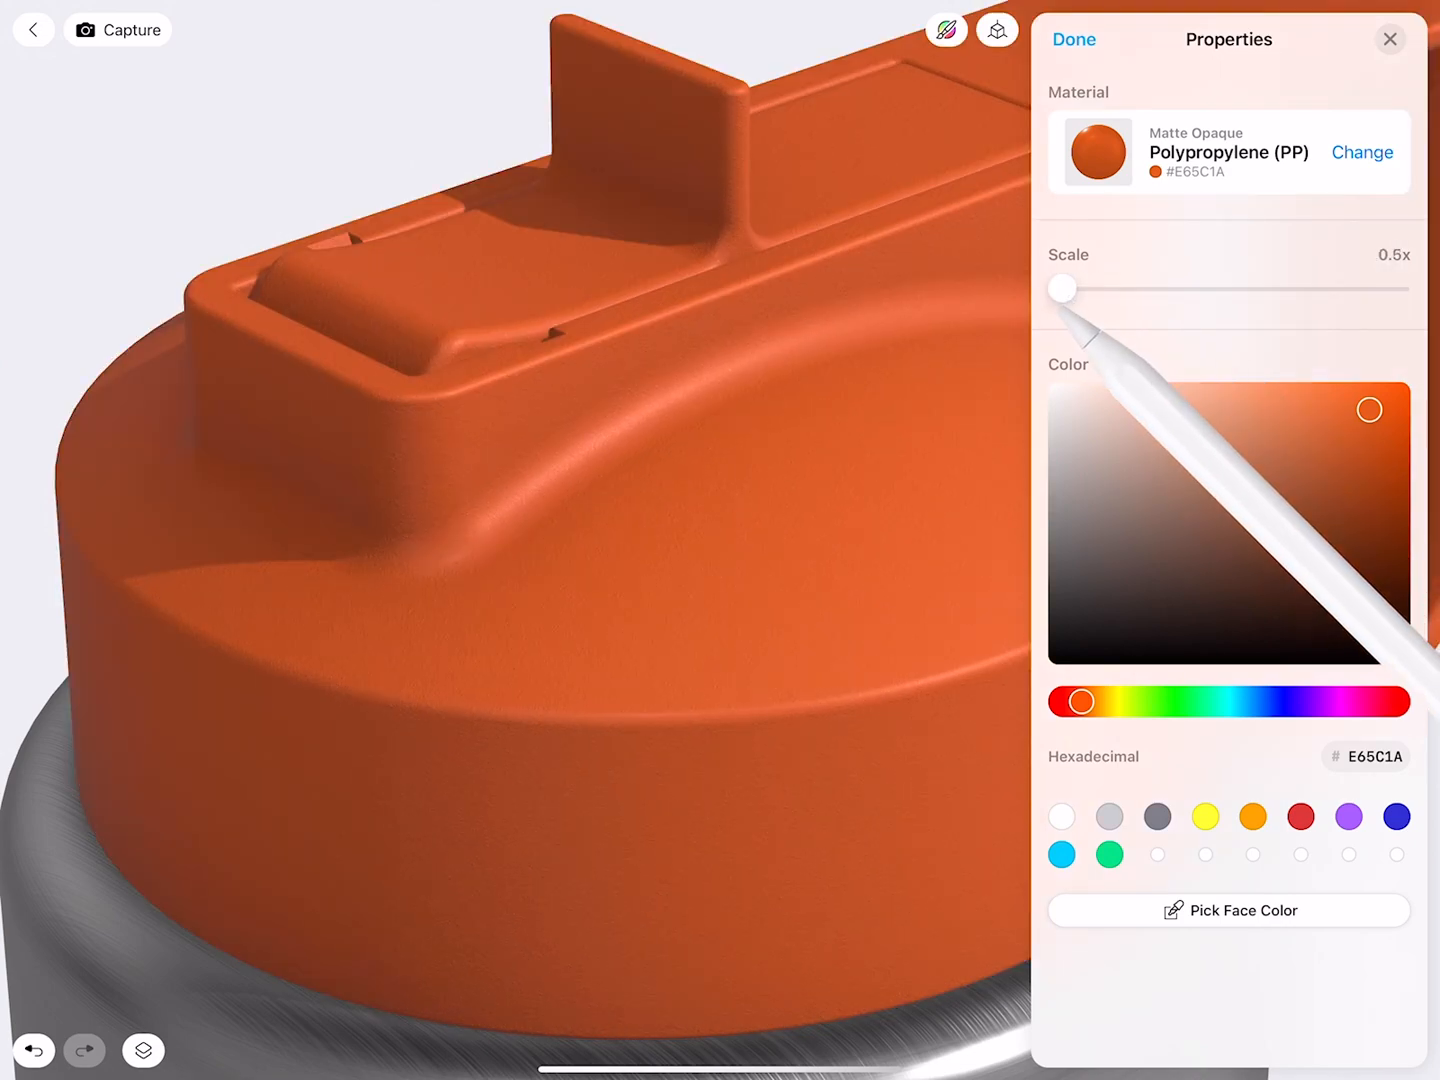
pyautogui.moveTo(1064, 288); pyautogui.dragTo(1380, 288)
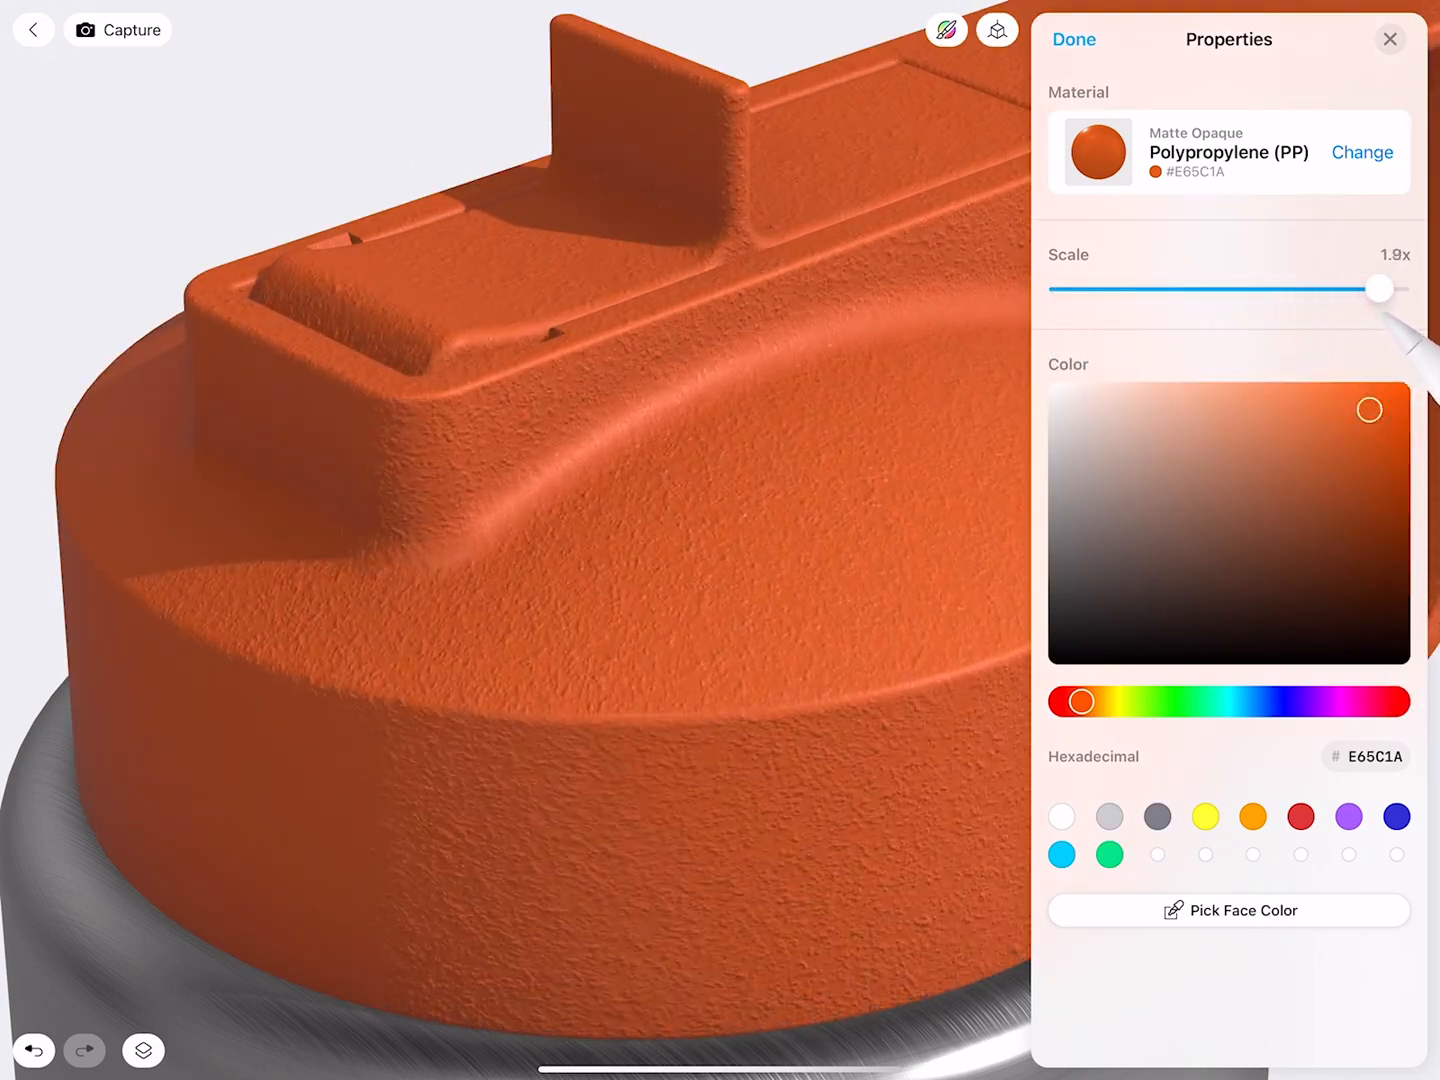
pyautogui.moveTo(1380, 288); pyautogui.dragTo(1070, 288)
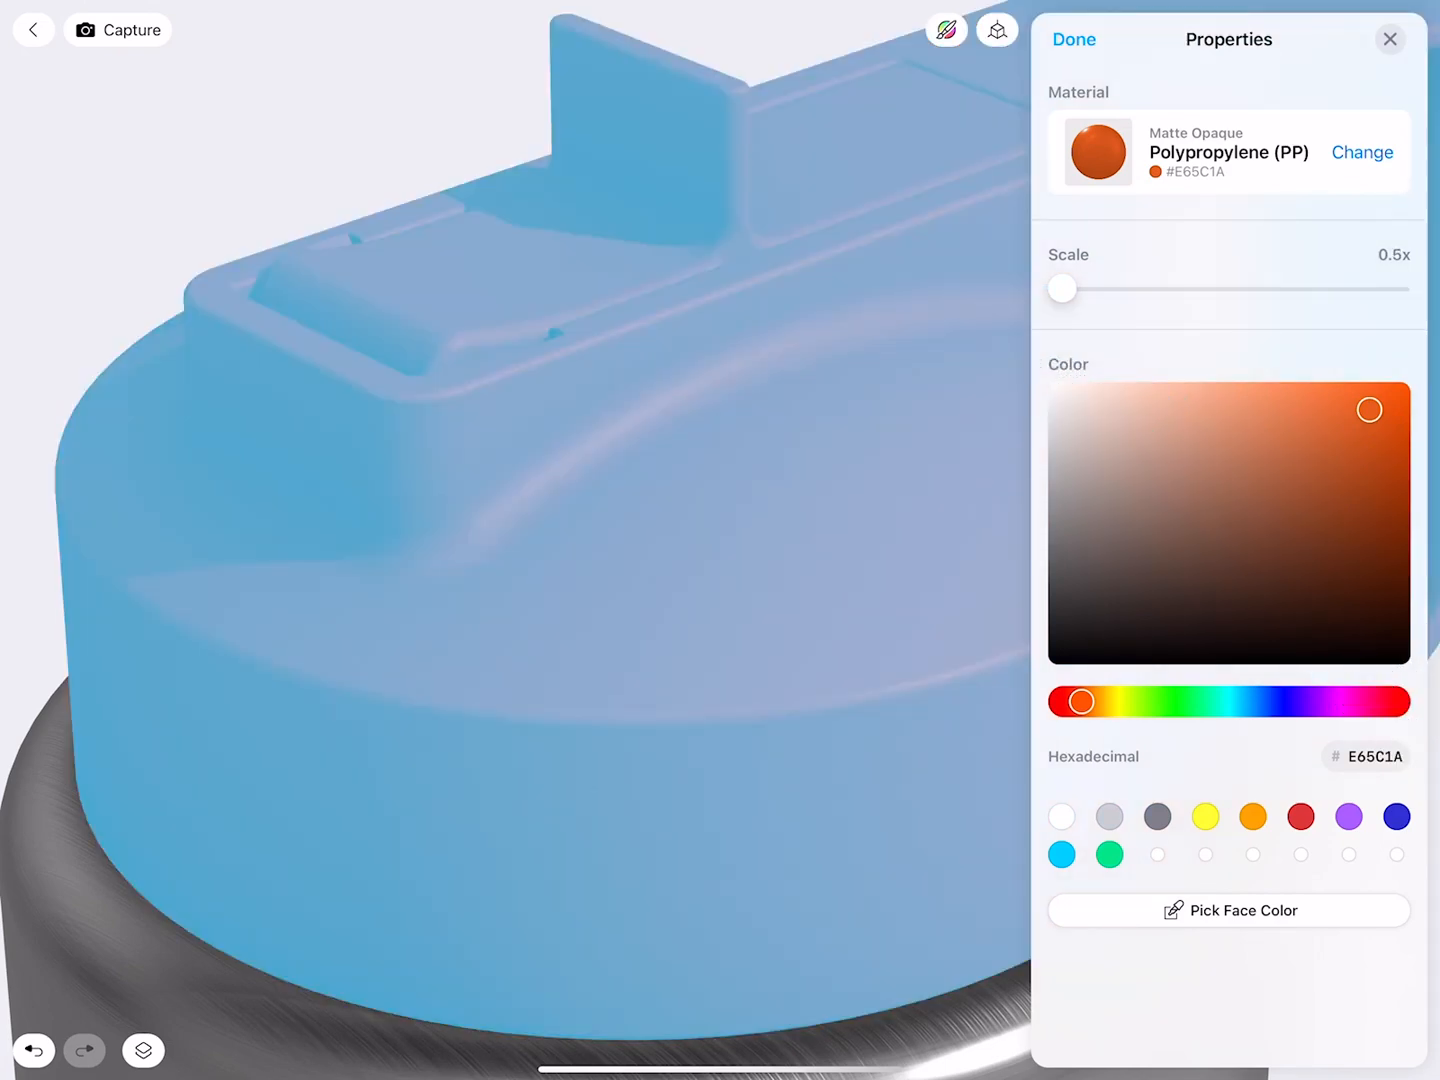
pyautogui.click(1060, 854)
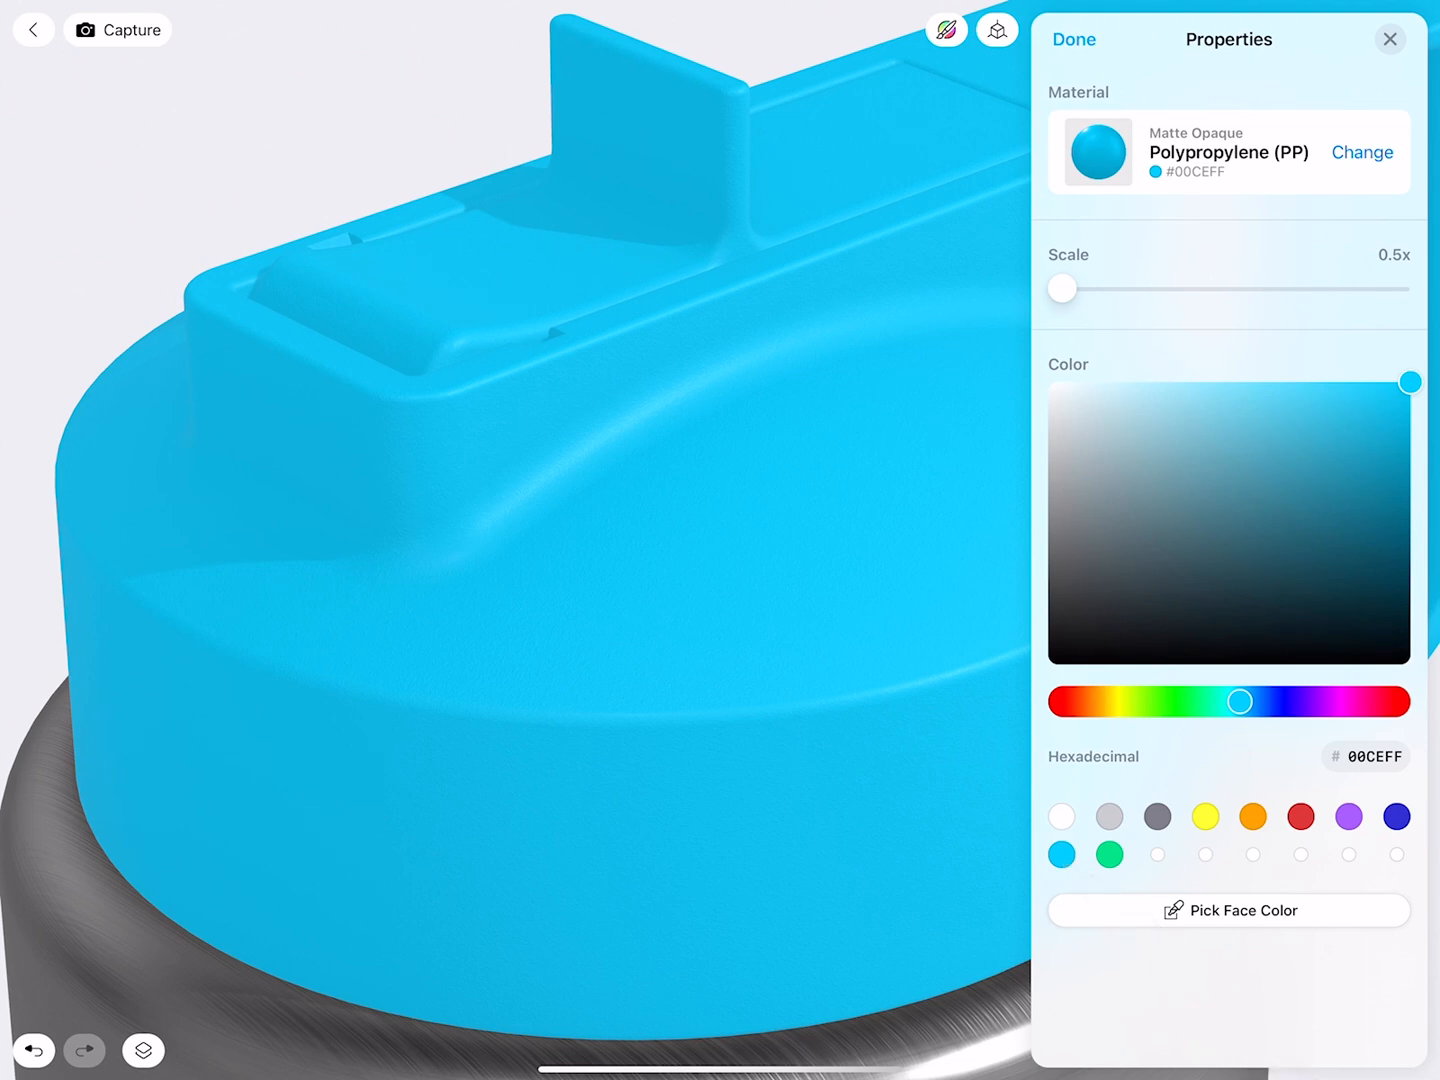
pyautogui.moveTo(1290, 1000)
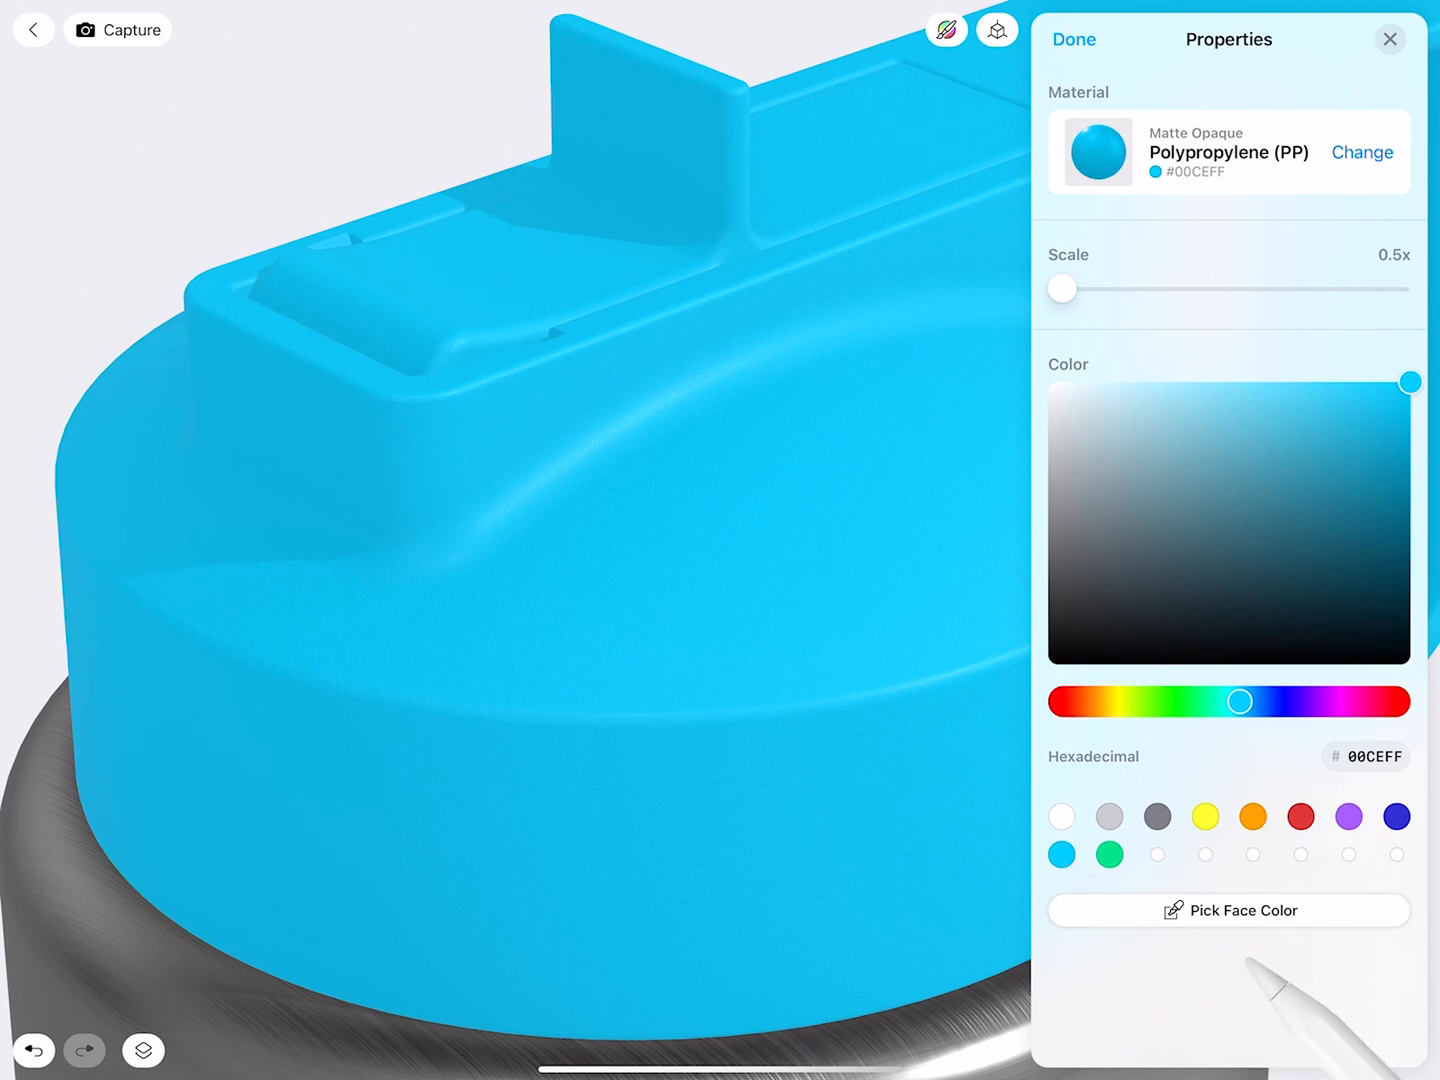
pyautogui.click(1362, 152)
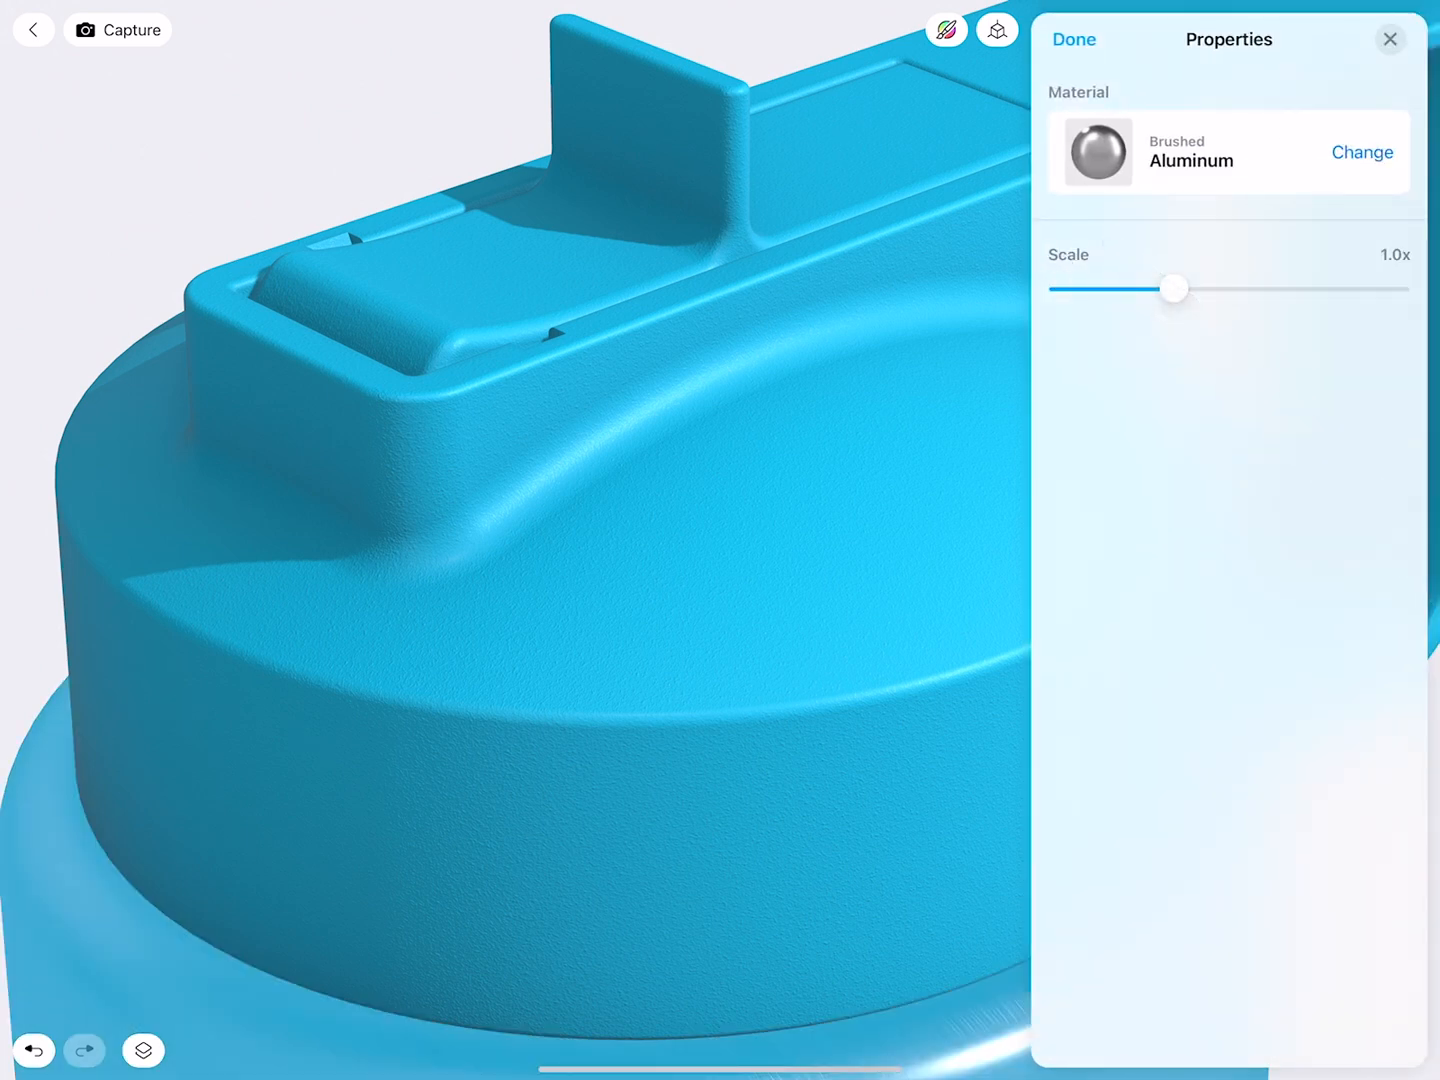
# Step: Adjust the brushed aluminum texture scale with the Scale slider
pyautogui.moveTo(1174, 288); pyautogui.dragTo(1220, 288)
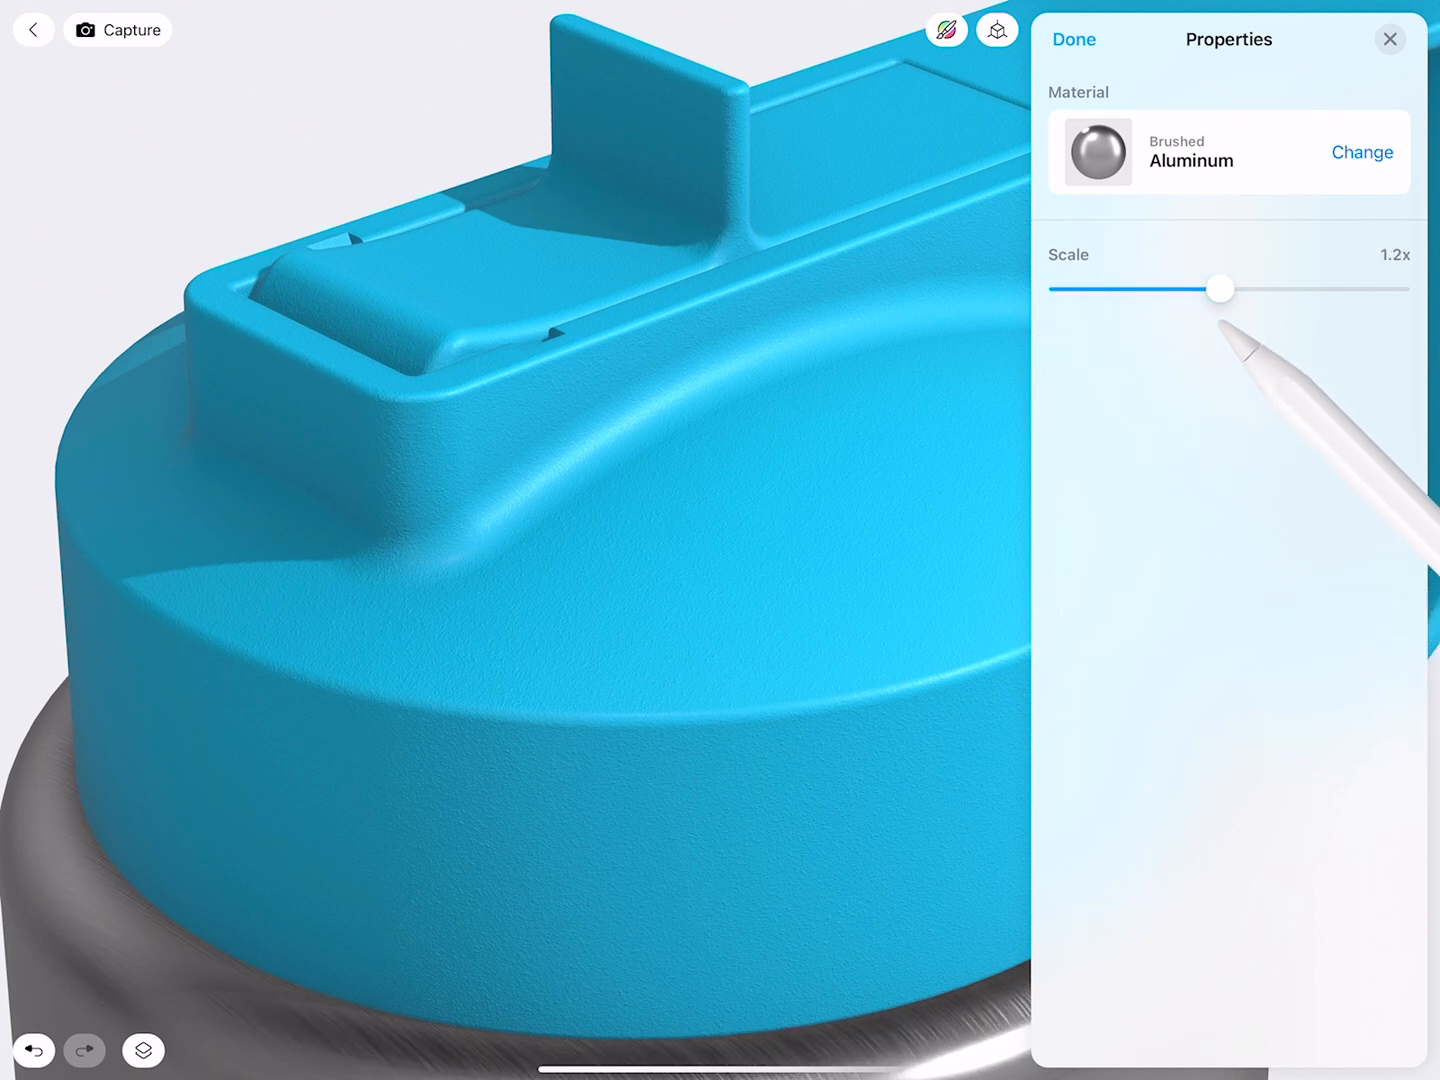
pyautogui.moveTo(1220, 288); pyautogui.dragTo(1062, 288)
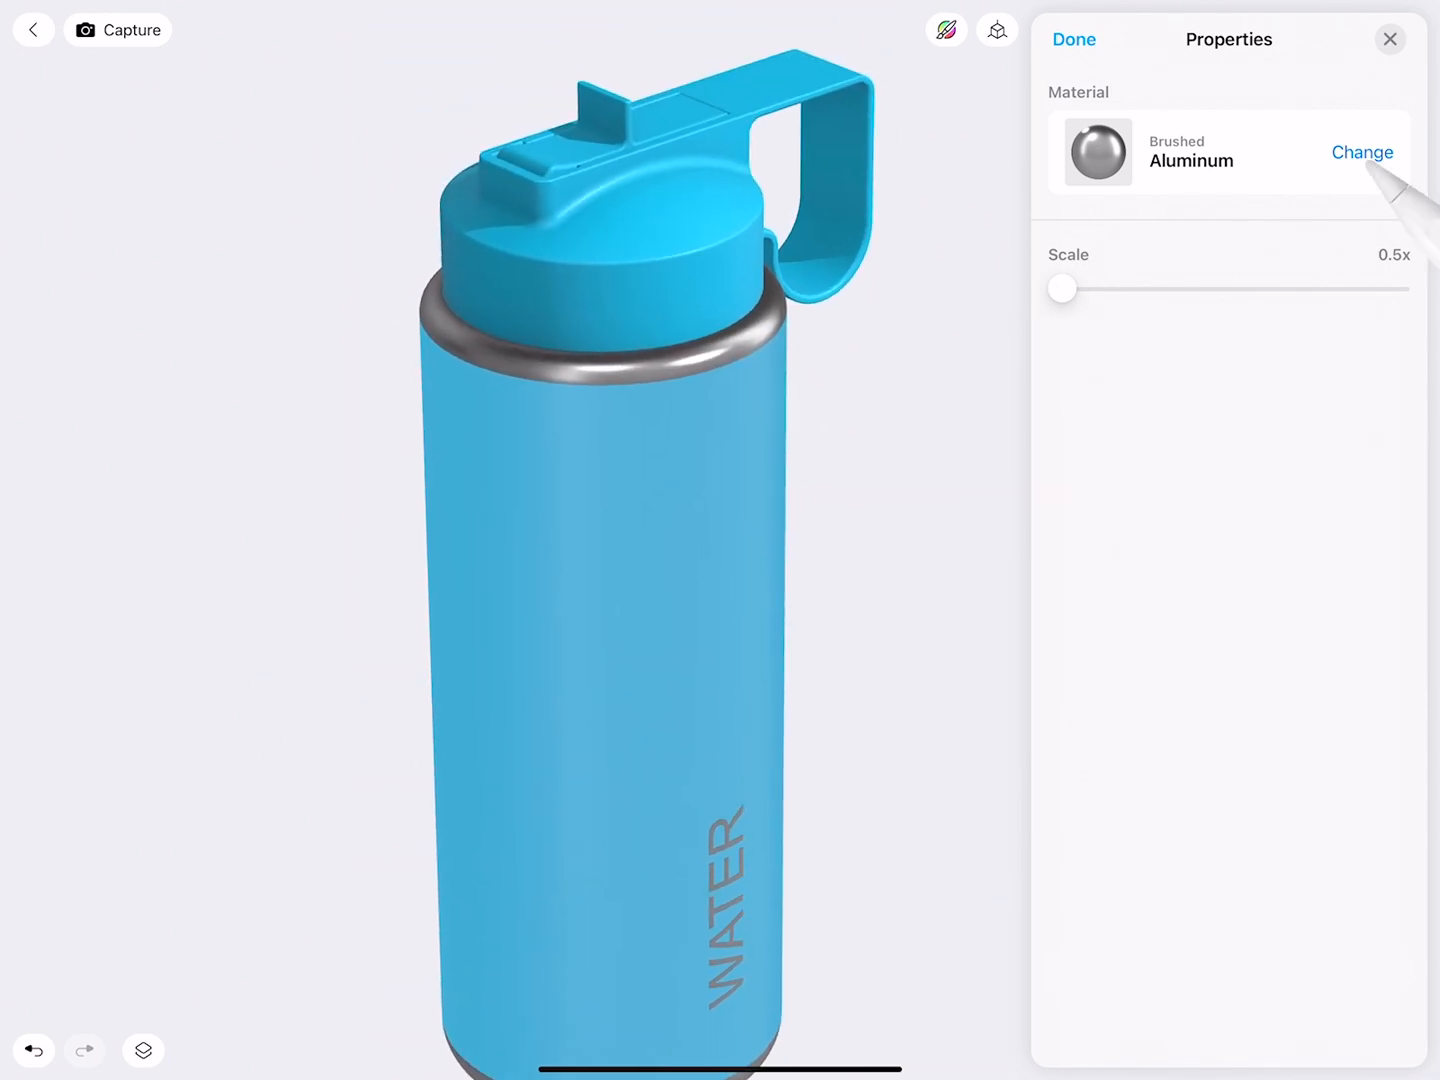
# Step: Swap the bottle body's aluminum for cyan #00CEFF glossy ABS
pyautogui.click(1364, 152)
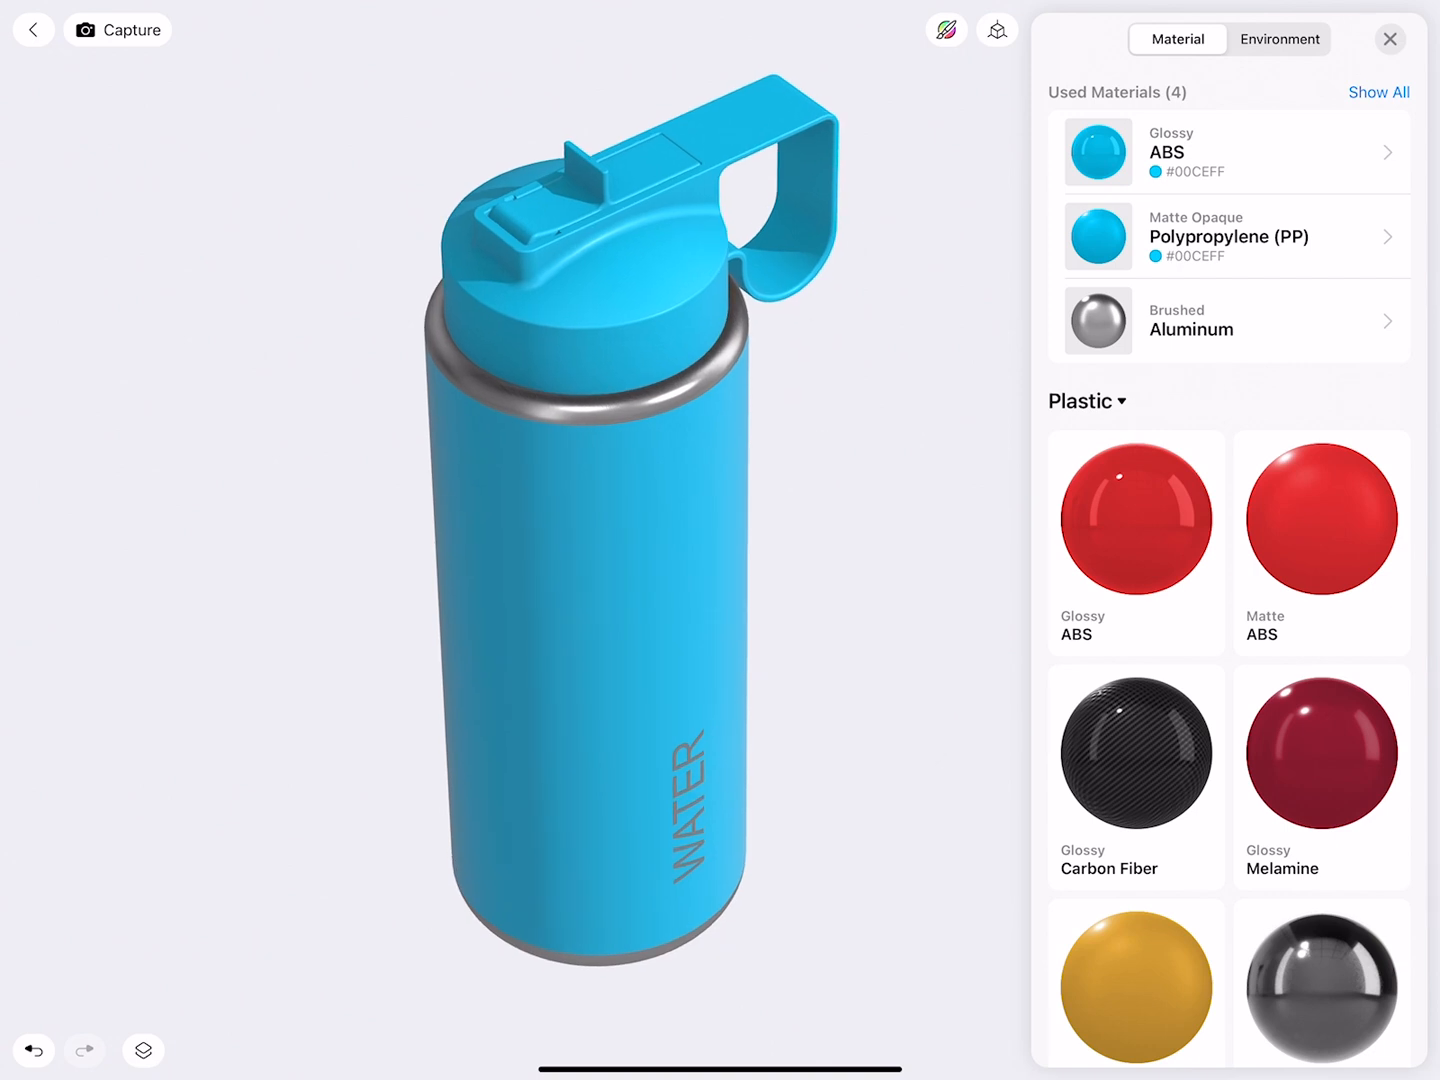
# Step: Try a solid color backdrop, revert to System Default and exit to the modeling workspace
pyautogui.click(1280, 38)
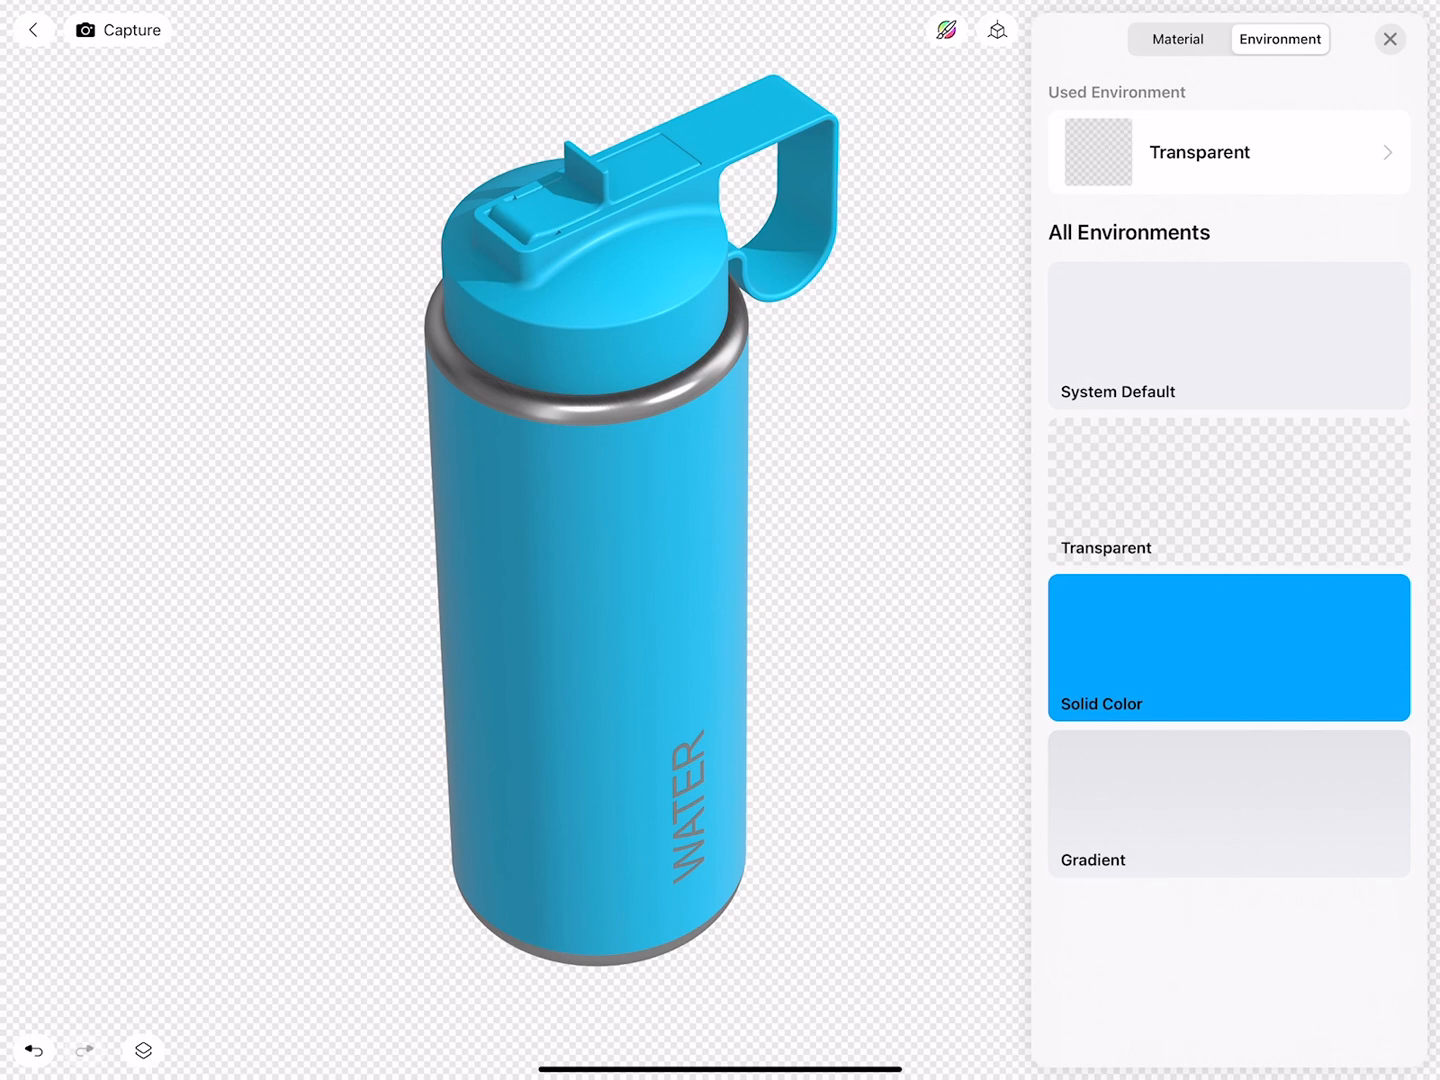
pyautogui.click(1228, 648)
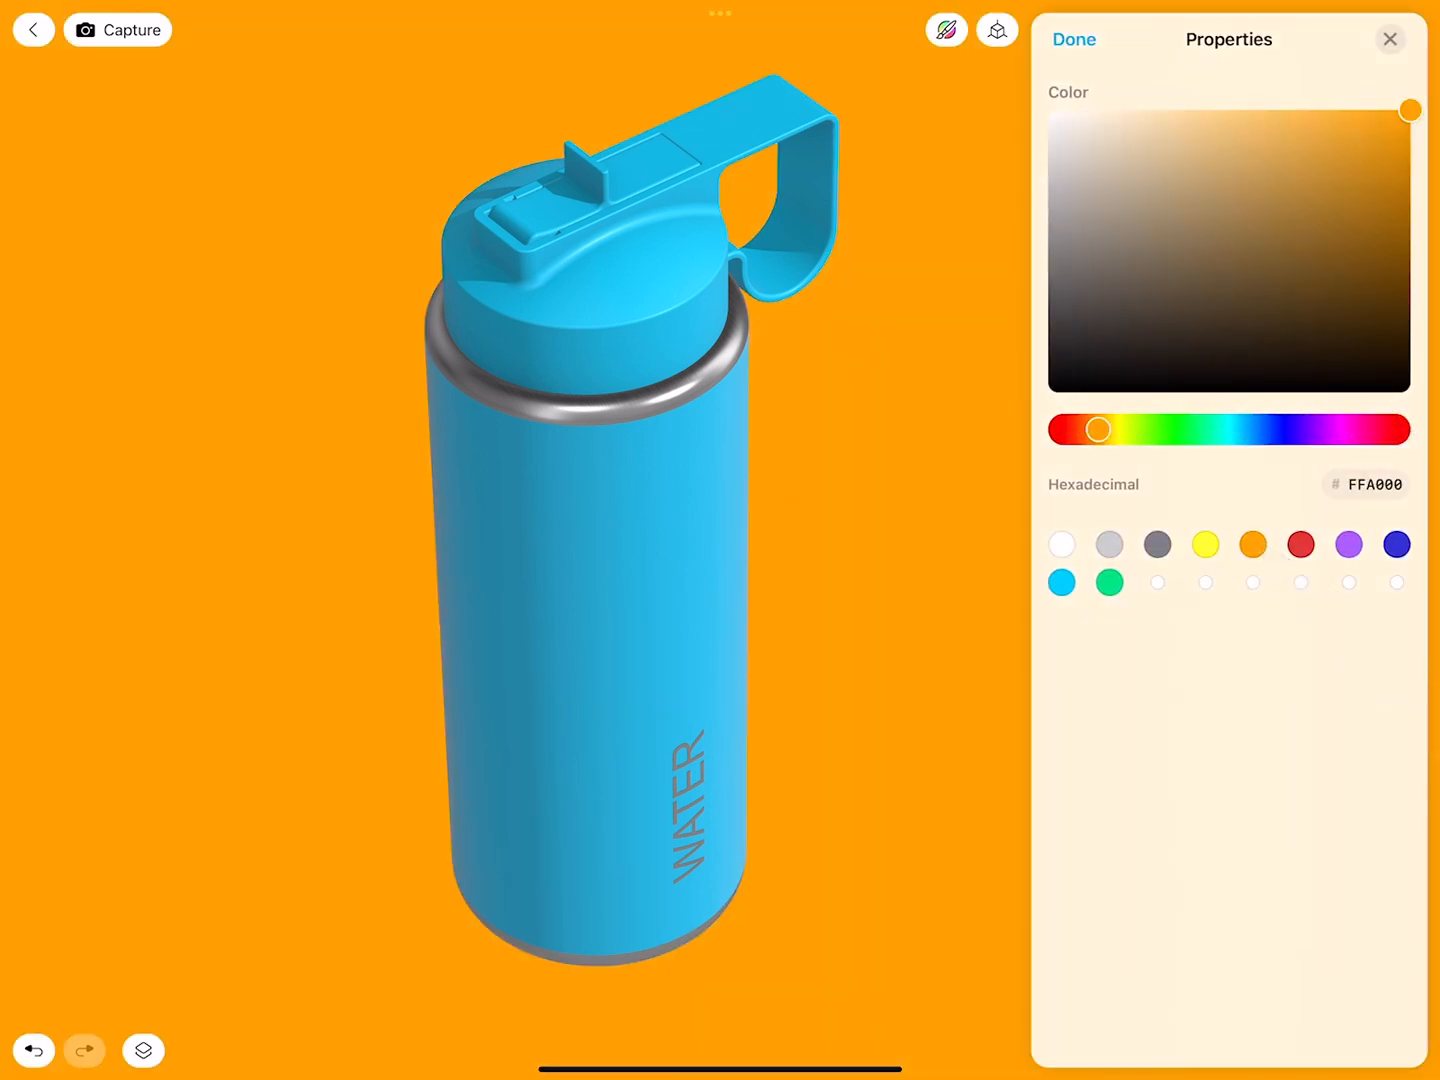
pyautogui.click(1280, 38)
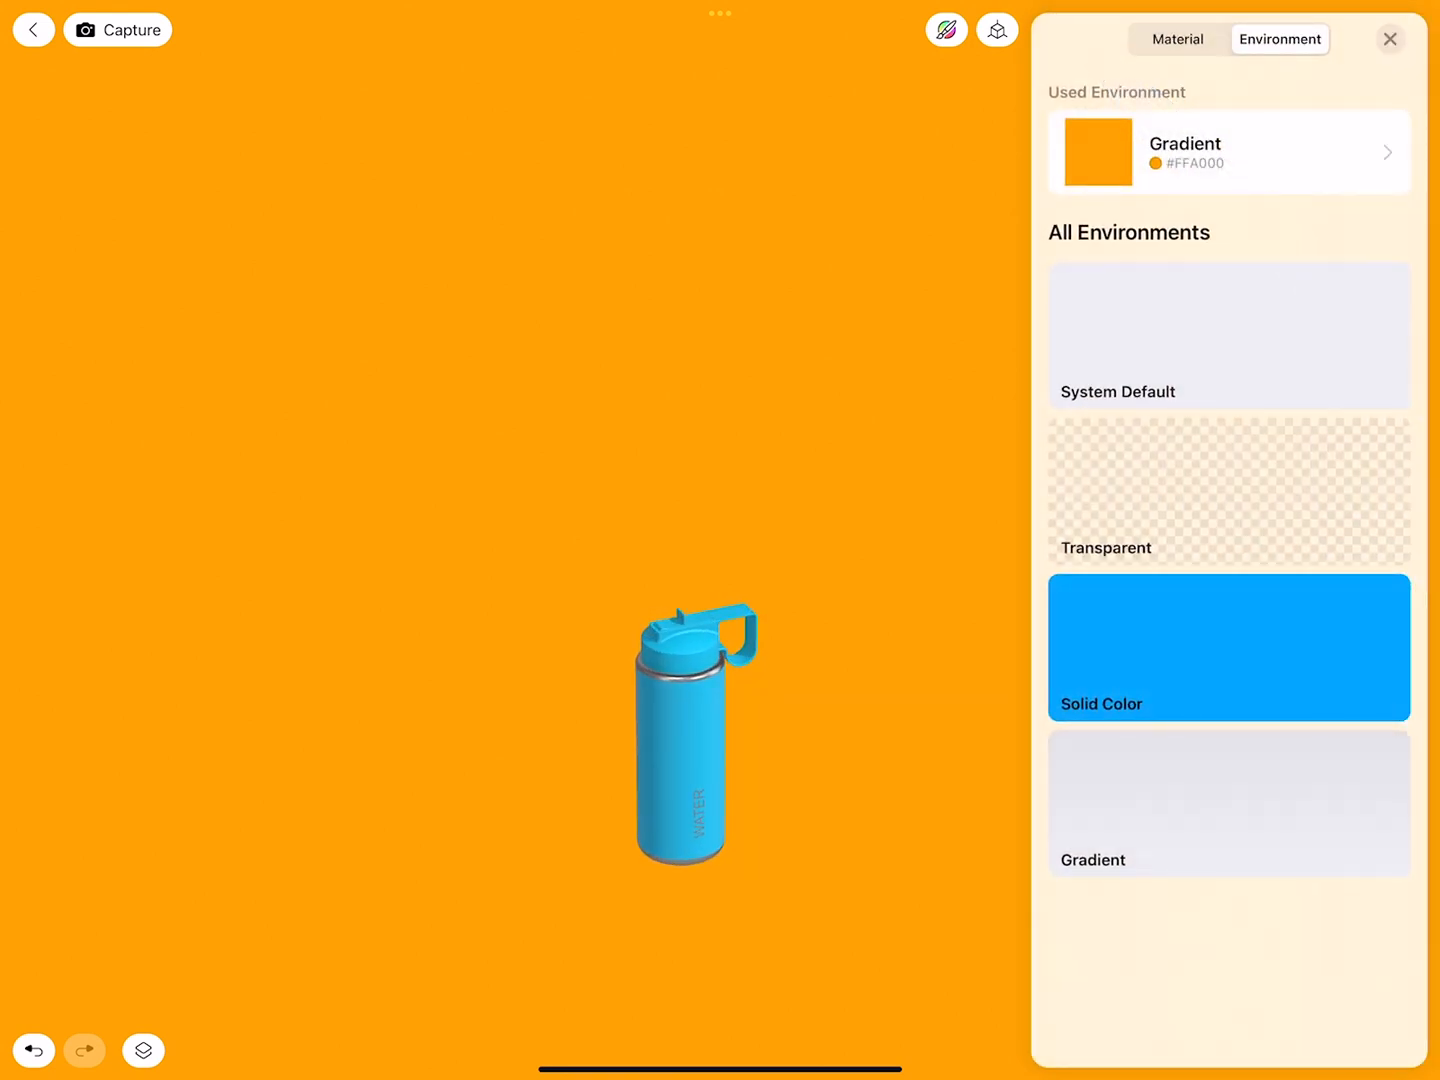
pyautogui.click(1228, 336)
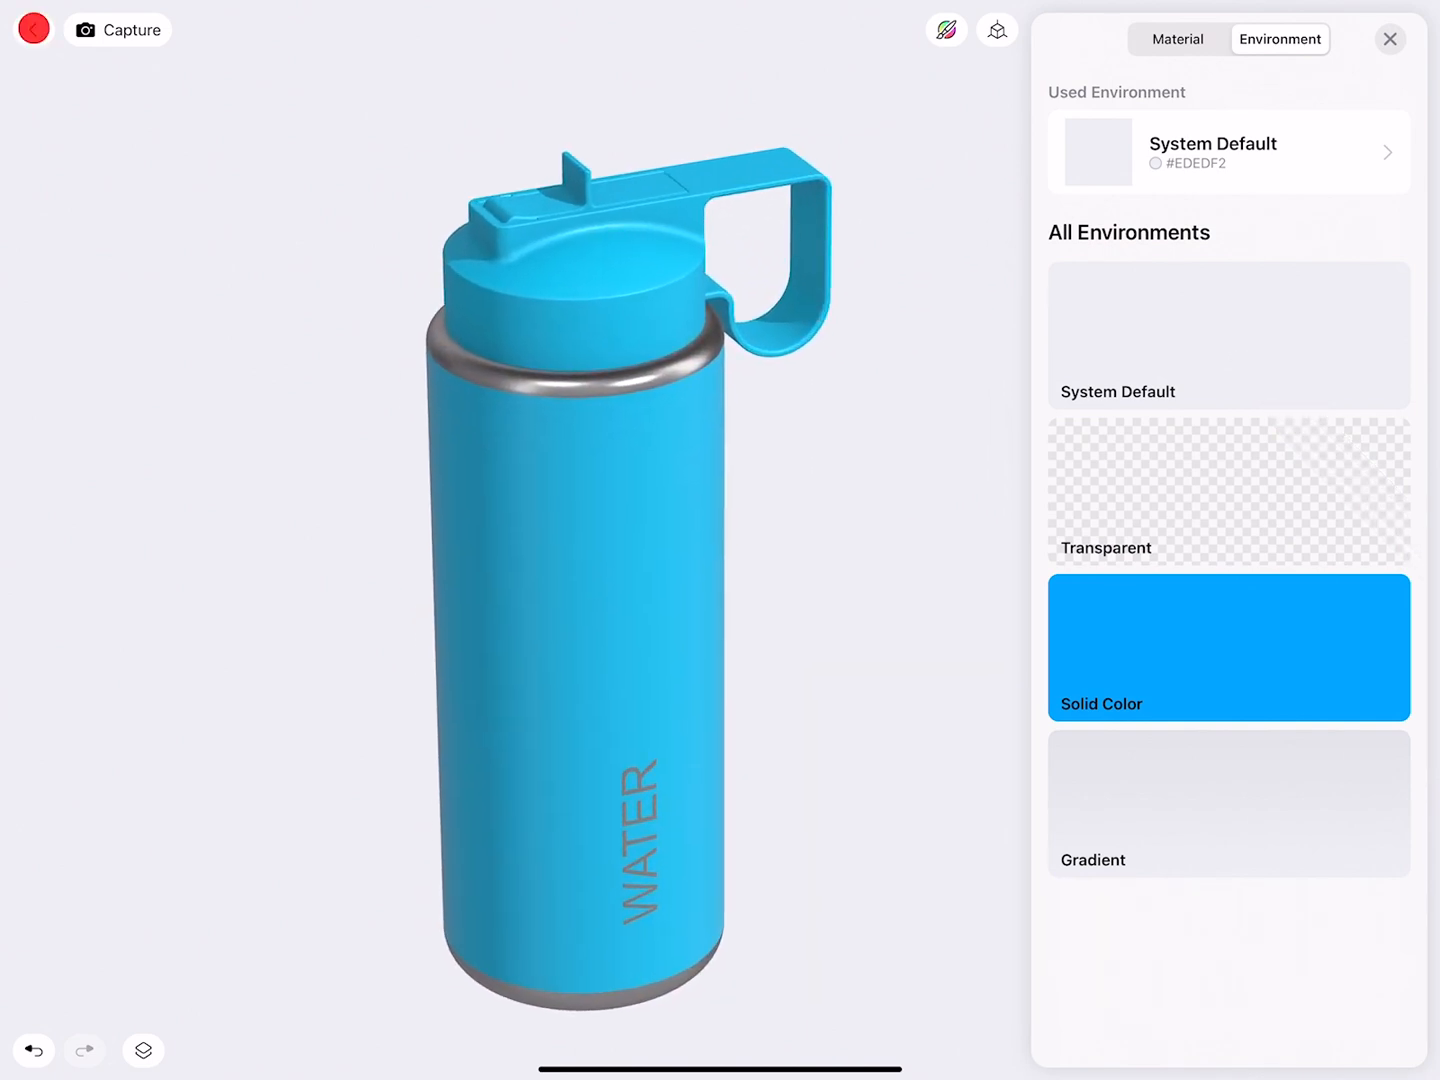
pyautogui.click(1388, 38)
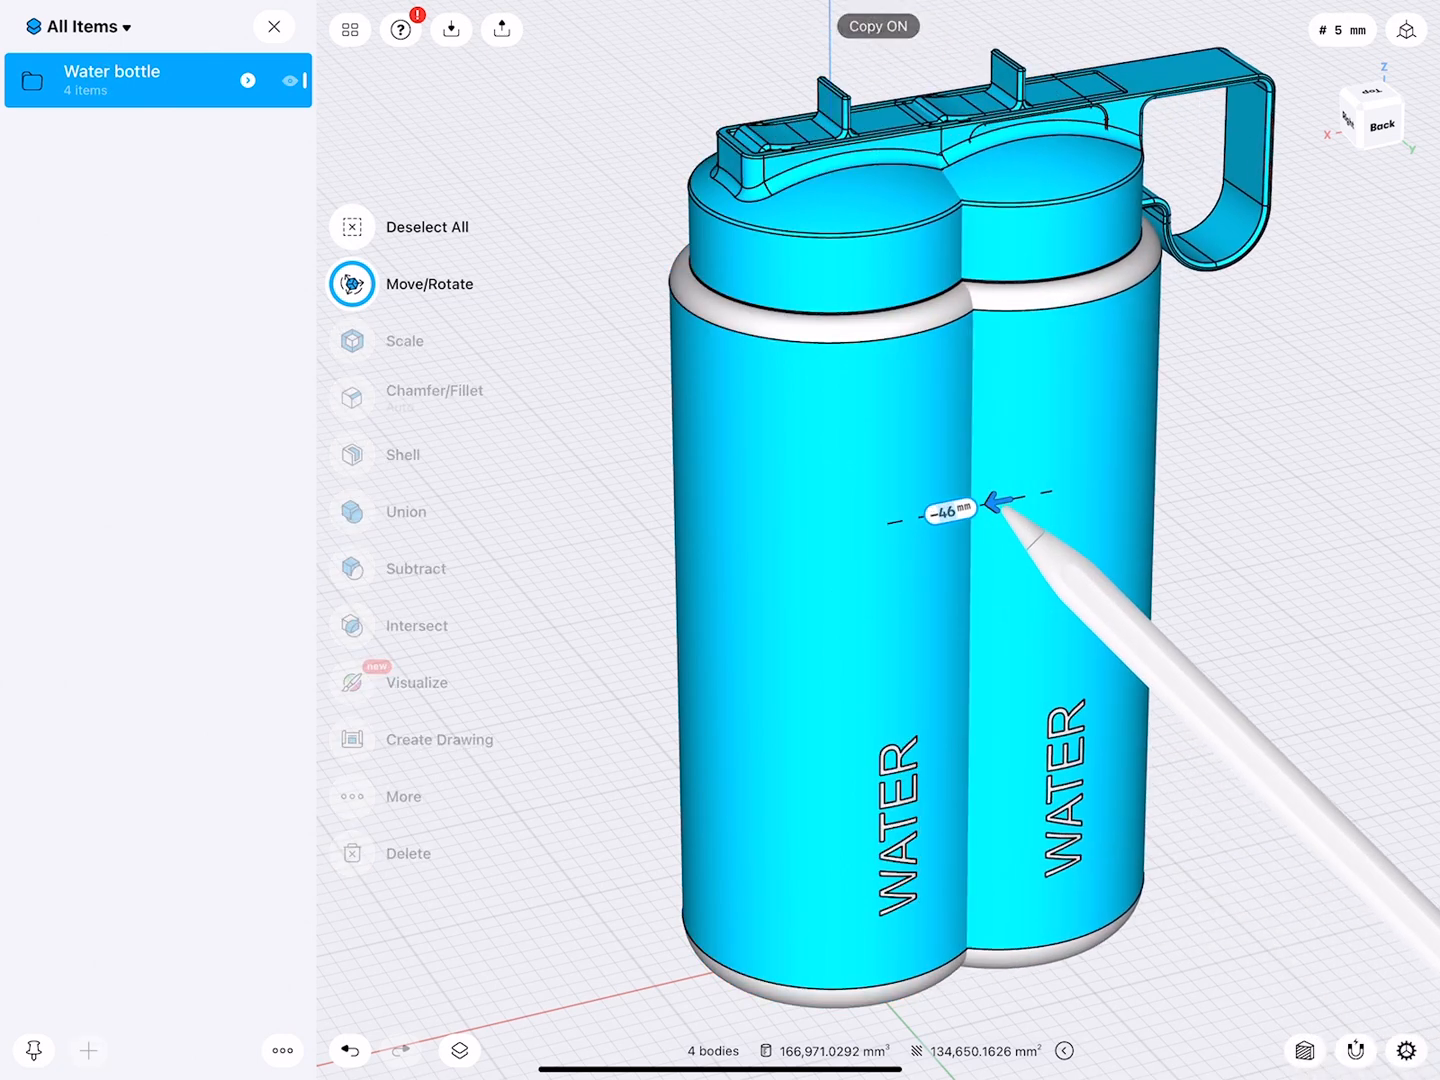
# Step: Drag a copy of the bottle about 137 mm sideways, clear of the original
pyautogui.moveTo(990, 504); pyautogui.dragTo(1300, 440)
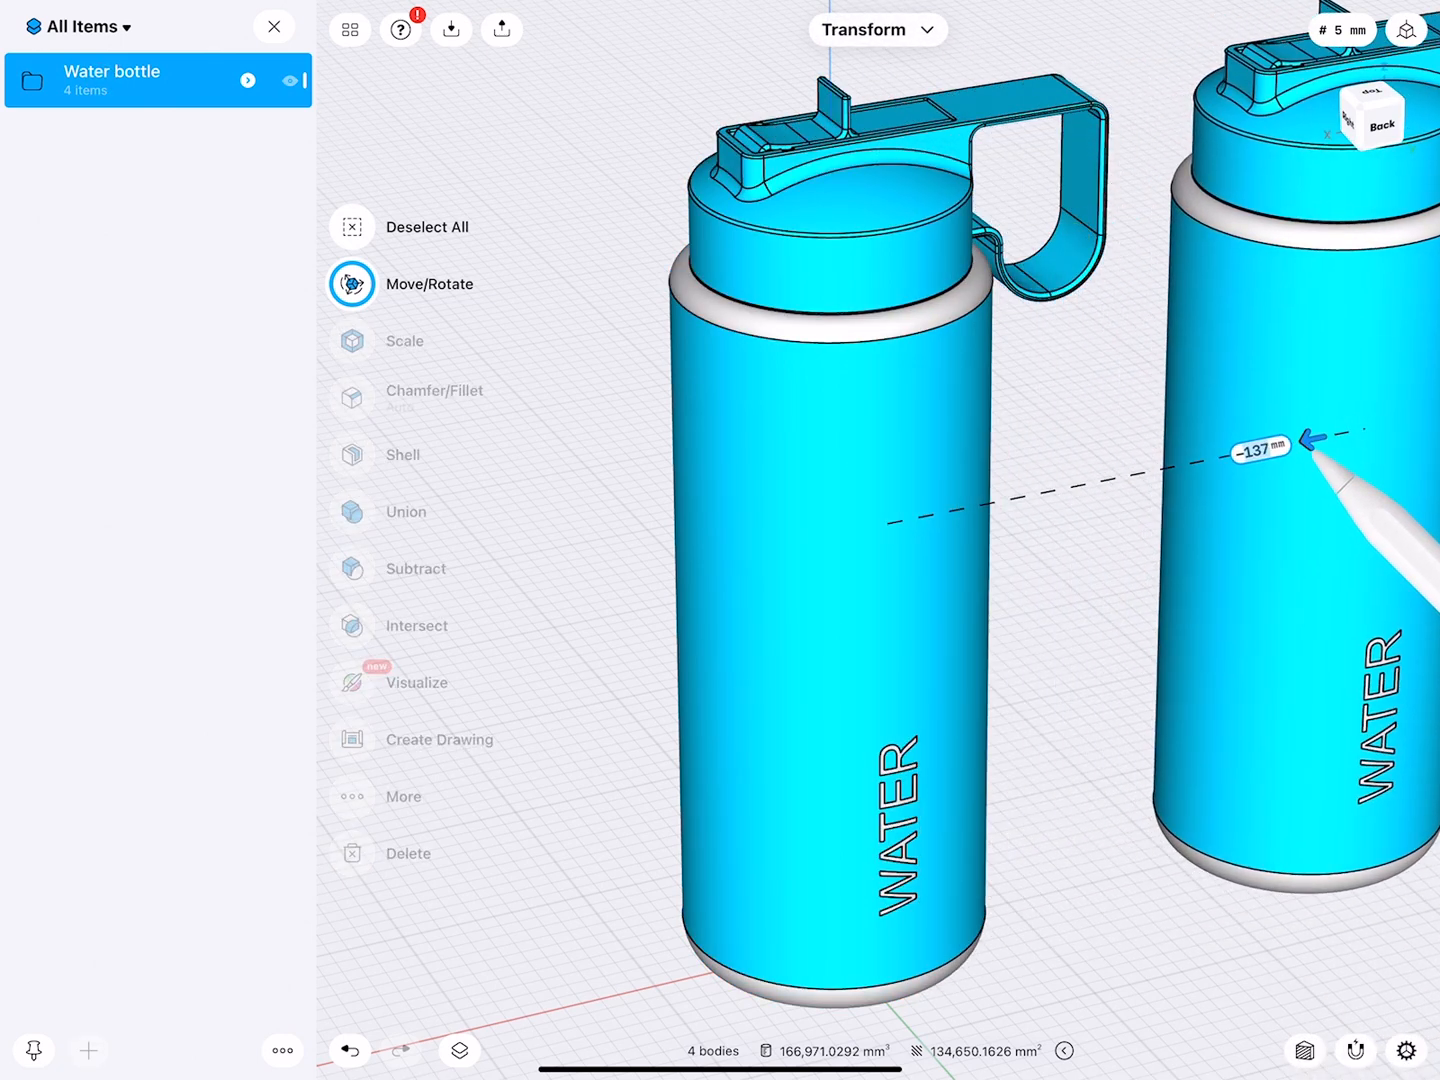
pyautogui.moveTo(1300, 456); pyautogui.dragTo(1320, 464)
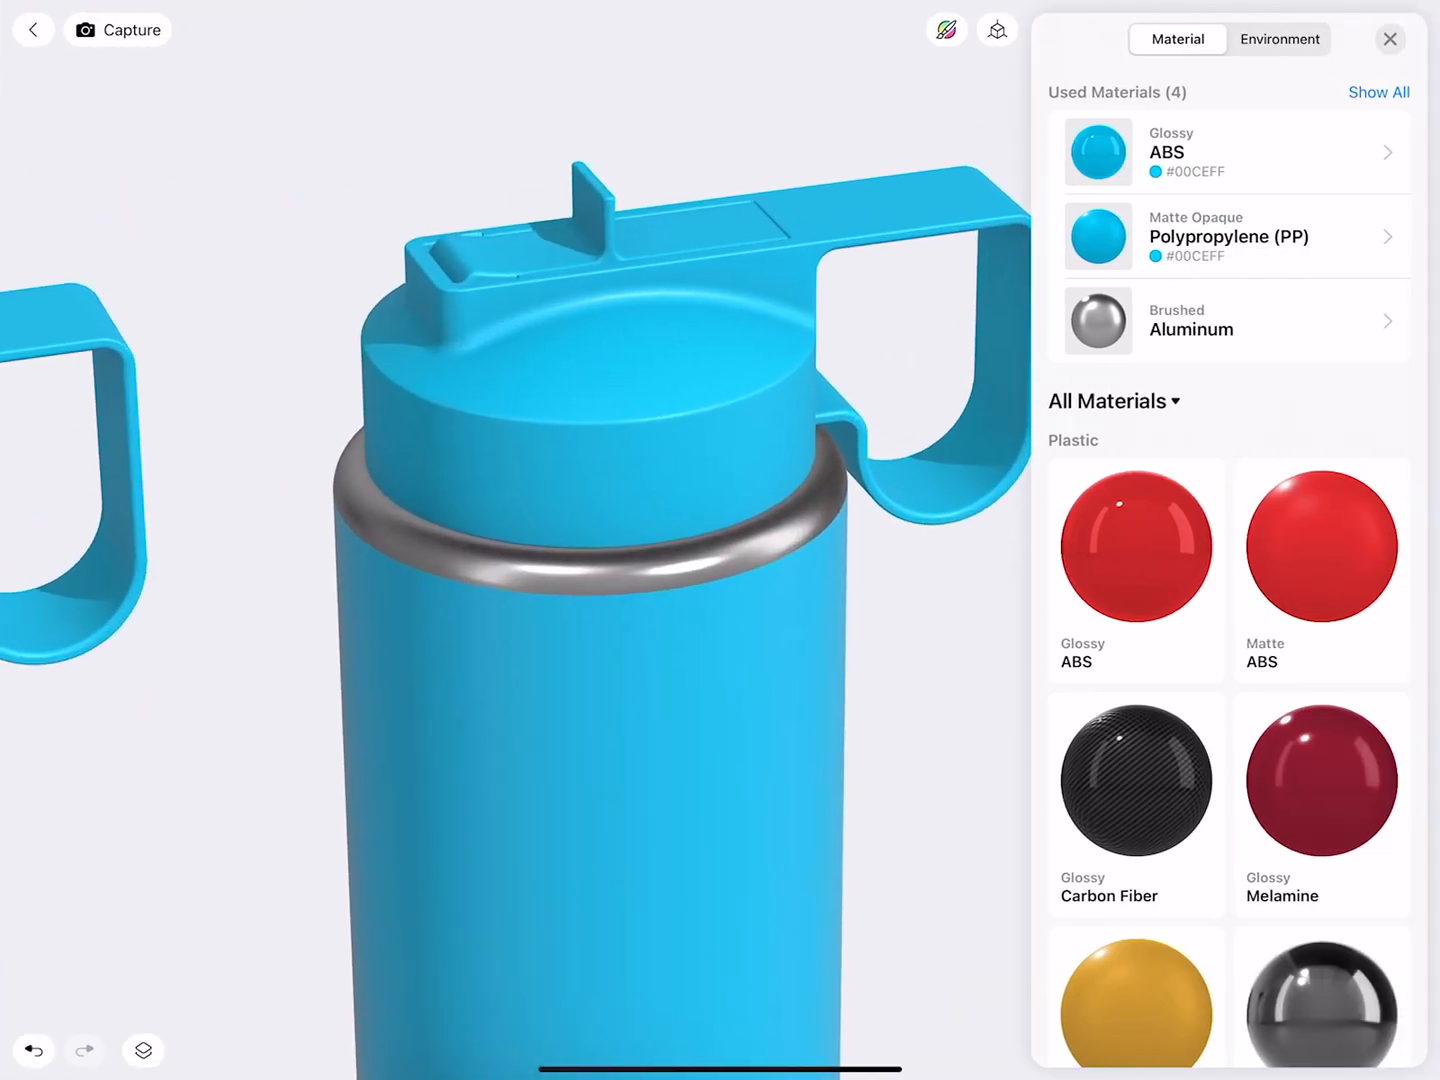
# Step: Select the second bottle's body and browse the material library for red Glossy ABS and Matte PP
pyautogui.click(1234, 236)
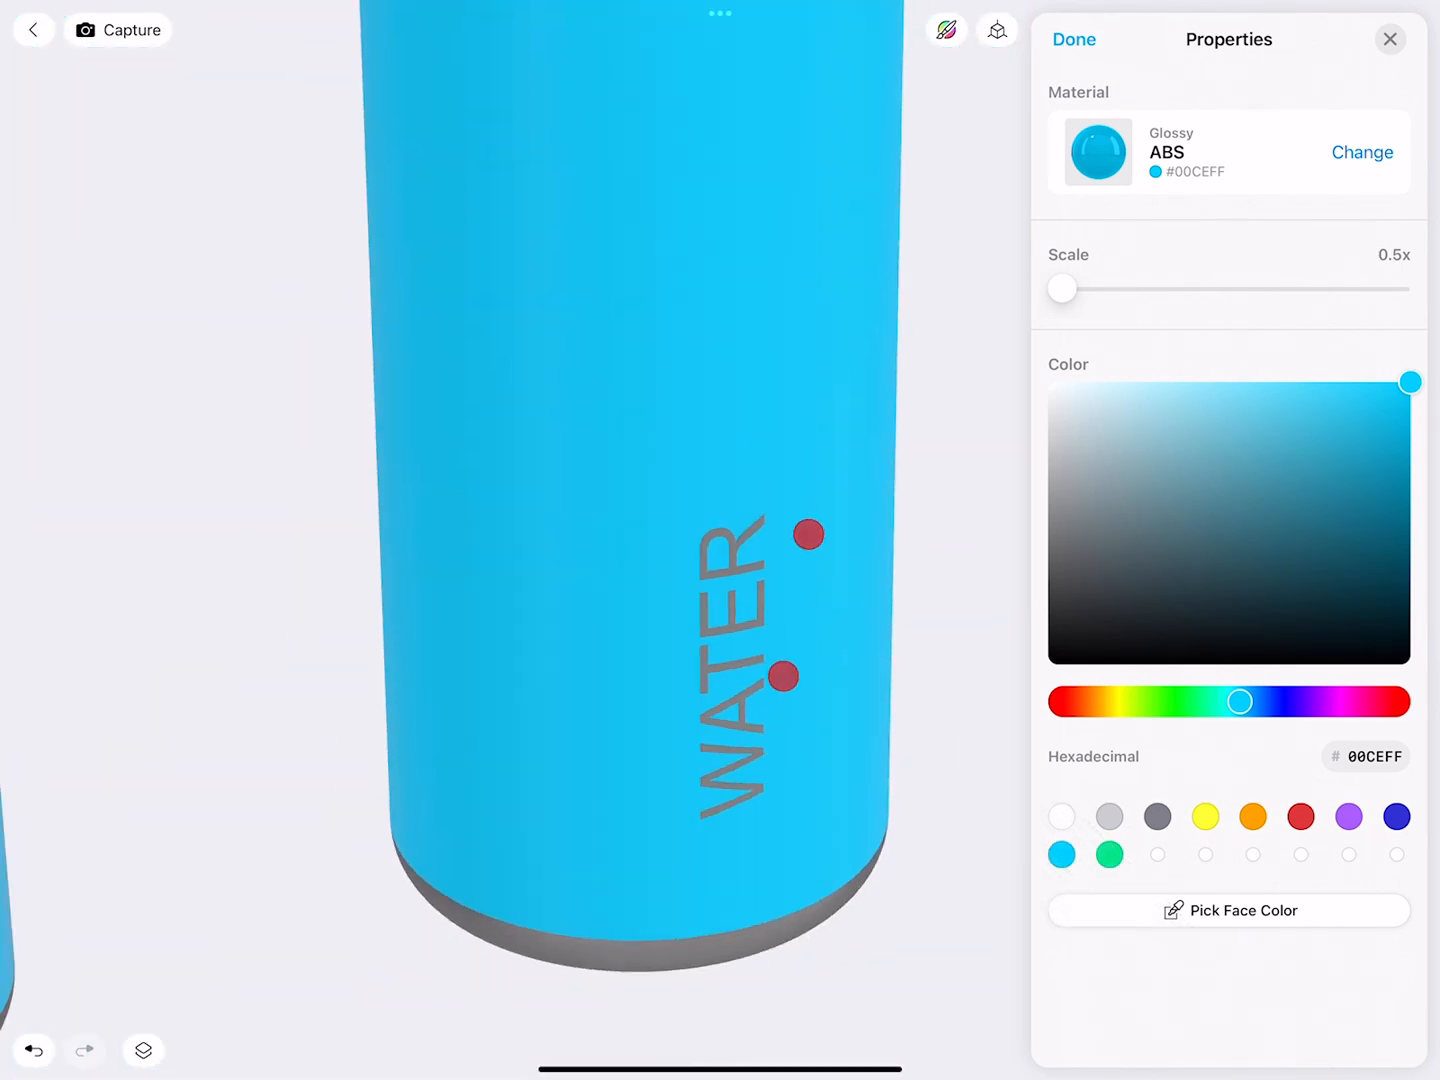
pyautogui.click(1362, 152)
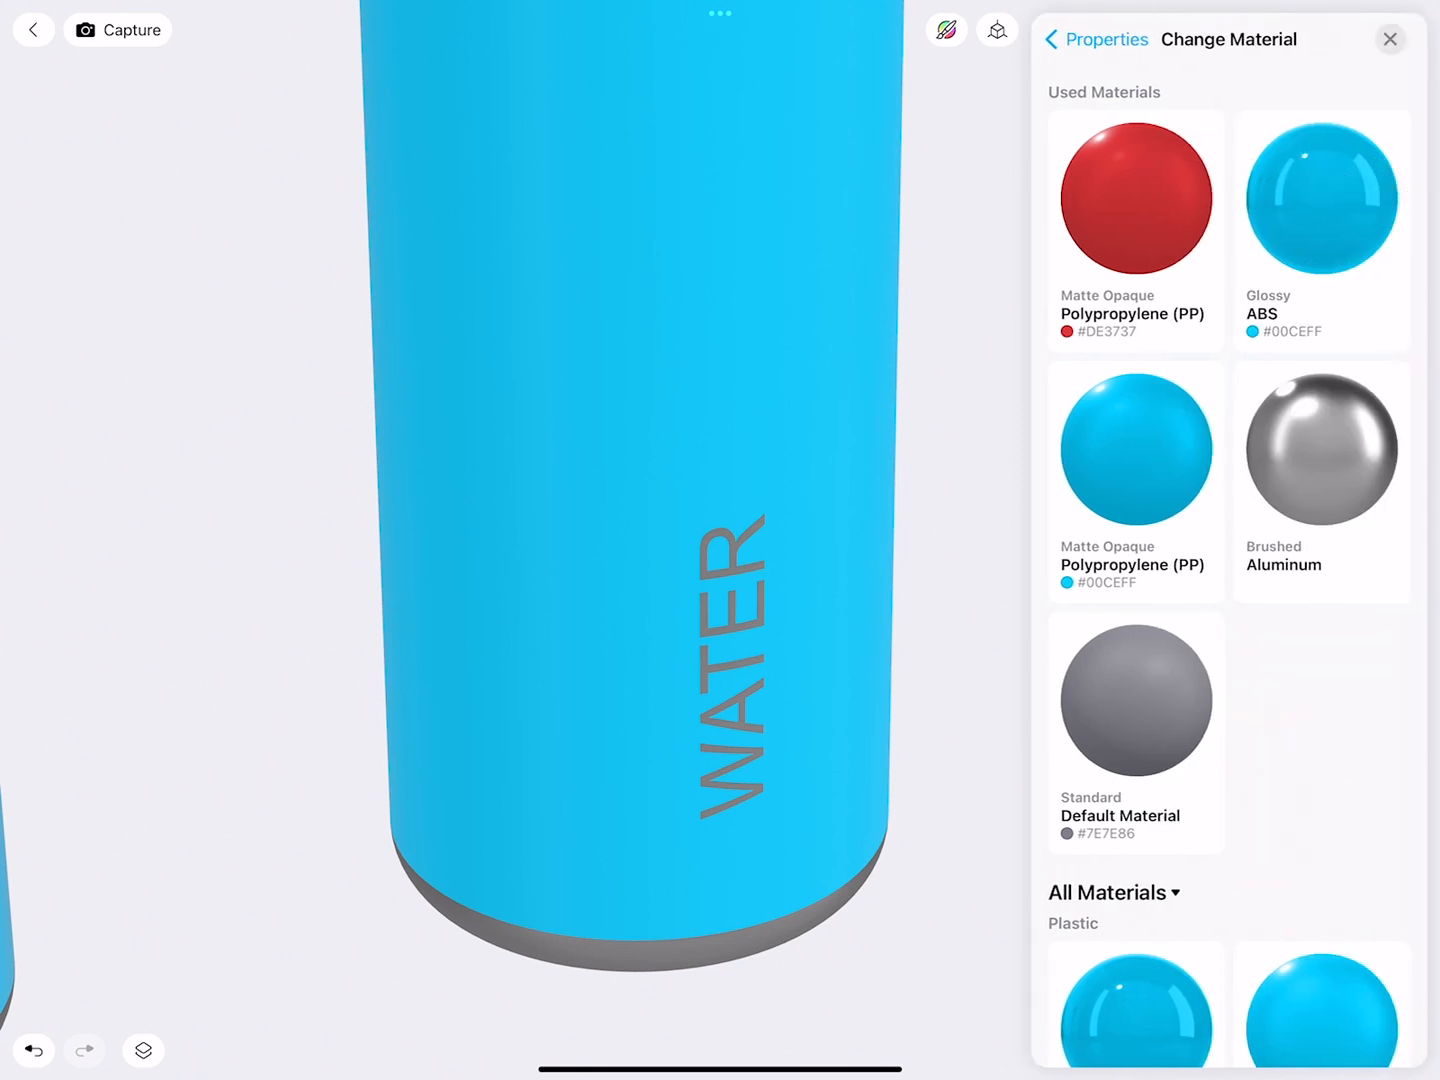
pyautogui.scroll(-3)
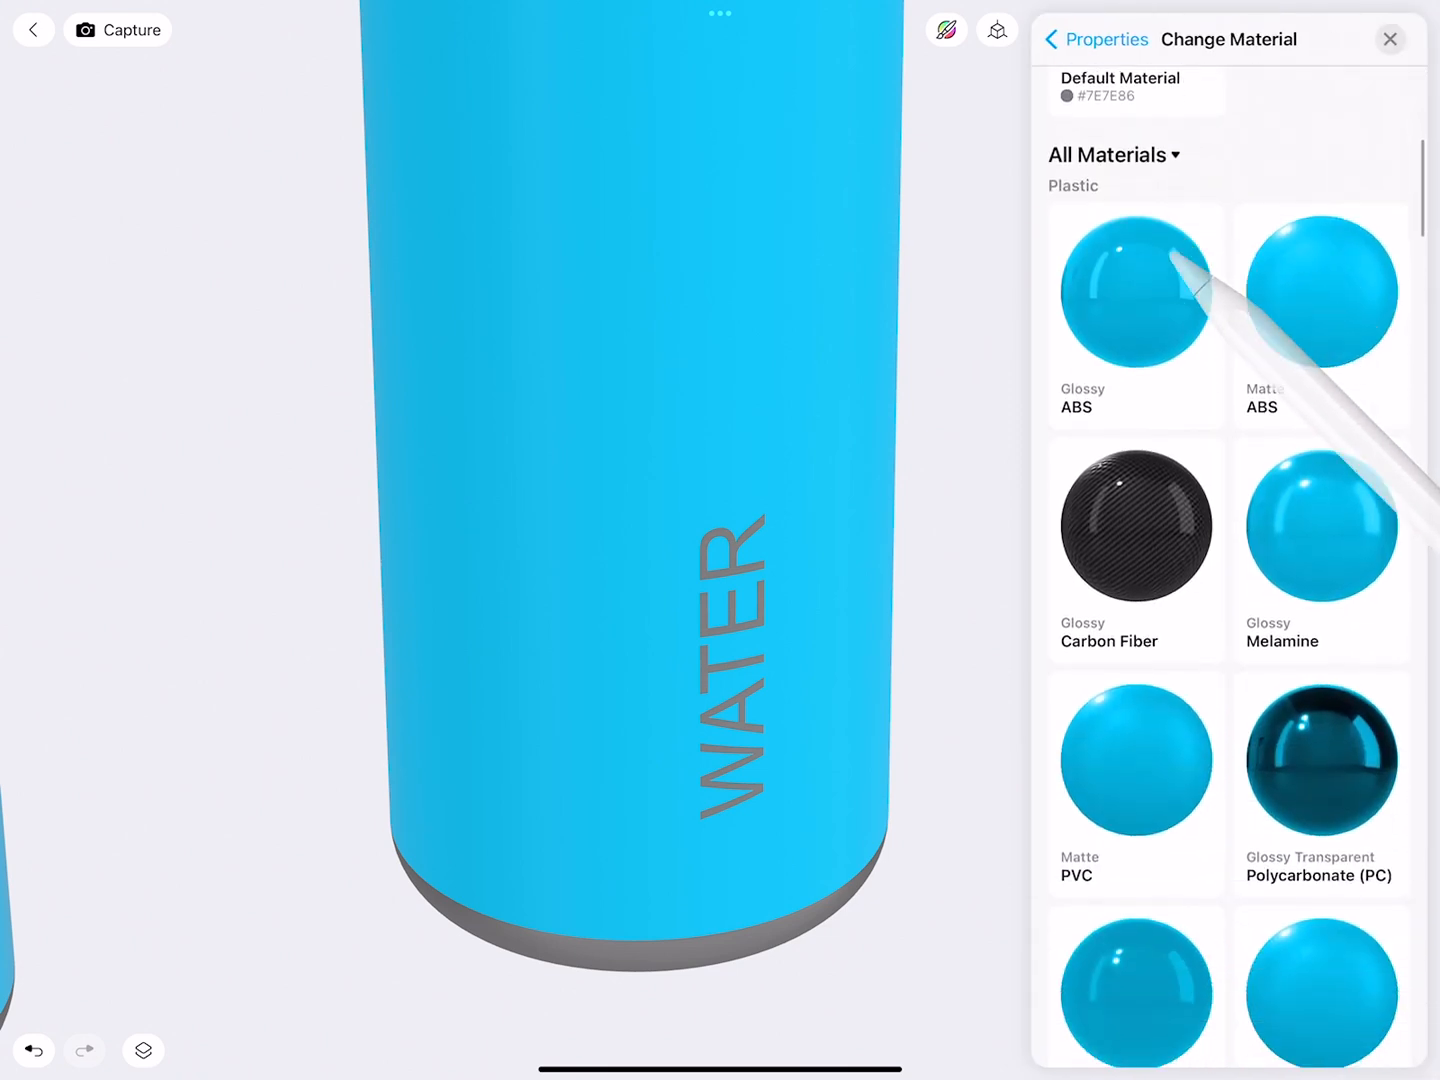
pyautogui.scroll(-3)
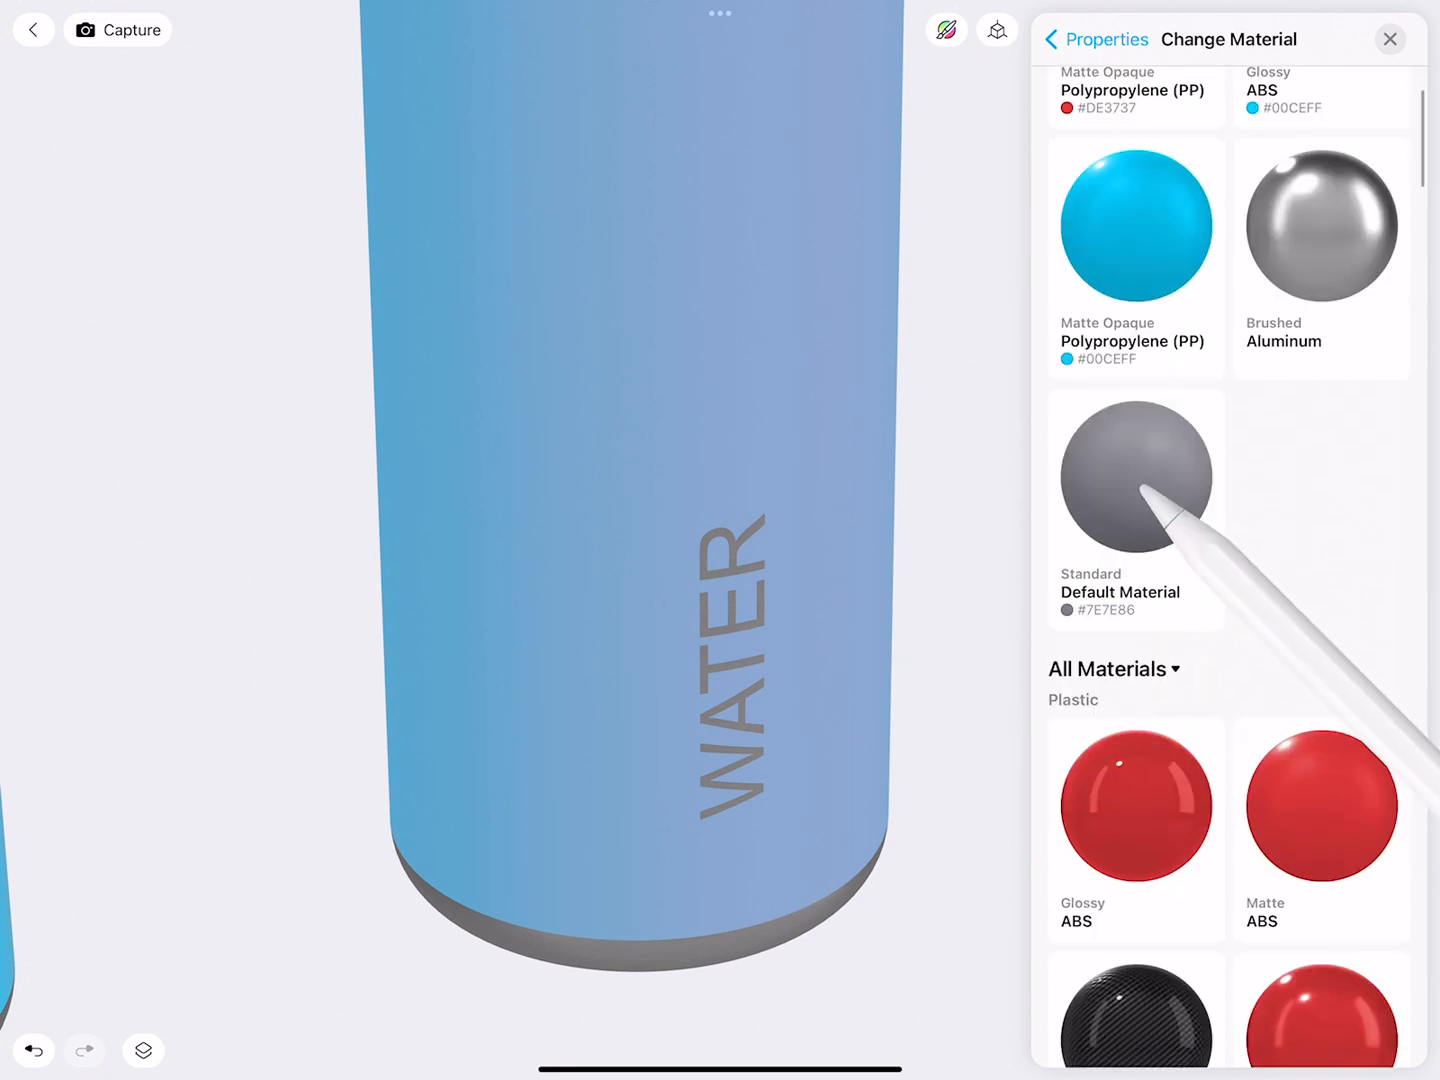
pyautogui.scroll(-3)
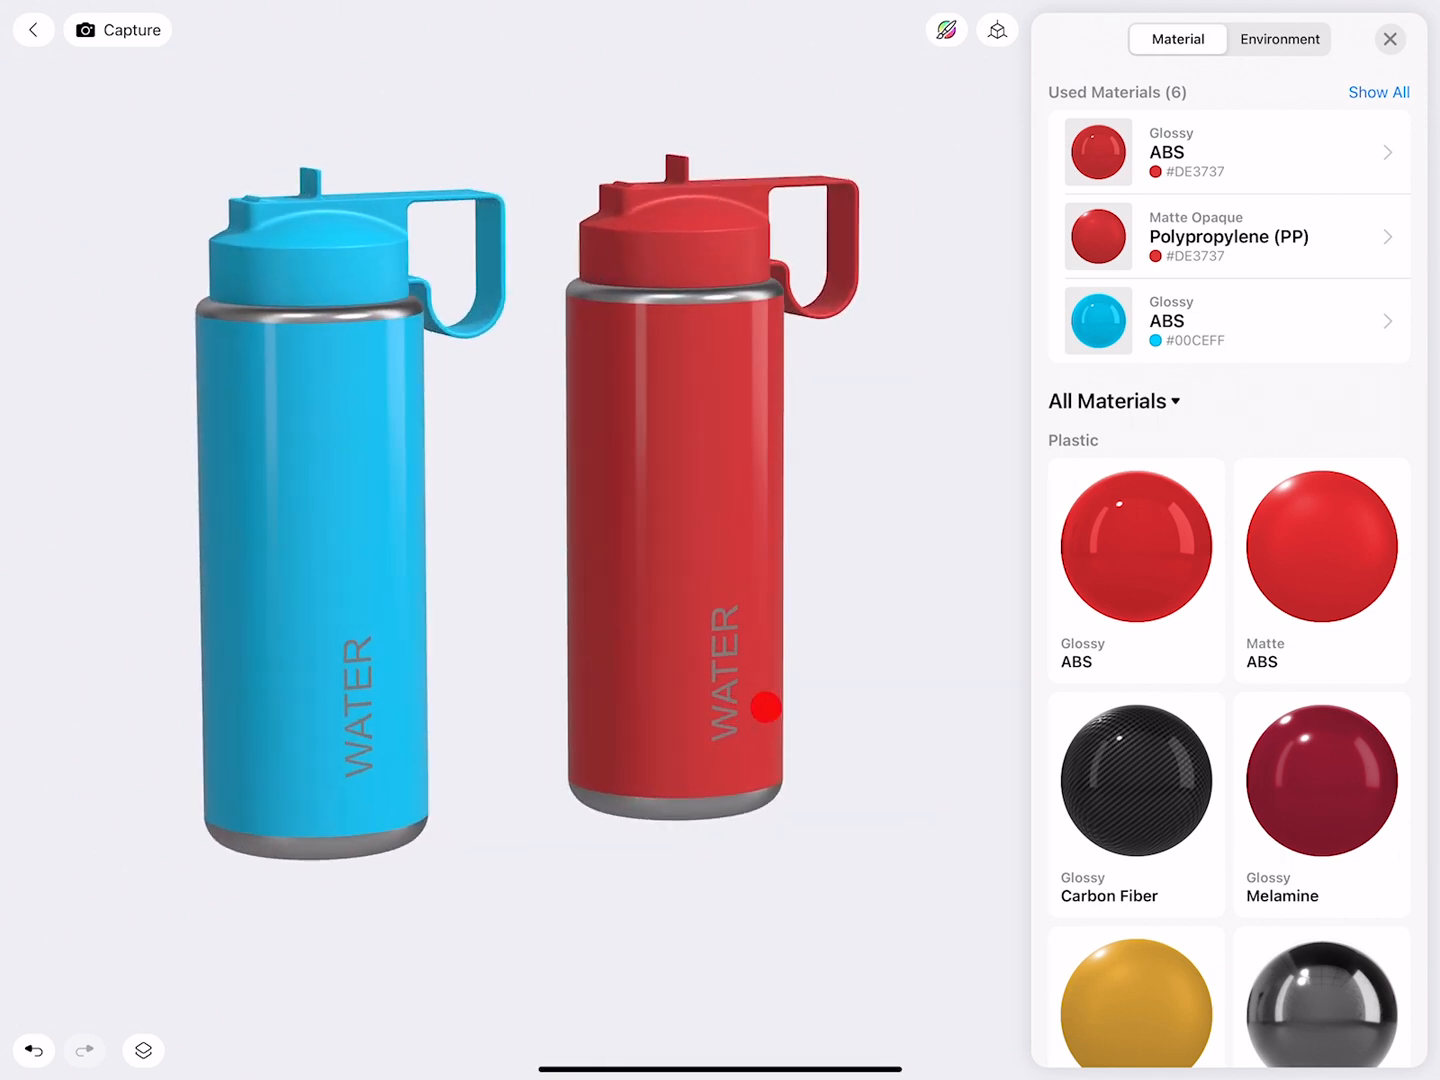
# Step: Orbit to look down on both bottles, then return to the modelling workspace
pyautogui.moveTo(768, 708); pyautogui.dragTo(840, 704)
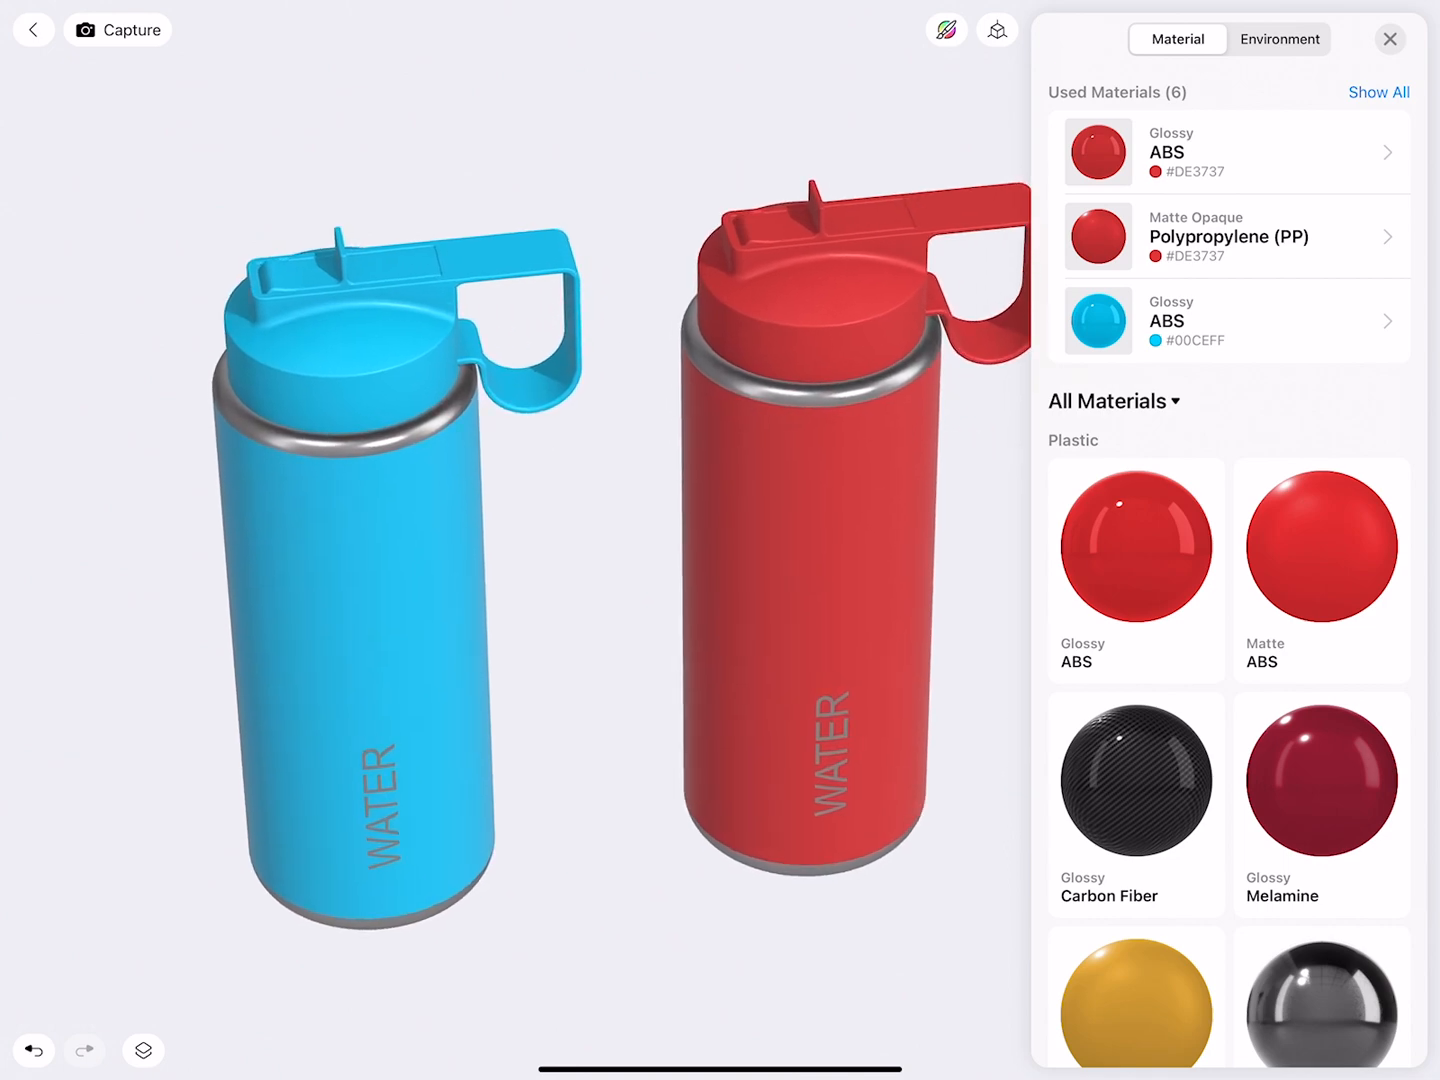
pyautogui.click(1388, 38)
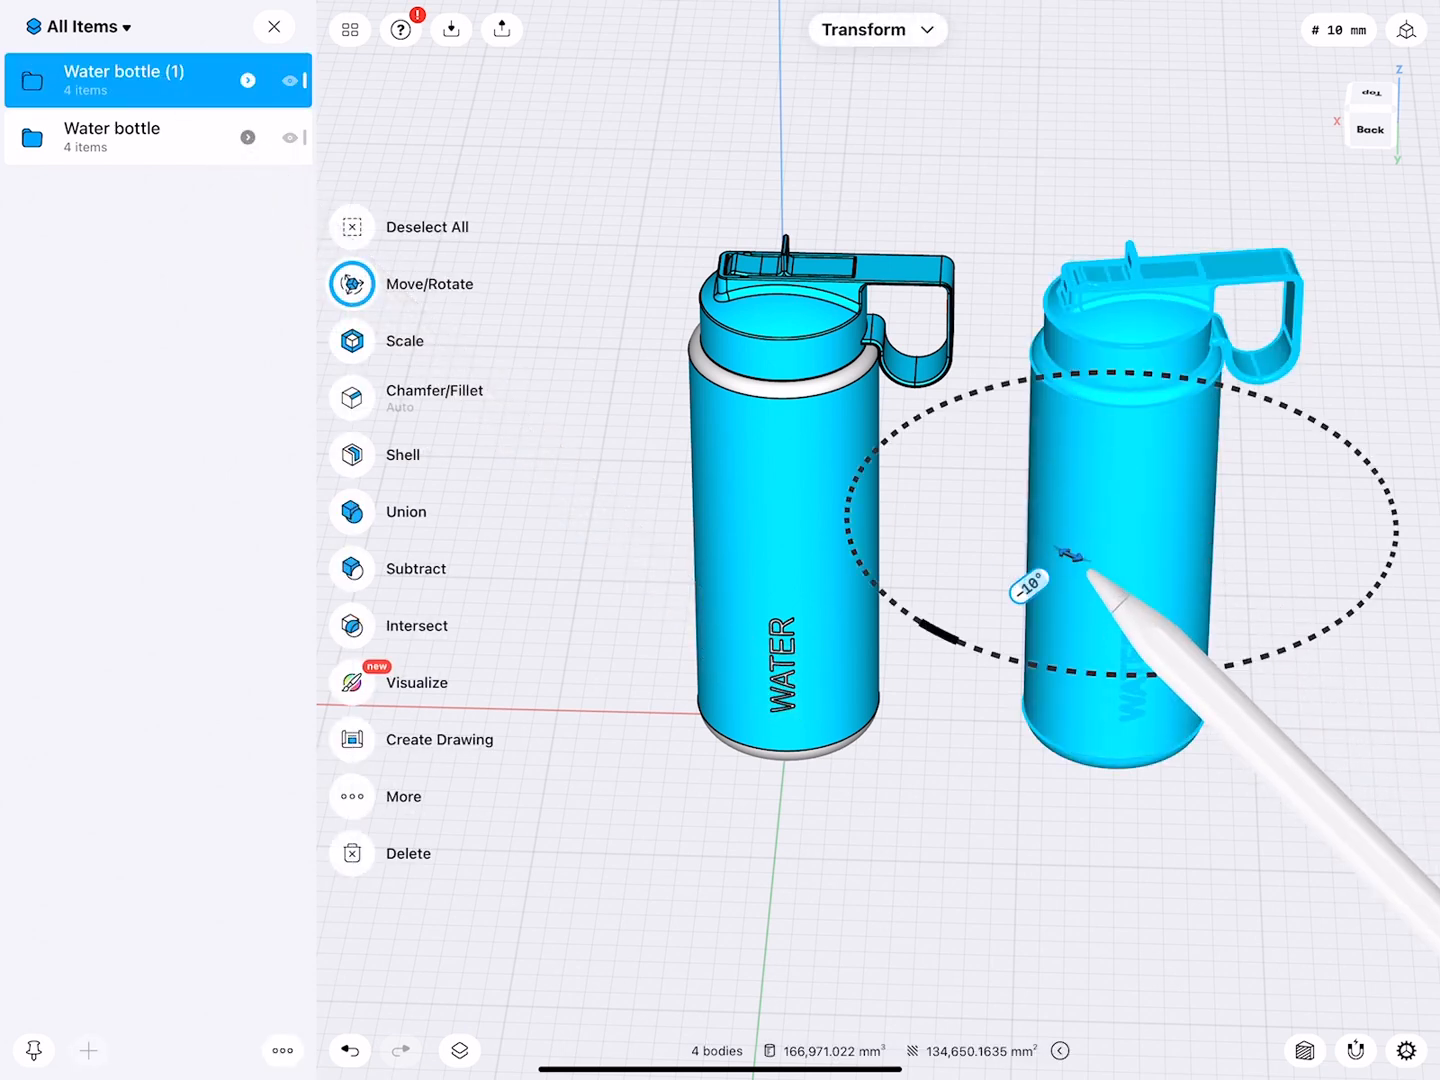
# Step: Rotate the copied bottle about its vertical axis by -5° using the rotation keypad
pyautogui.moveTo(1080, 556); pyautogui.dragTo(1100, 580)
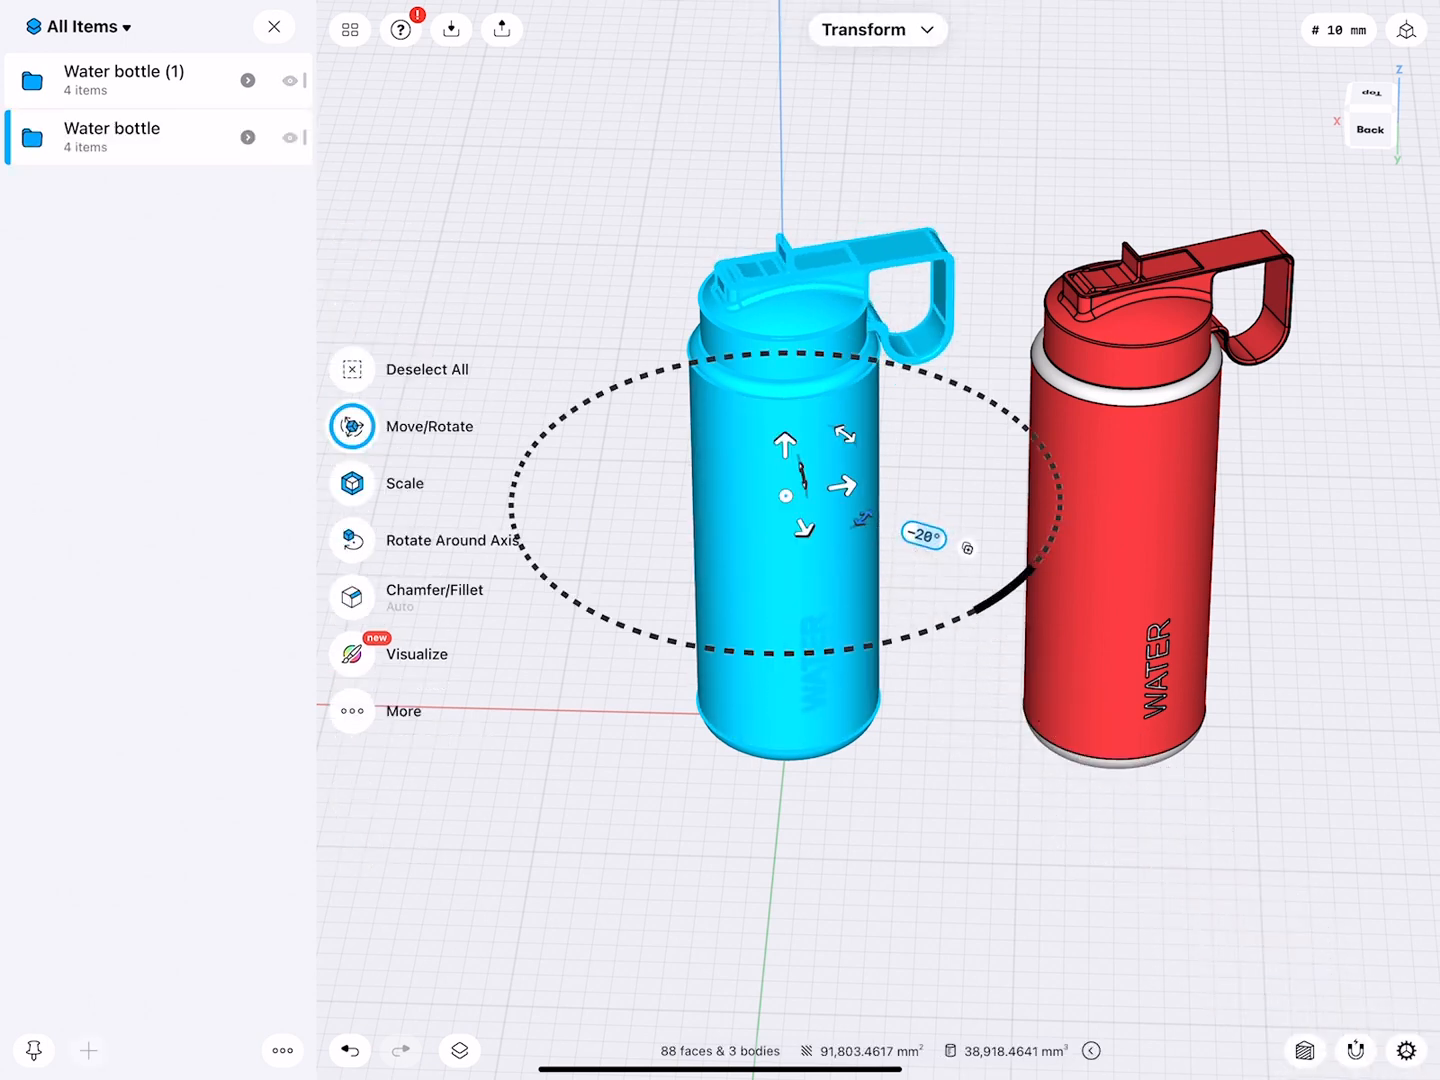
pyautogui.click(924, 534)
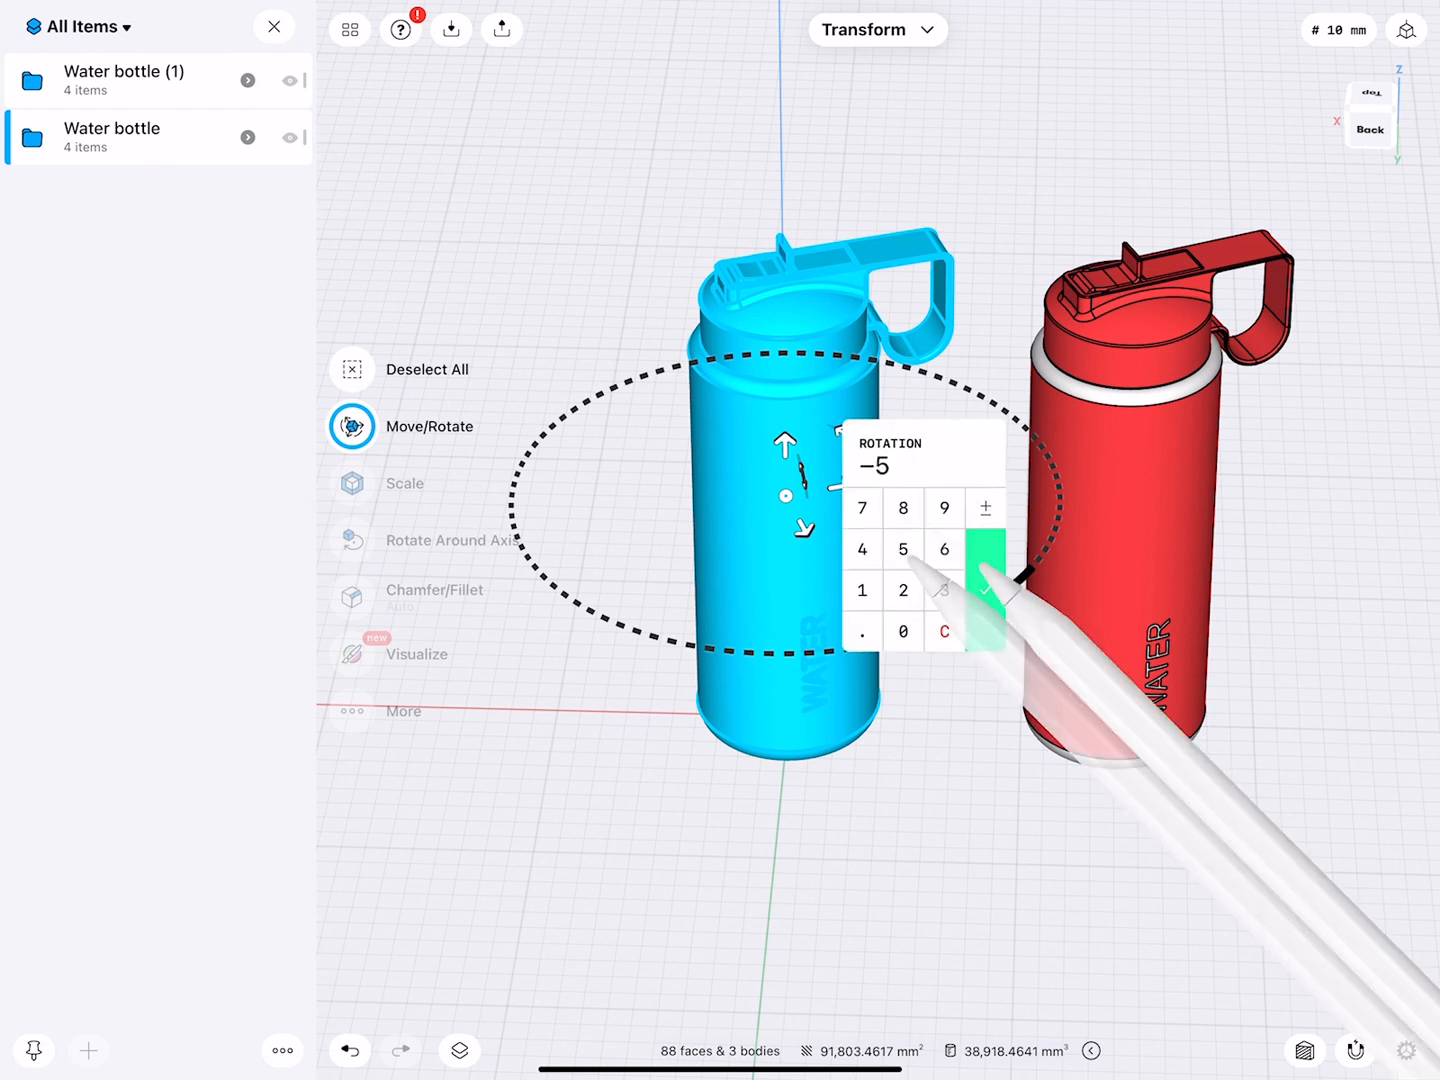
pyautogui.click(904, 588)
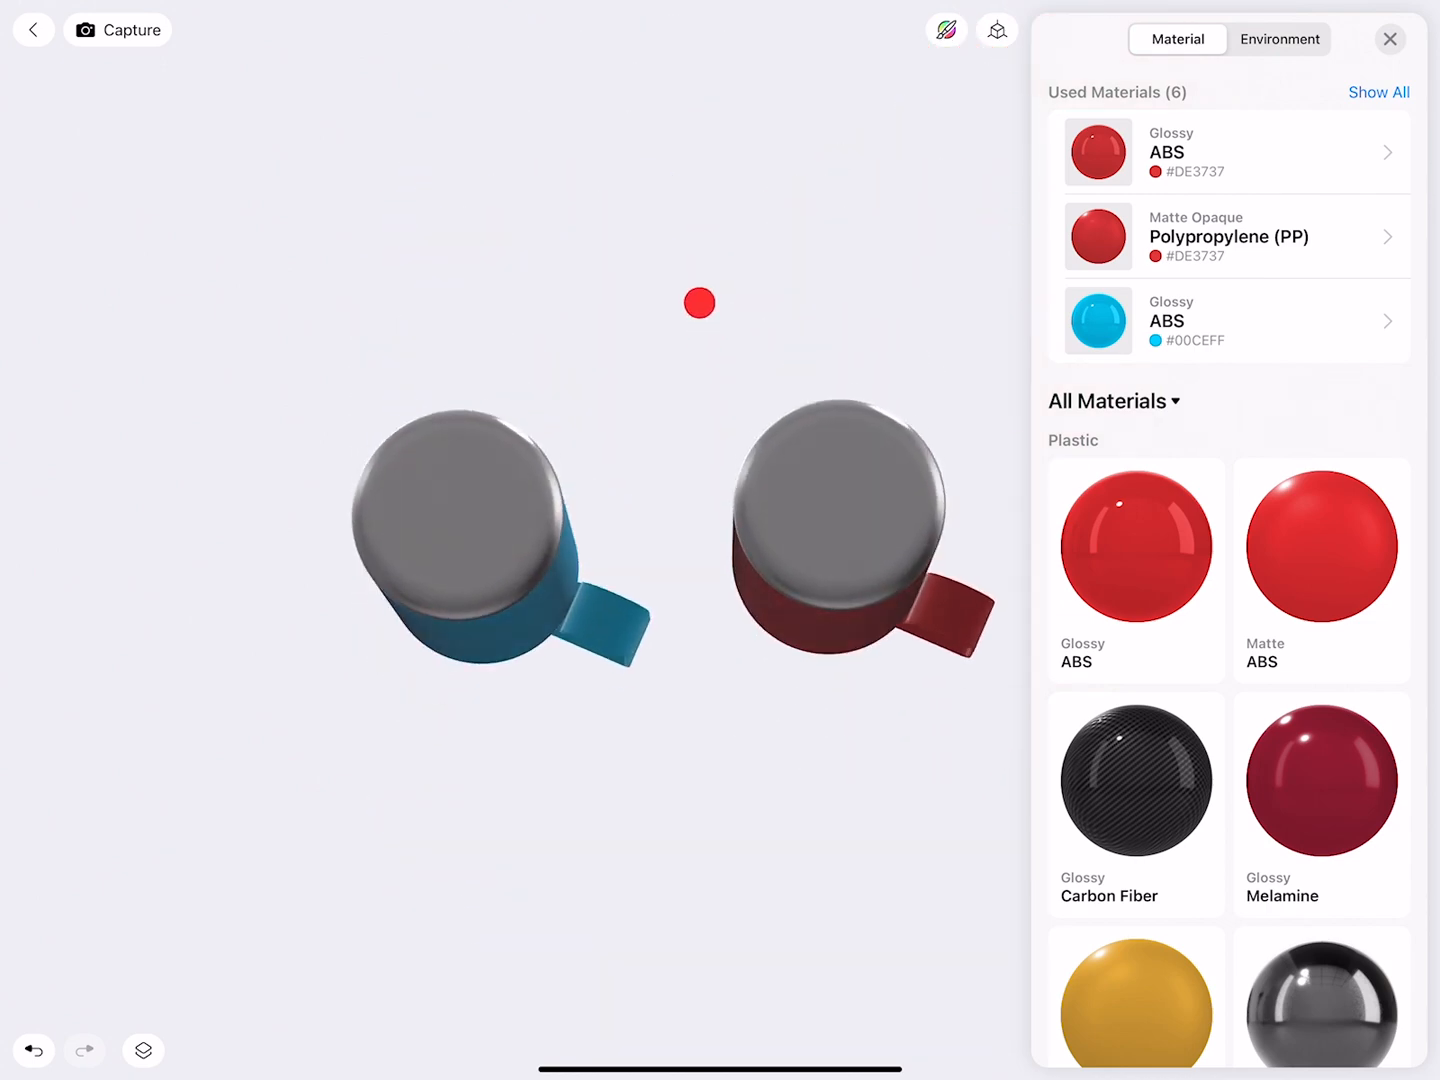
# Step: Exit Visualize mode back to the modelling workspace
pyautogui.click(1388, 38)
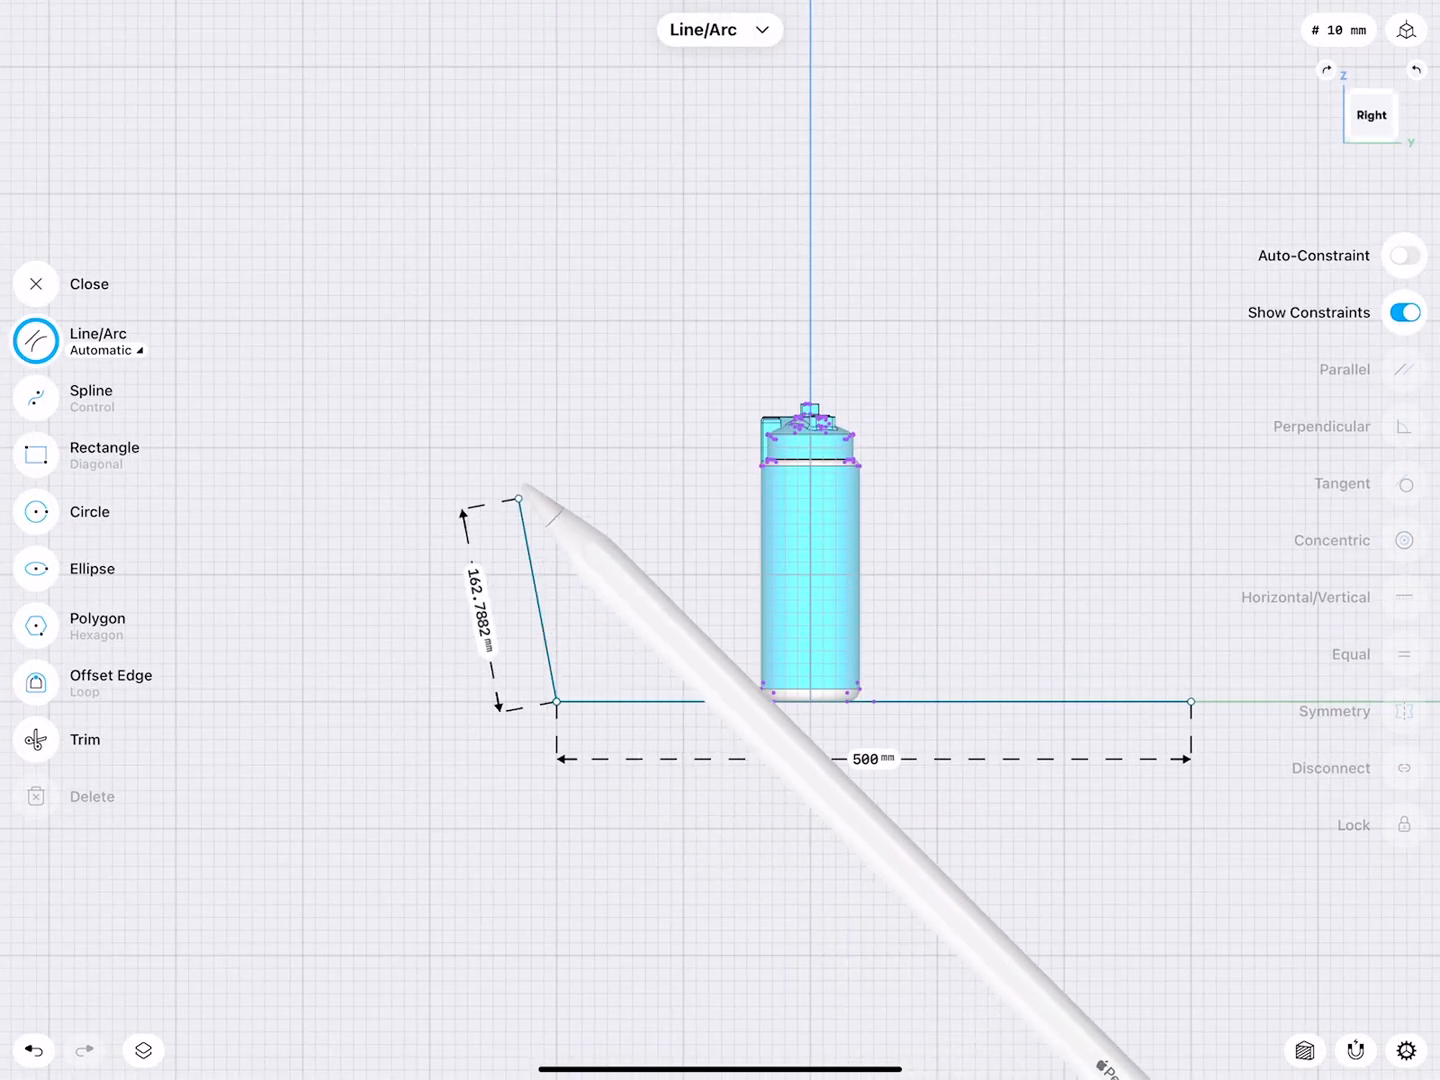
# Step: Draw the angled back wall and short base edge to close the L-shaped backdrop profile, then finish the sketch
pyautogui.moveTo(520, 500); pyautogui.dragTo(598, 222)
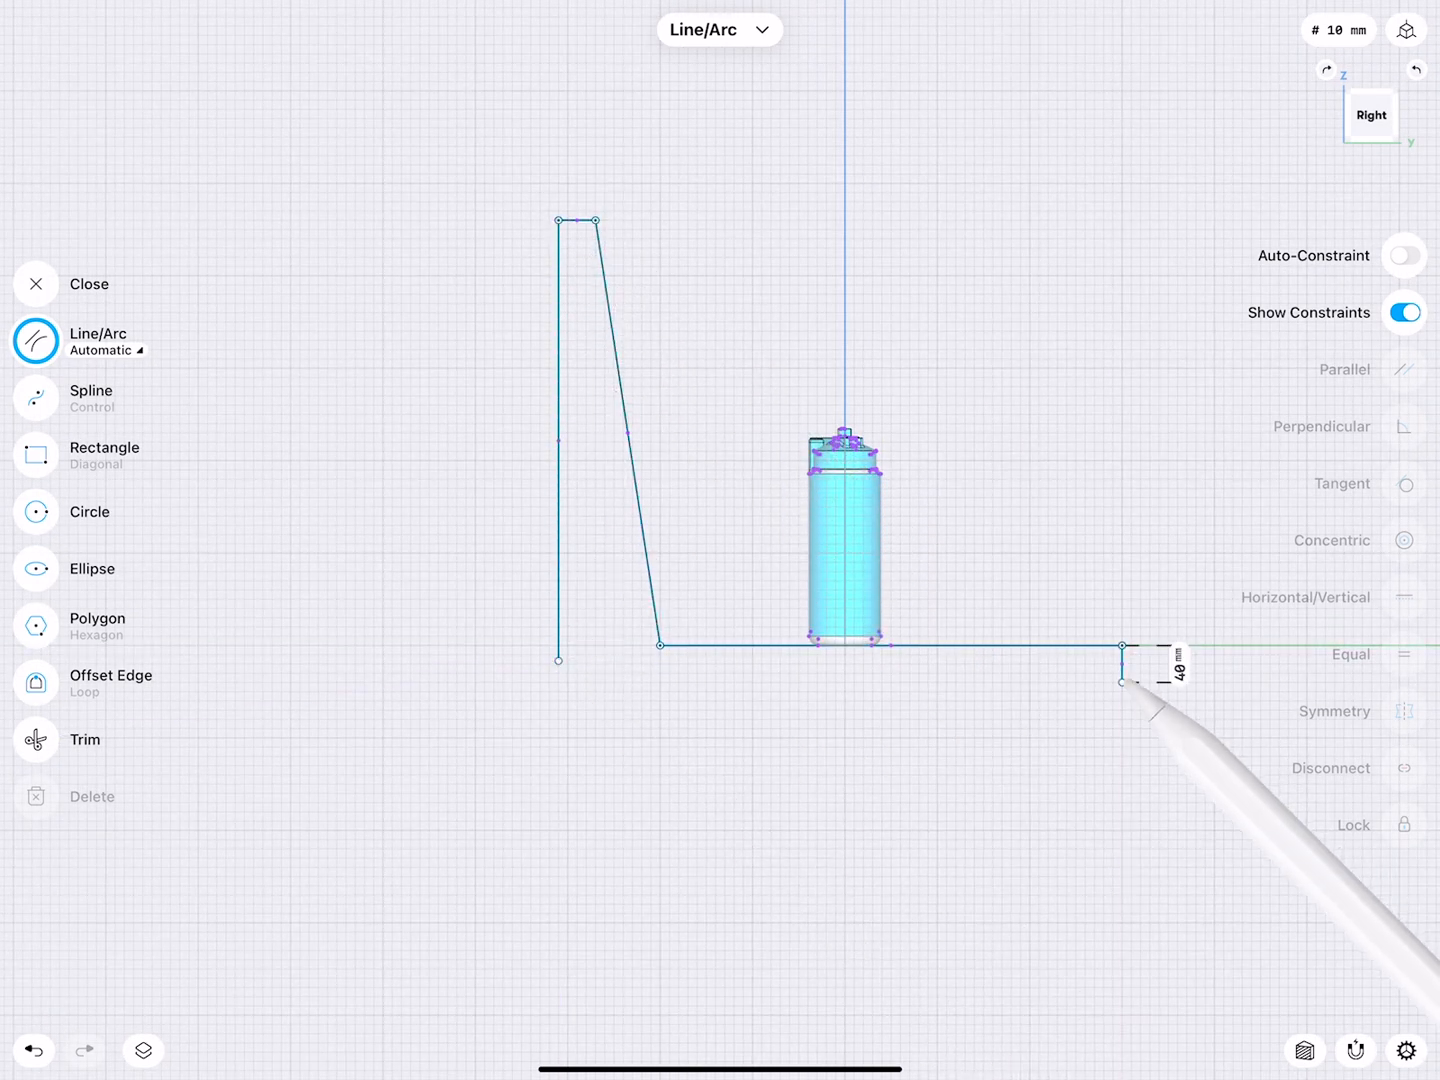
pyautogui.moveTo(1122, 680); pyautogui.dragTo(558, 660)
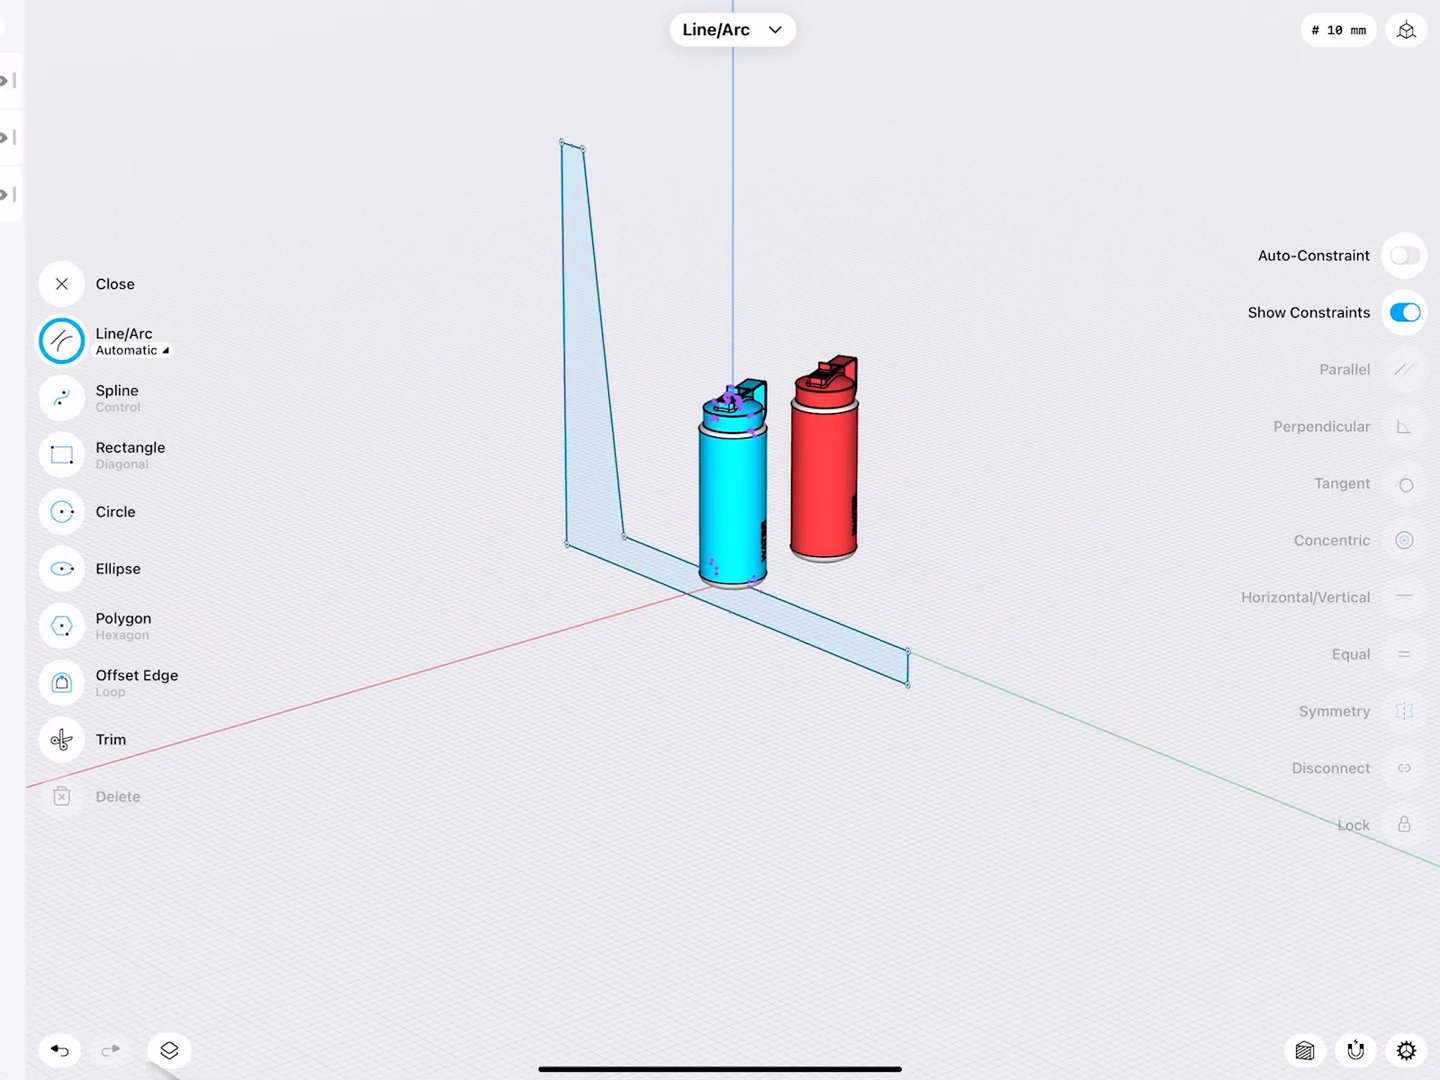
pyautogui.click(168, 1050)
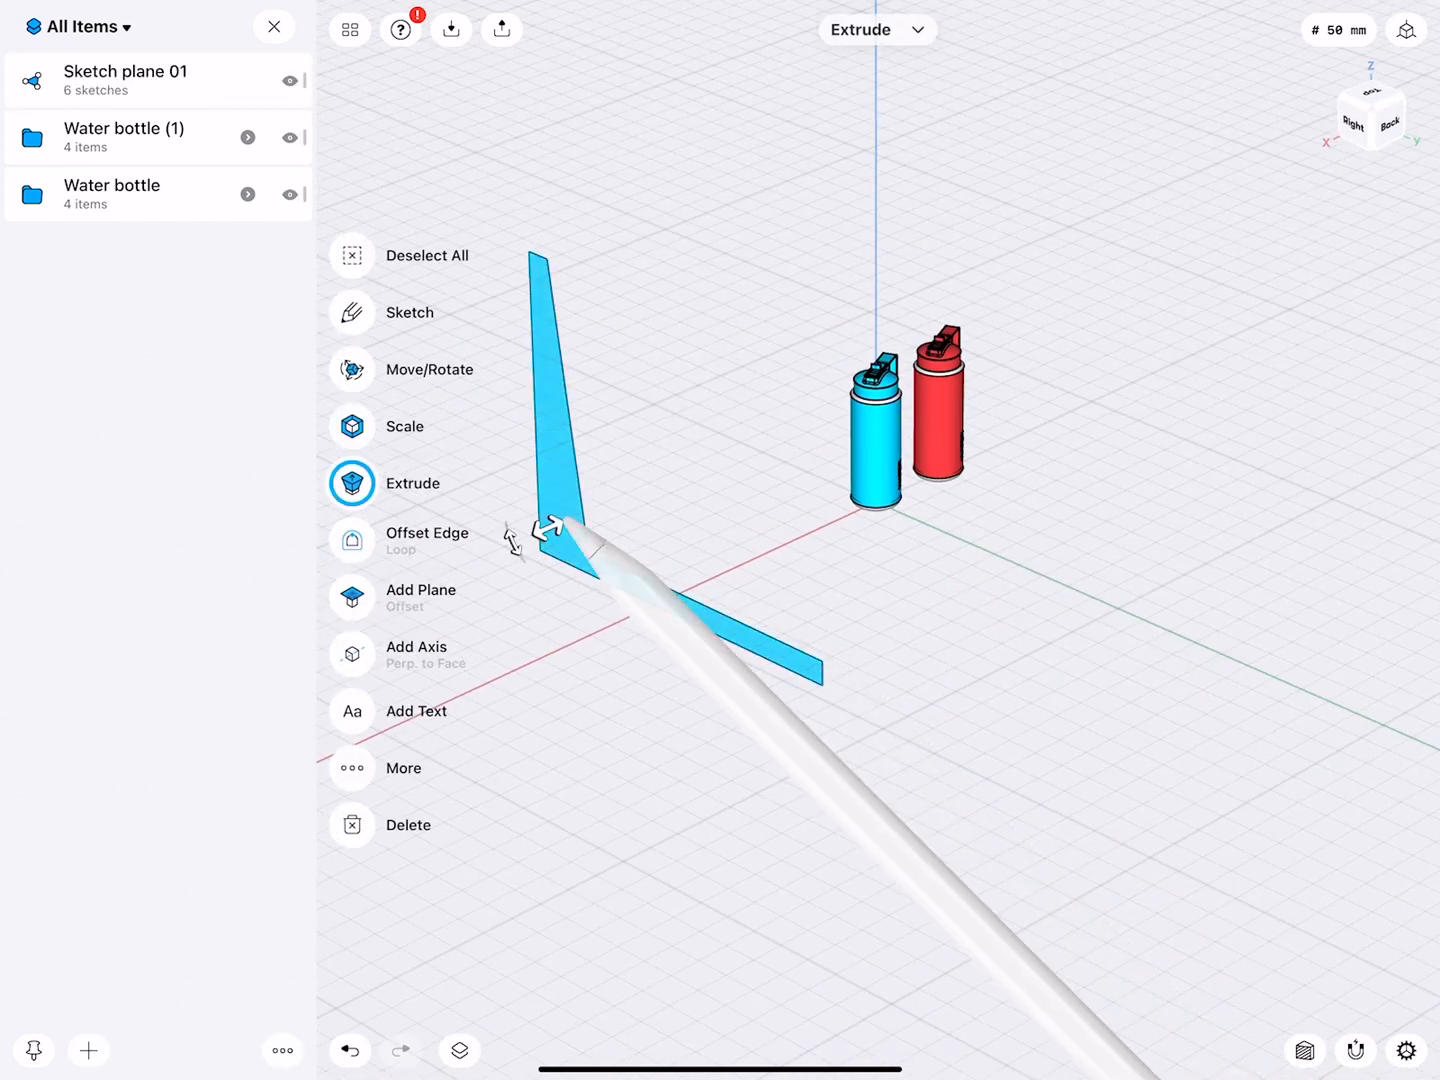
# Step: Extrude the L-shaped profile into a wide solid backdrop behind both bottles
pyautogui.moveTo(544, 530); pyautogui.dragTo(1110, 278)
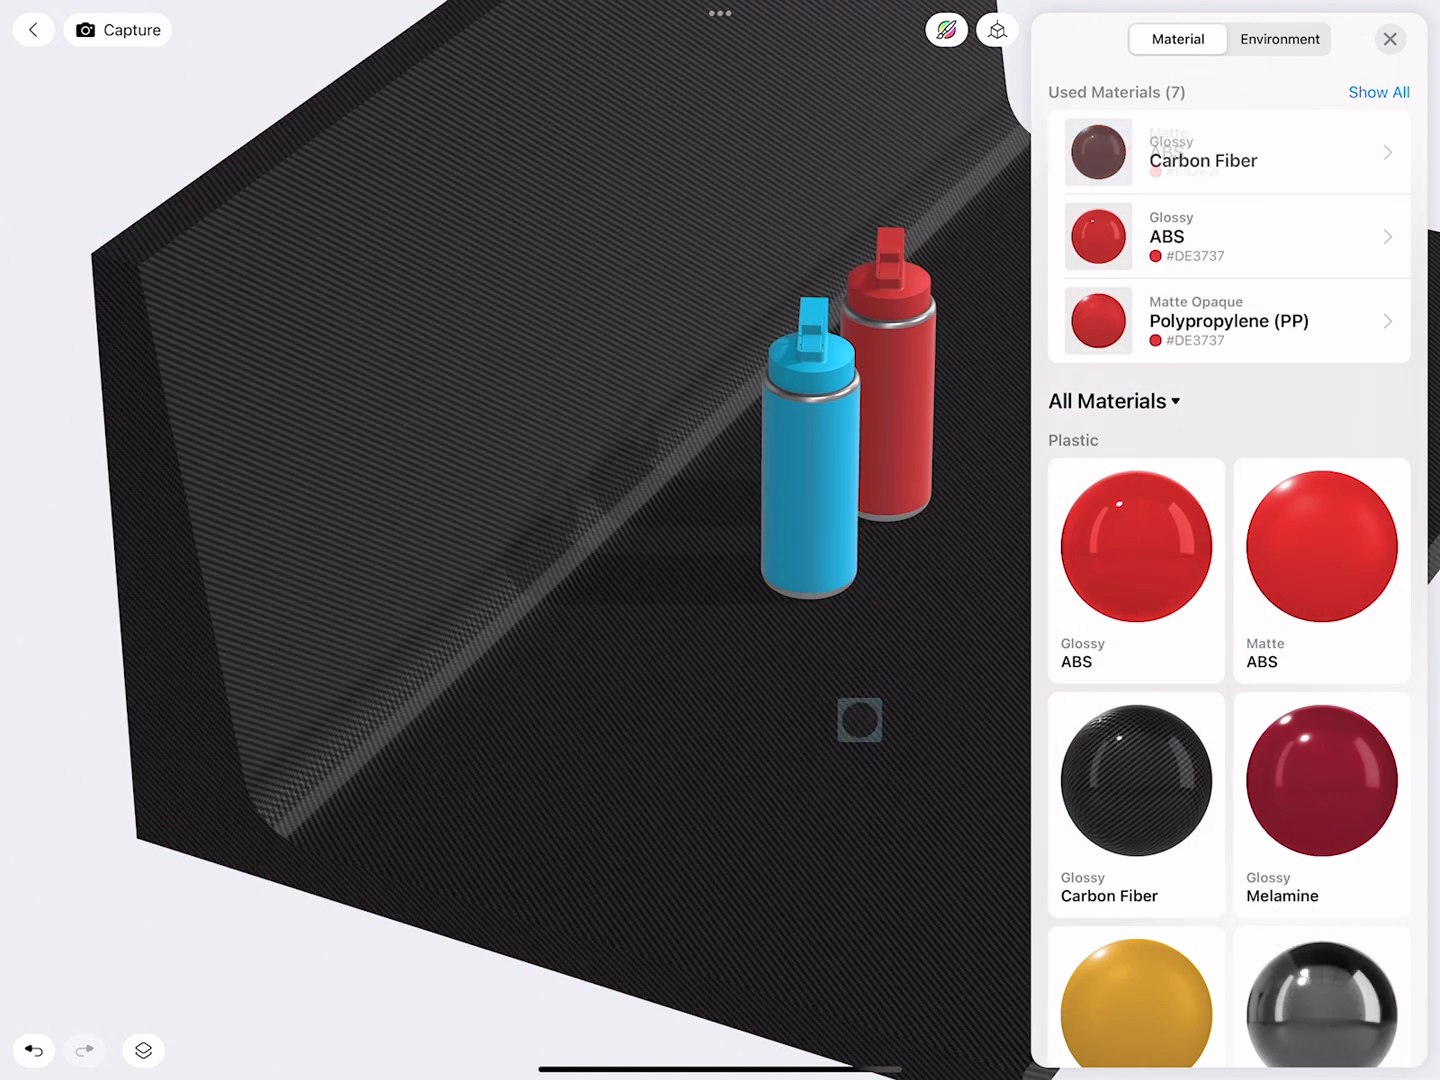
# Step: Apply yellow Matte PVC to the backdrop, then replace it with the orange material
pyautogui.scroll(-3)
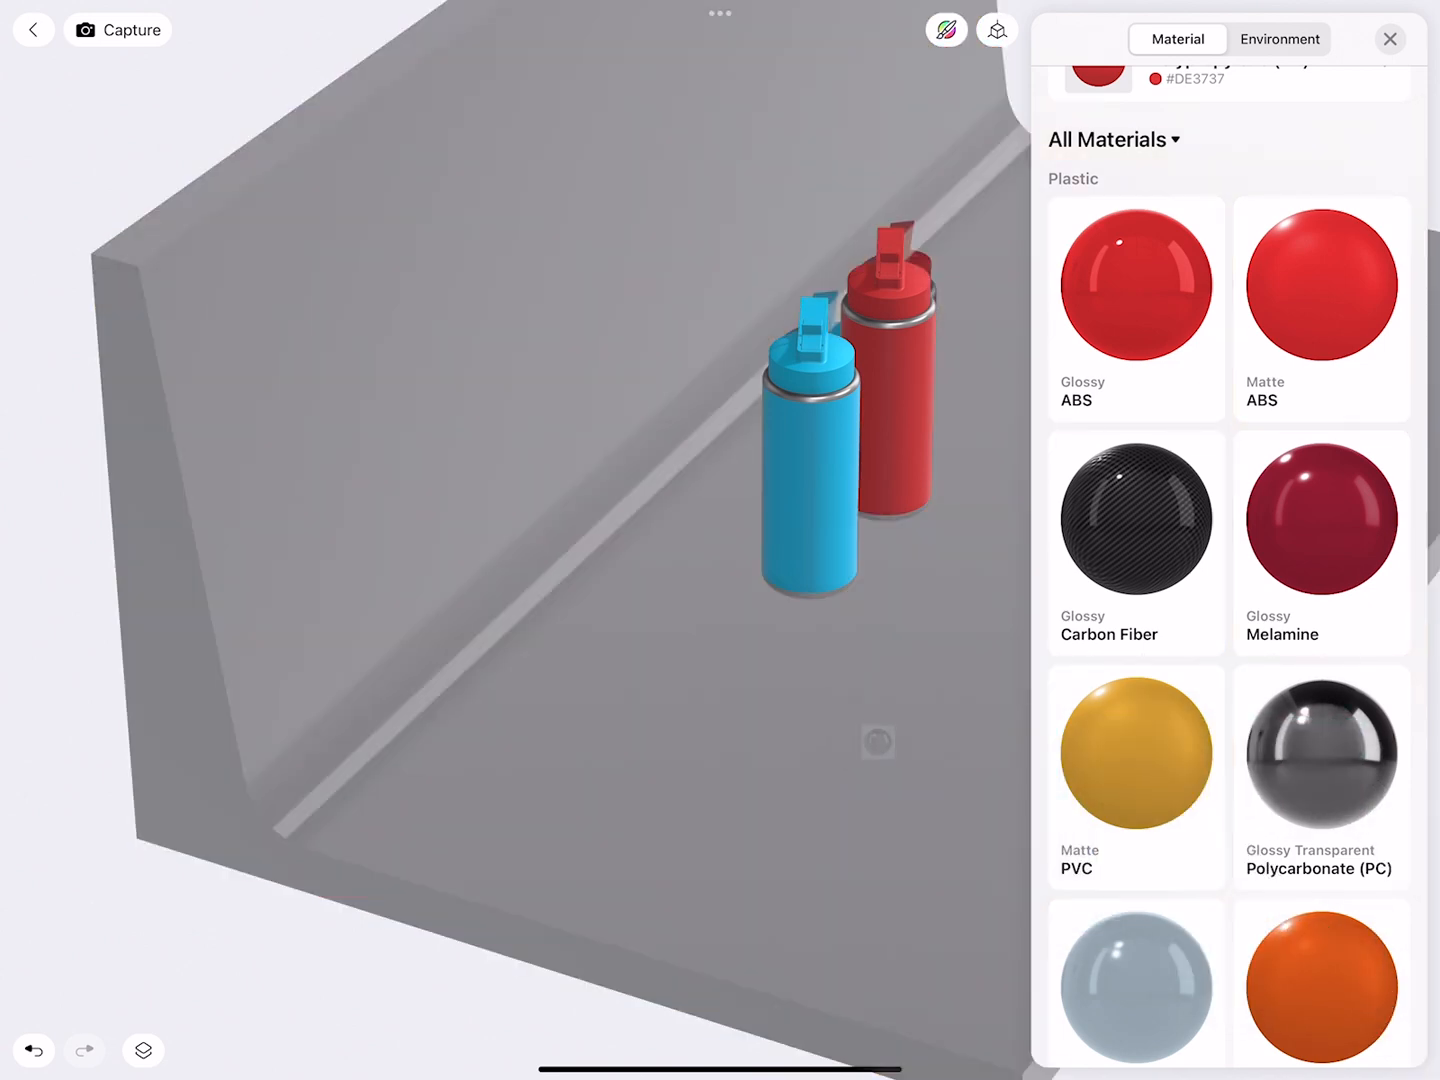
pyautogui.moveTo(876, 744); pyautogui.dragTo(816, 842)
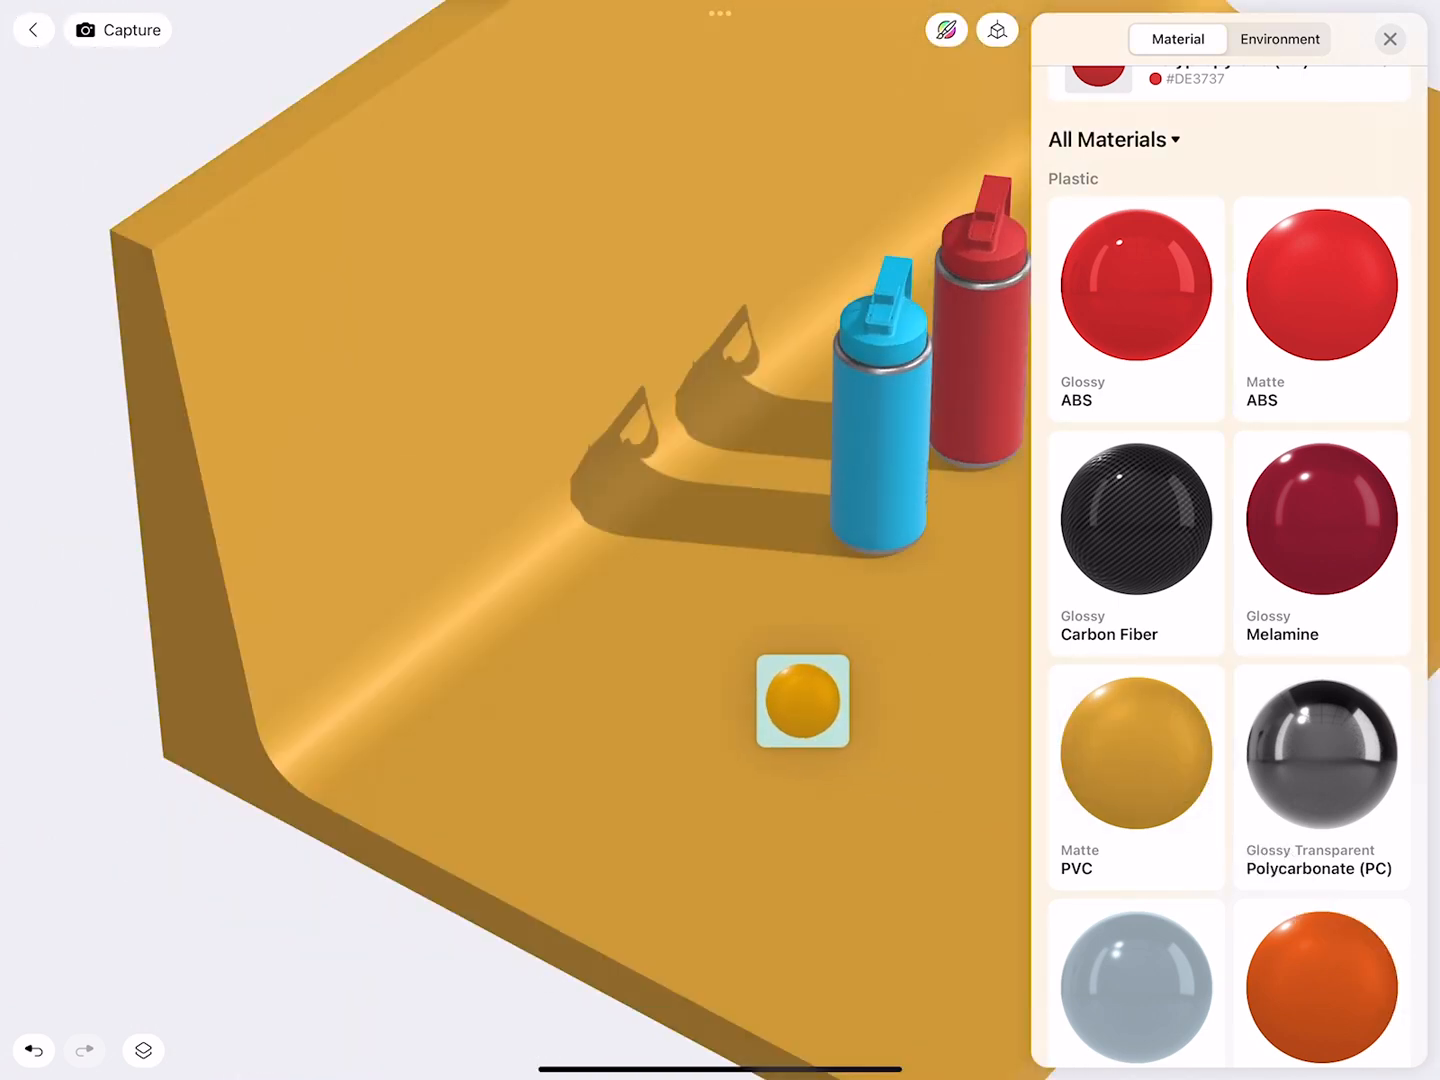
pyautogui.click(800, 700)
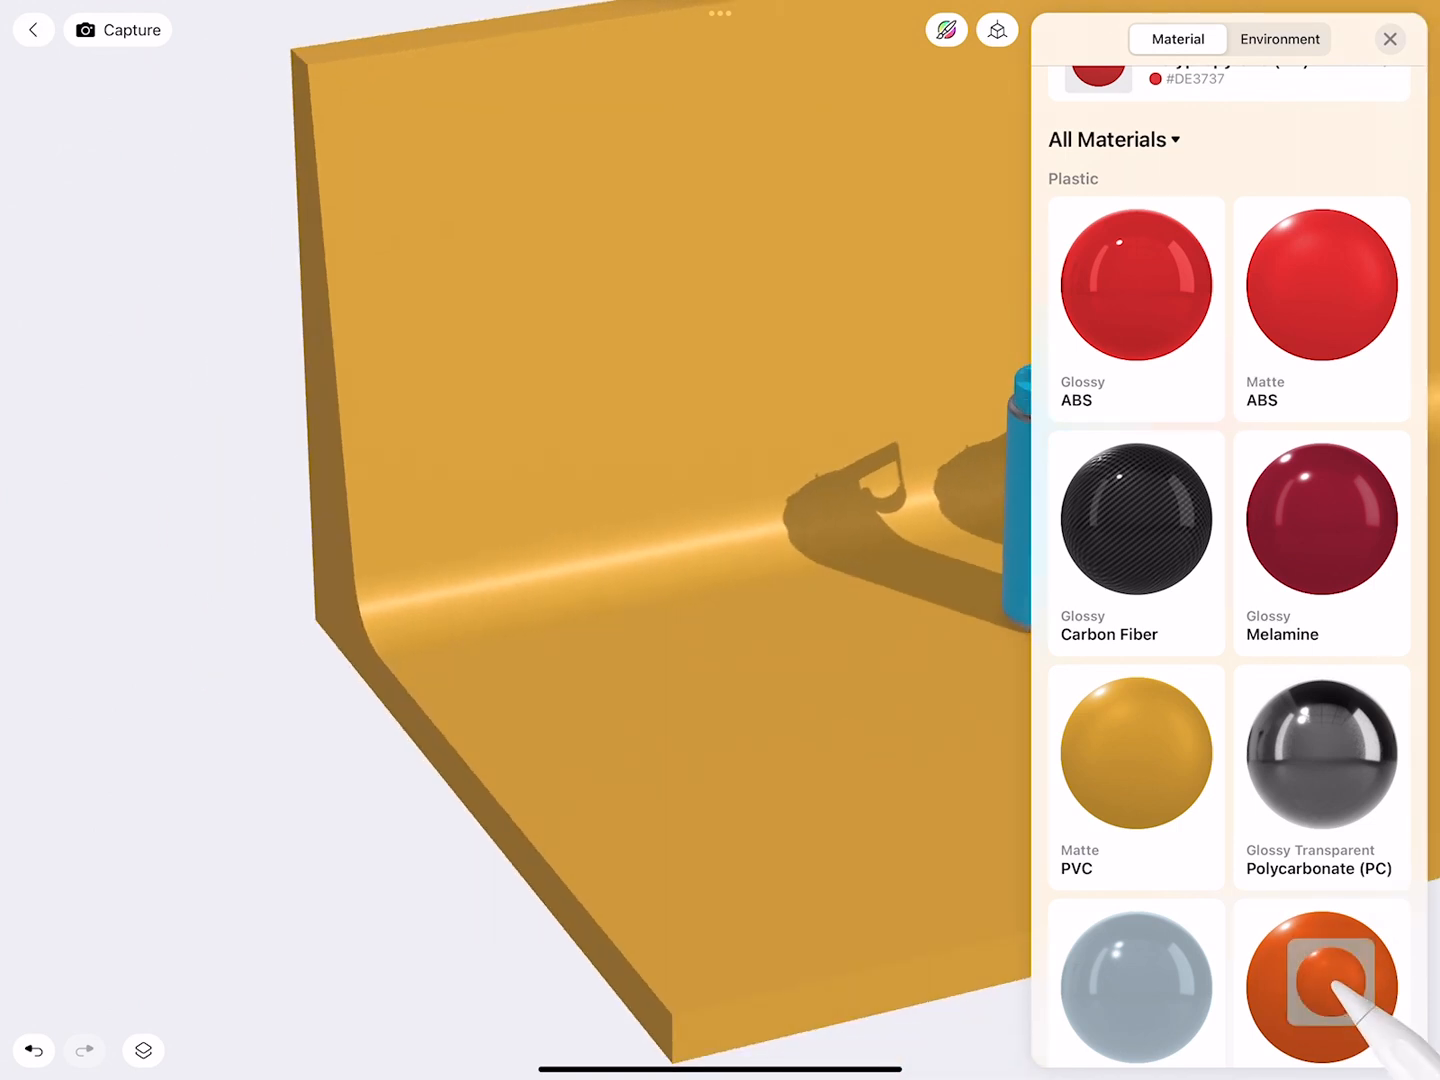
pyautogui.click(1320, 984)
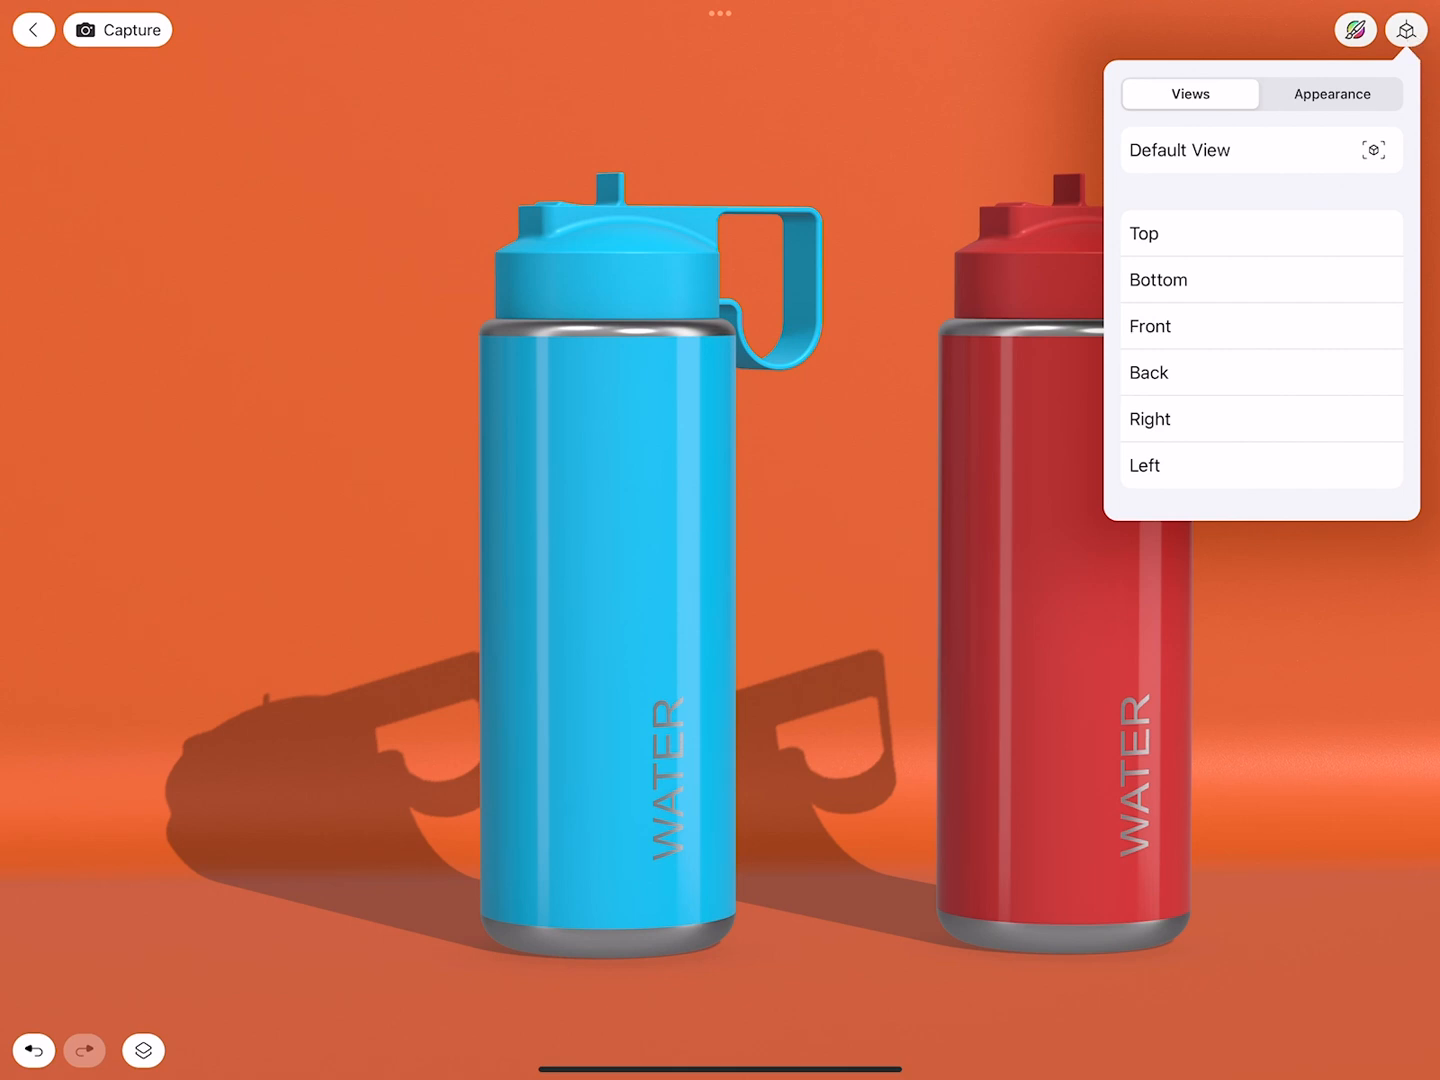
# Step: Snap to the Front view and lower the camera perspective angle in Appearance settings
pyautogui.click(1332, 92)
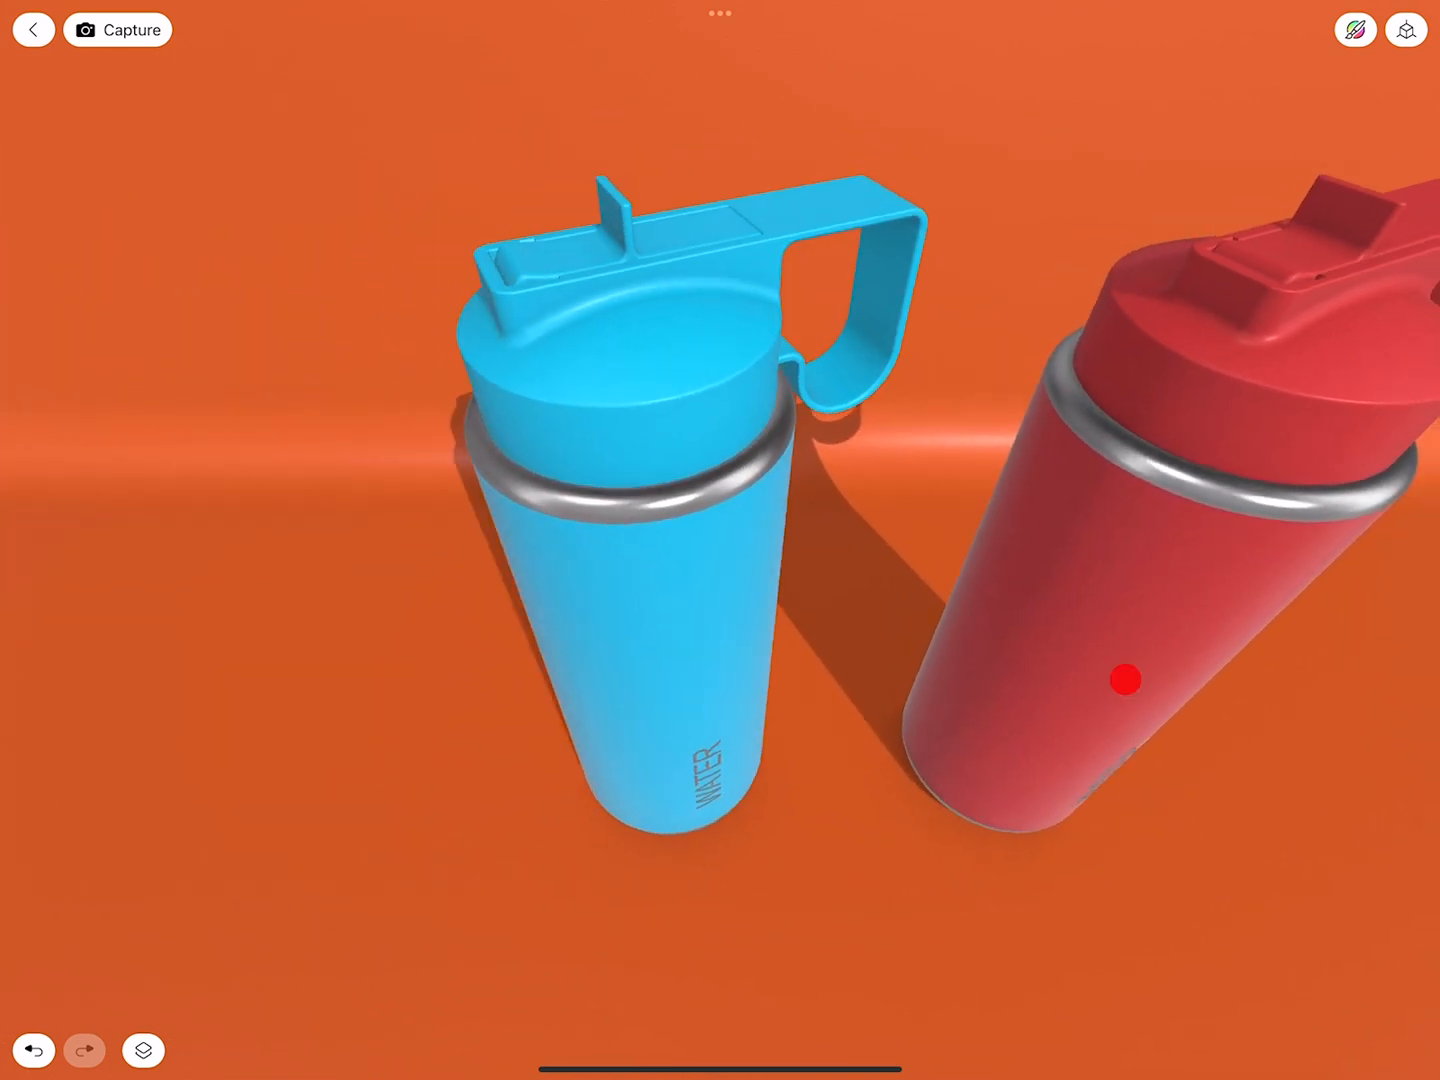
pyautogui.click(1404, 28)
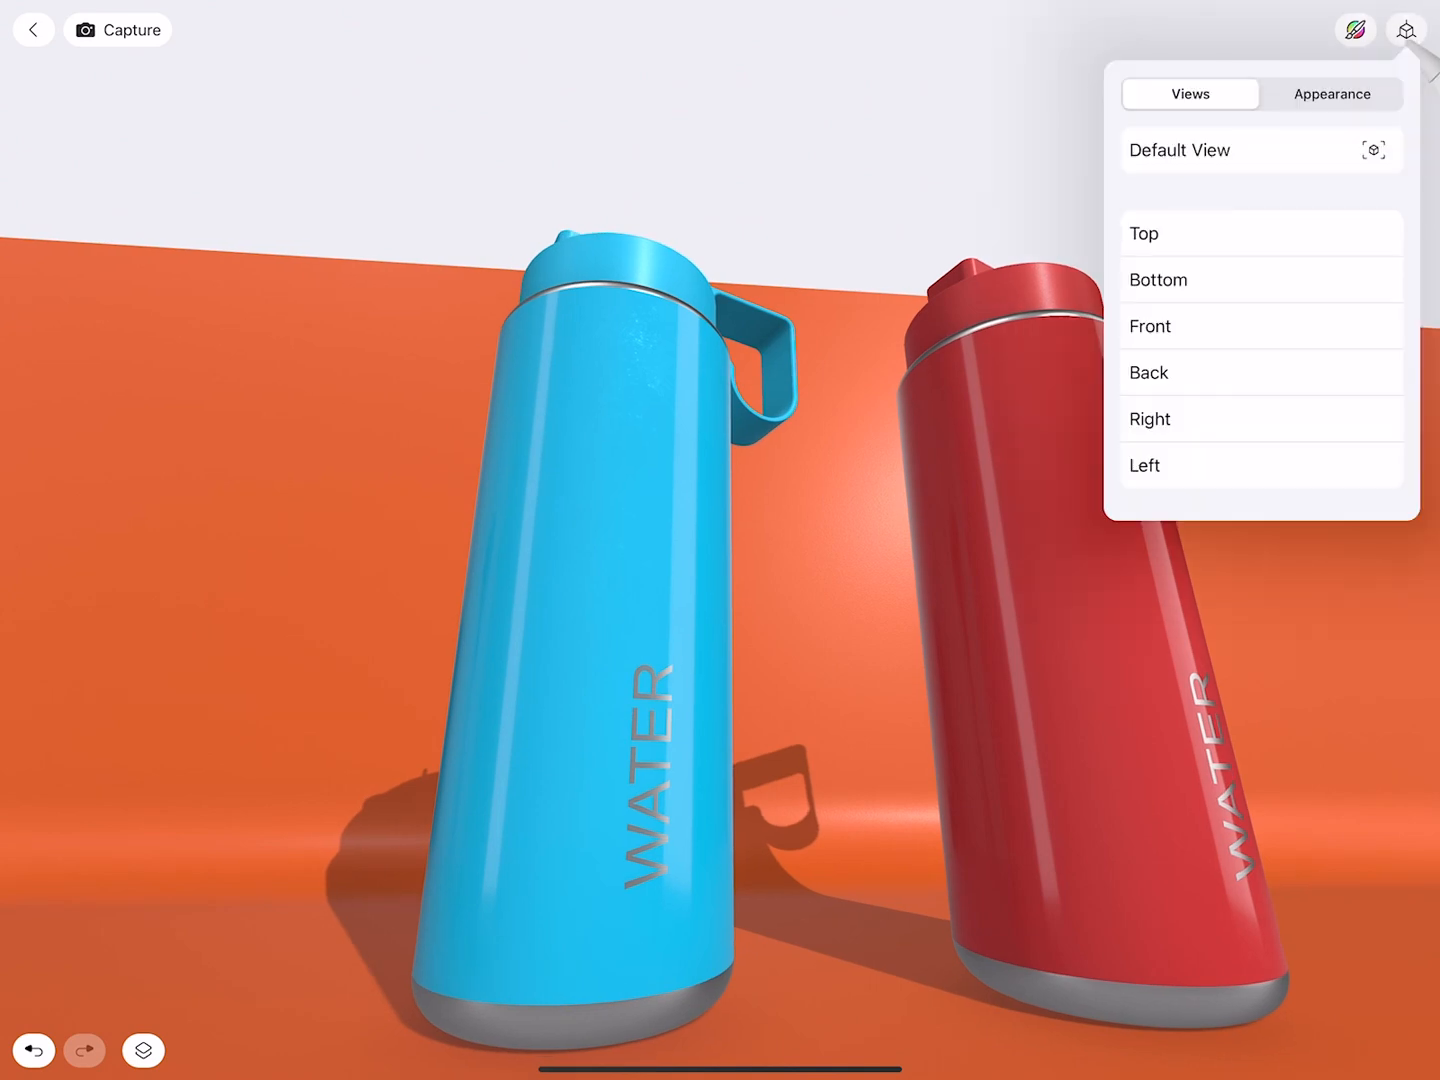
pyautogui.click(1332, 92)
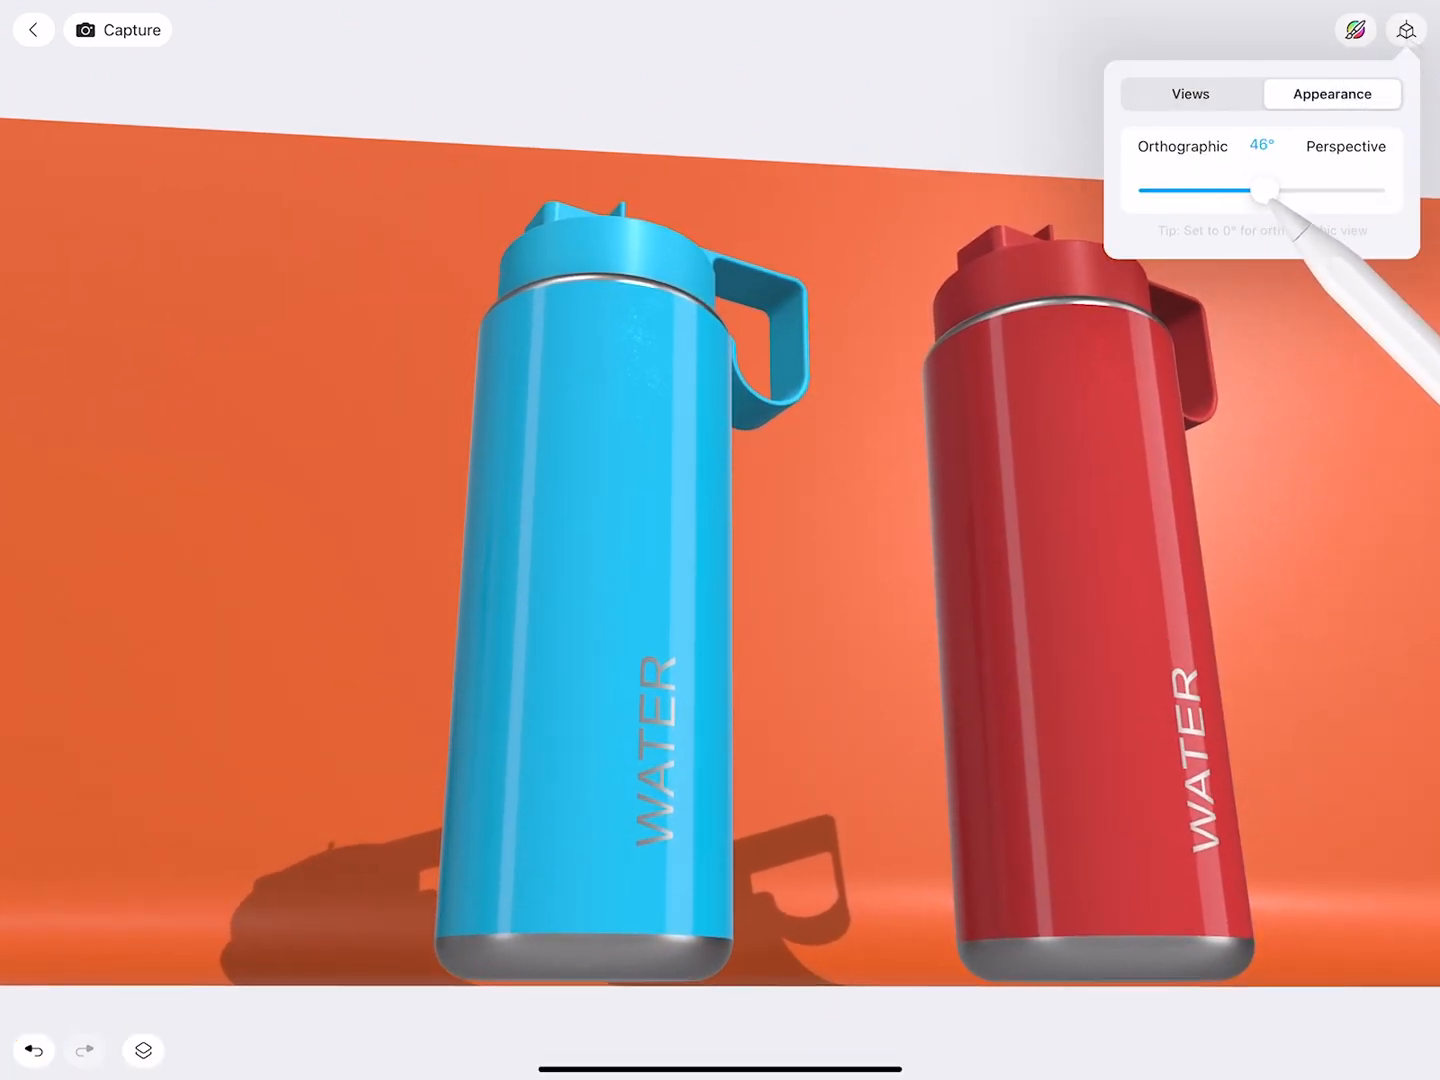
pyautogui.moveTo(1266, 188); pyautogui.dragTo(1176, 188)
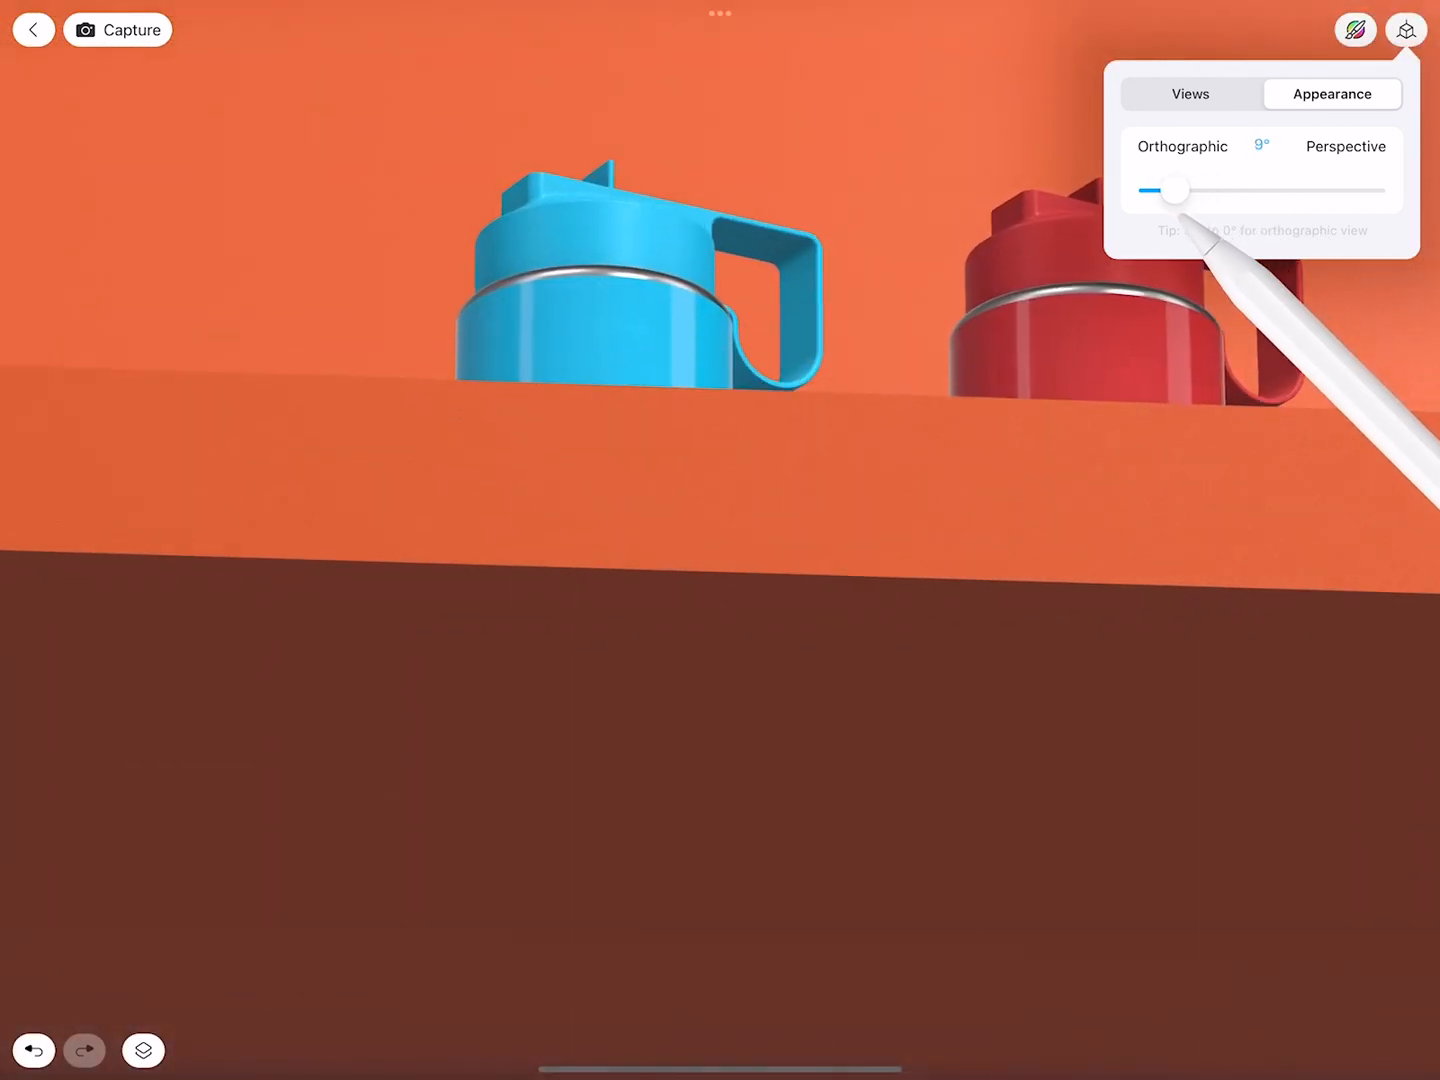
pyautogui.moveTo(1174, 190); pyautogui.dragTo(1190, 190)
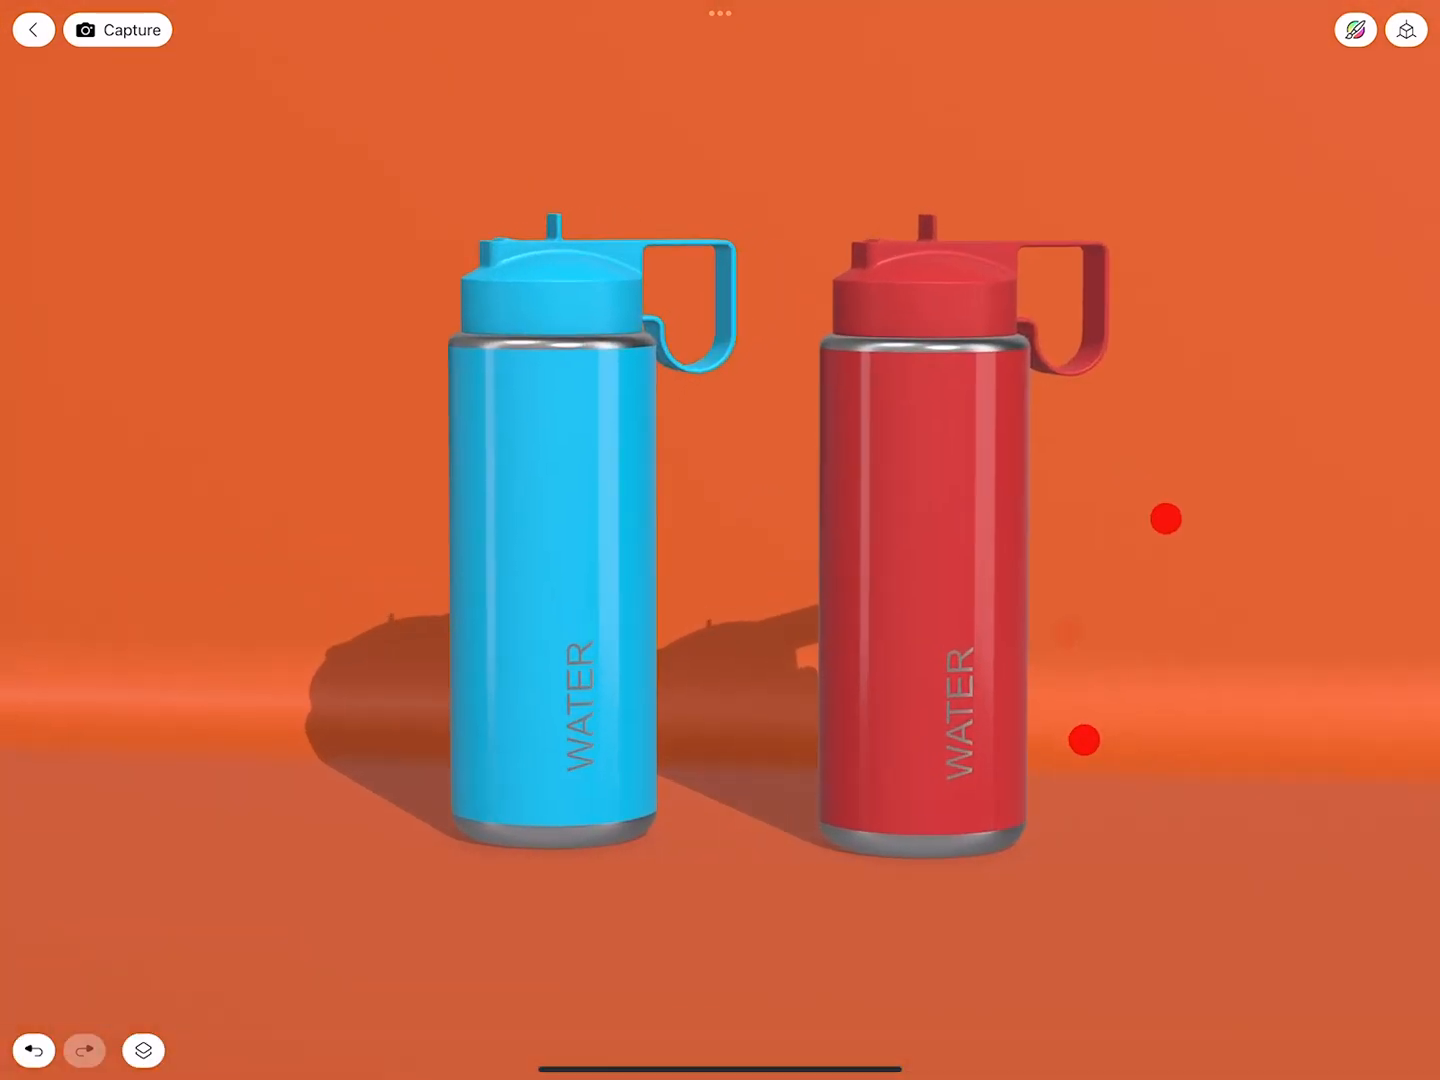
pyautogui.click(1406, 28)
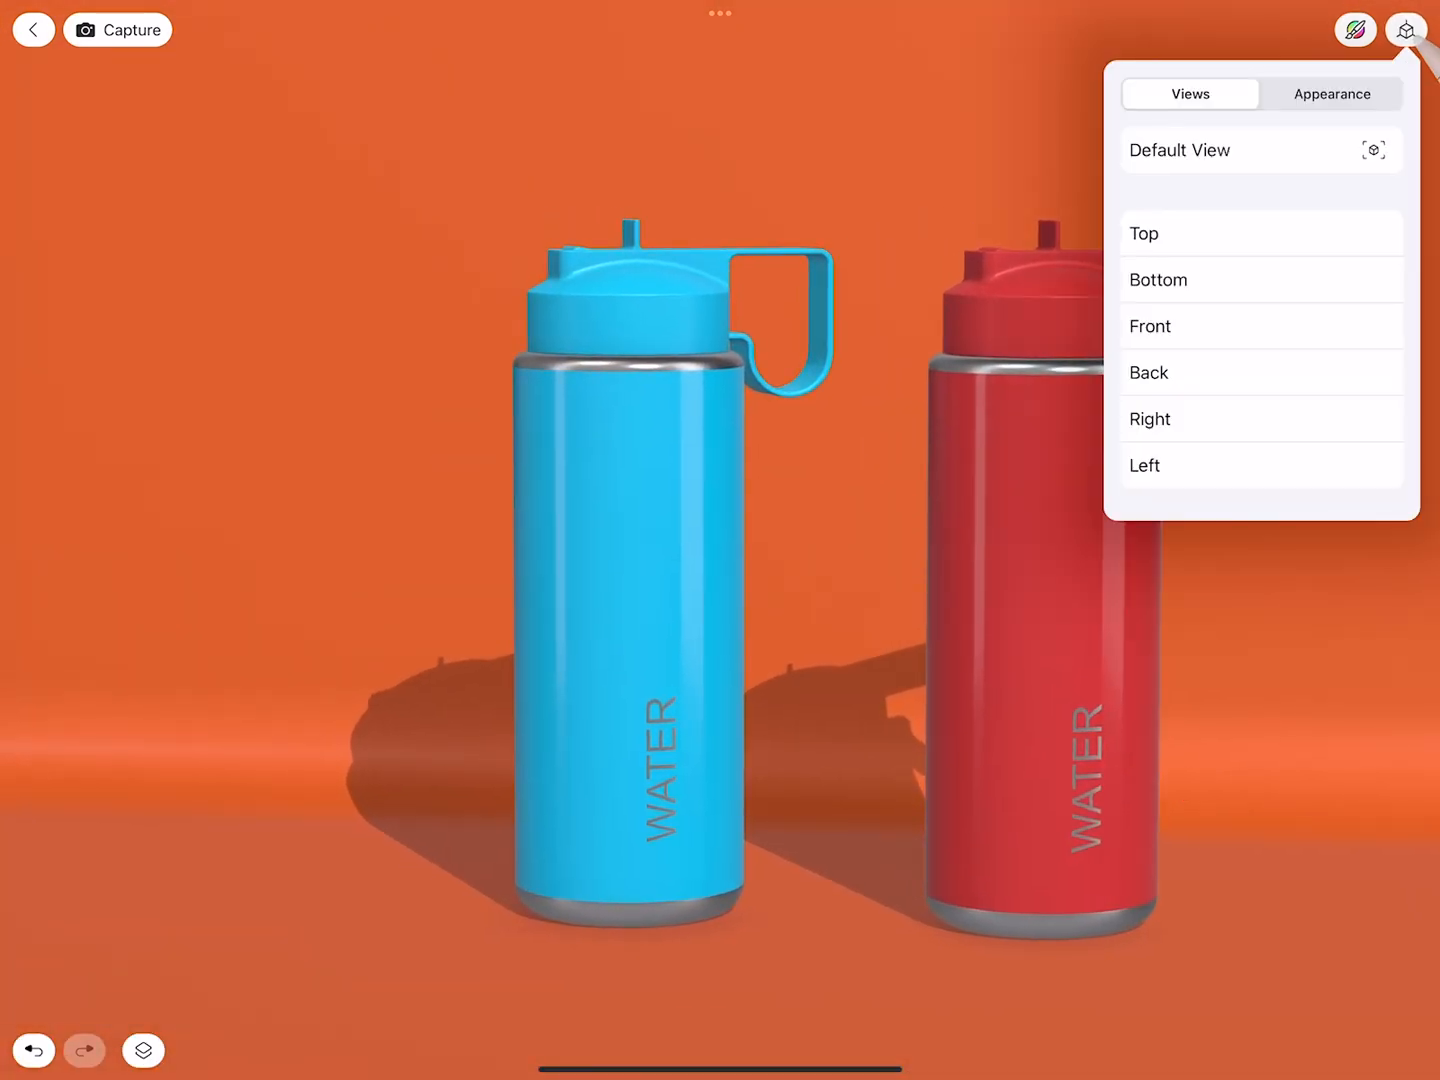
pyautogui.click(1332, 92)
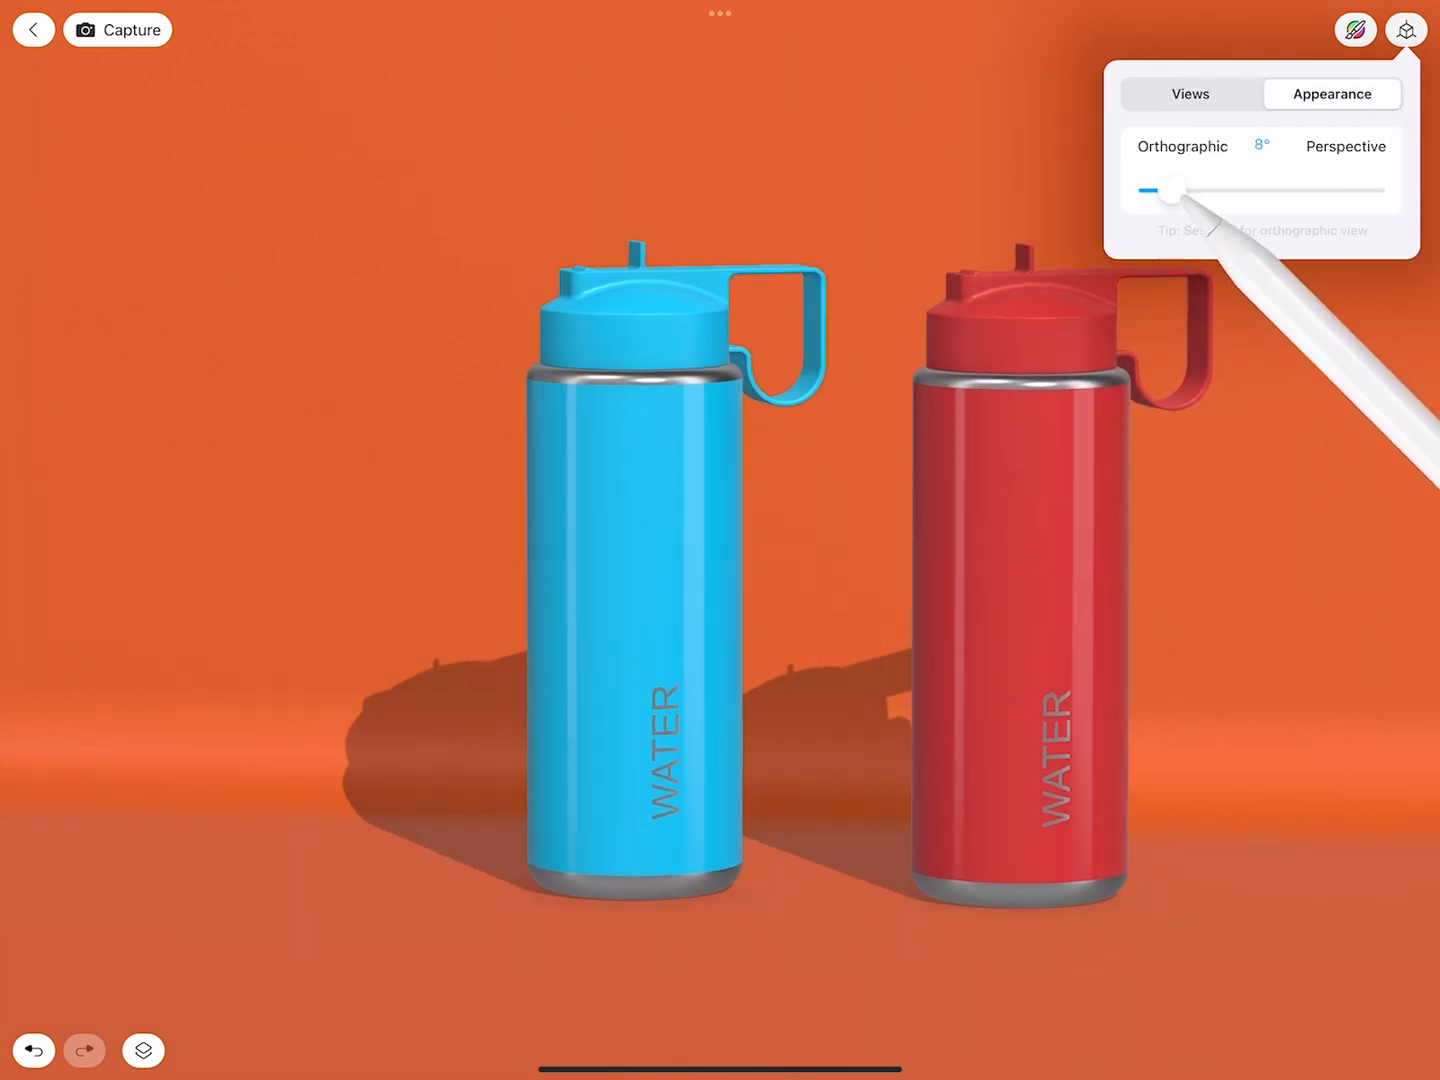
# Step: Set the perspective to about 21°, re-snap to the front view, and return to modelling
pyautogui.moveTo(1172, 190); pyautogui.dragTo(1150, 190)
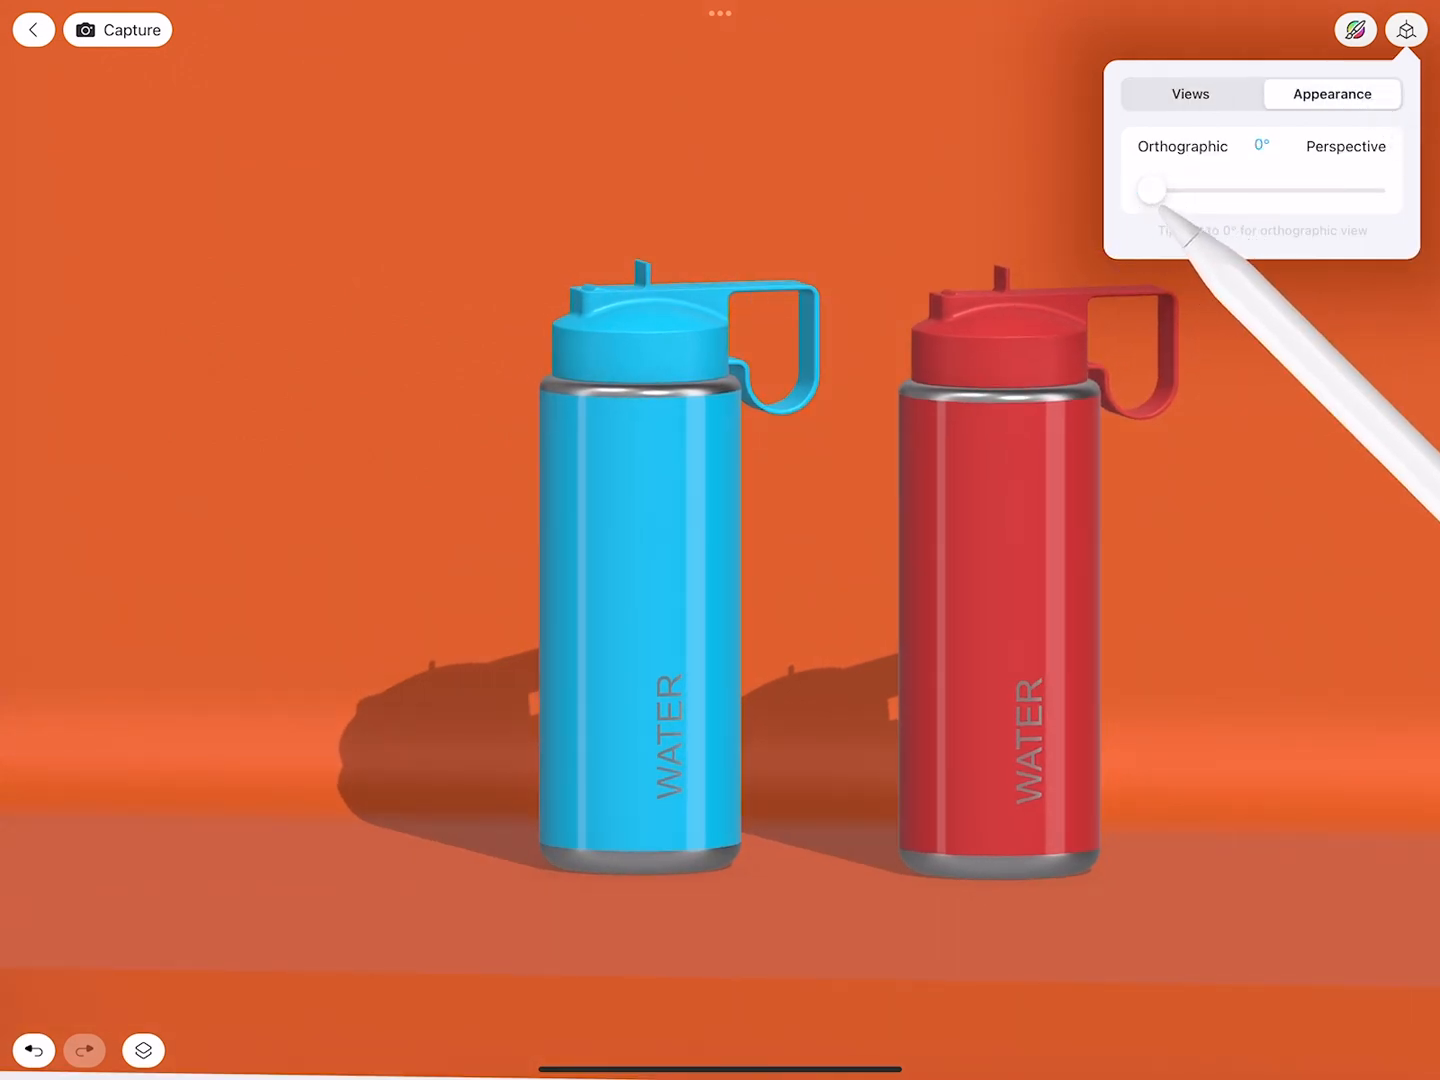
pyautogui.moveTo(1148, 190); pyautogui.dragTo(1202, 190)
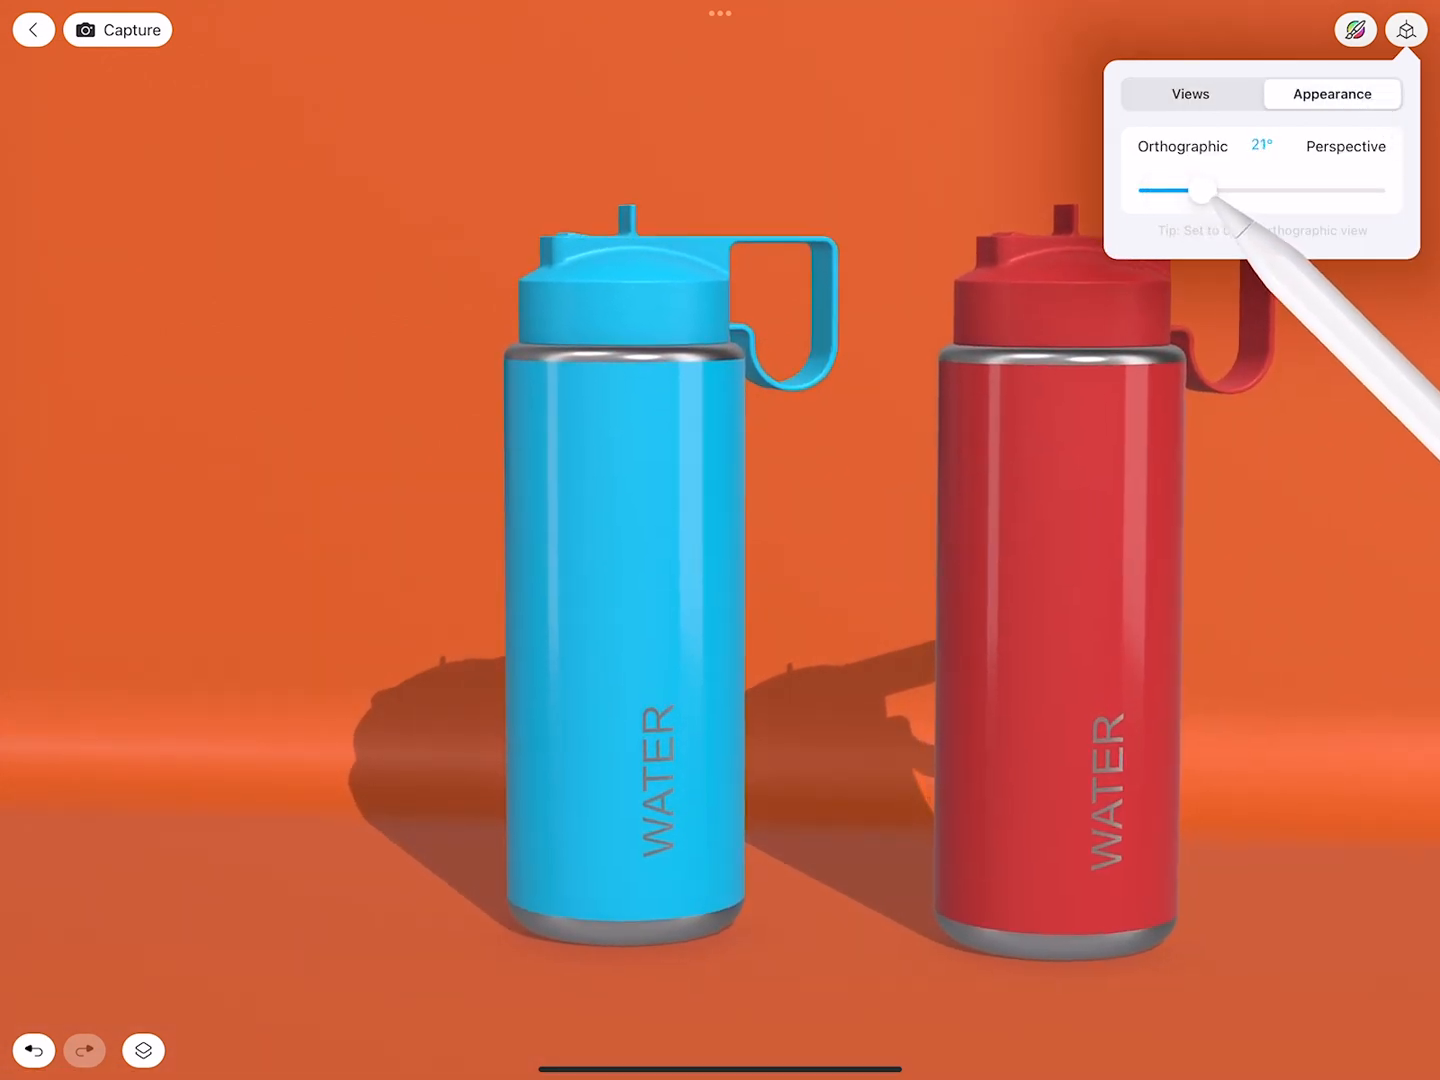
pyautogui.moveTo(1212, 190); pyautogui.dragTo(1328, 190)
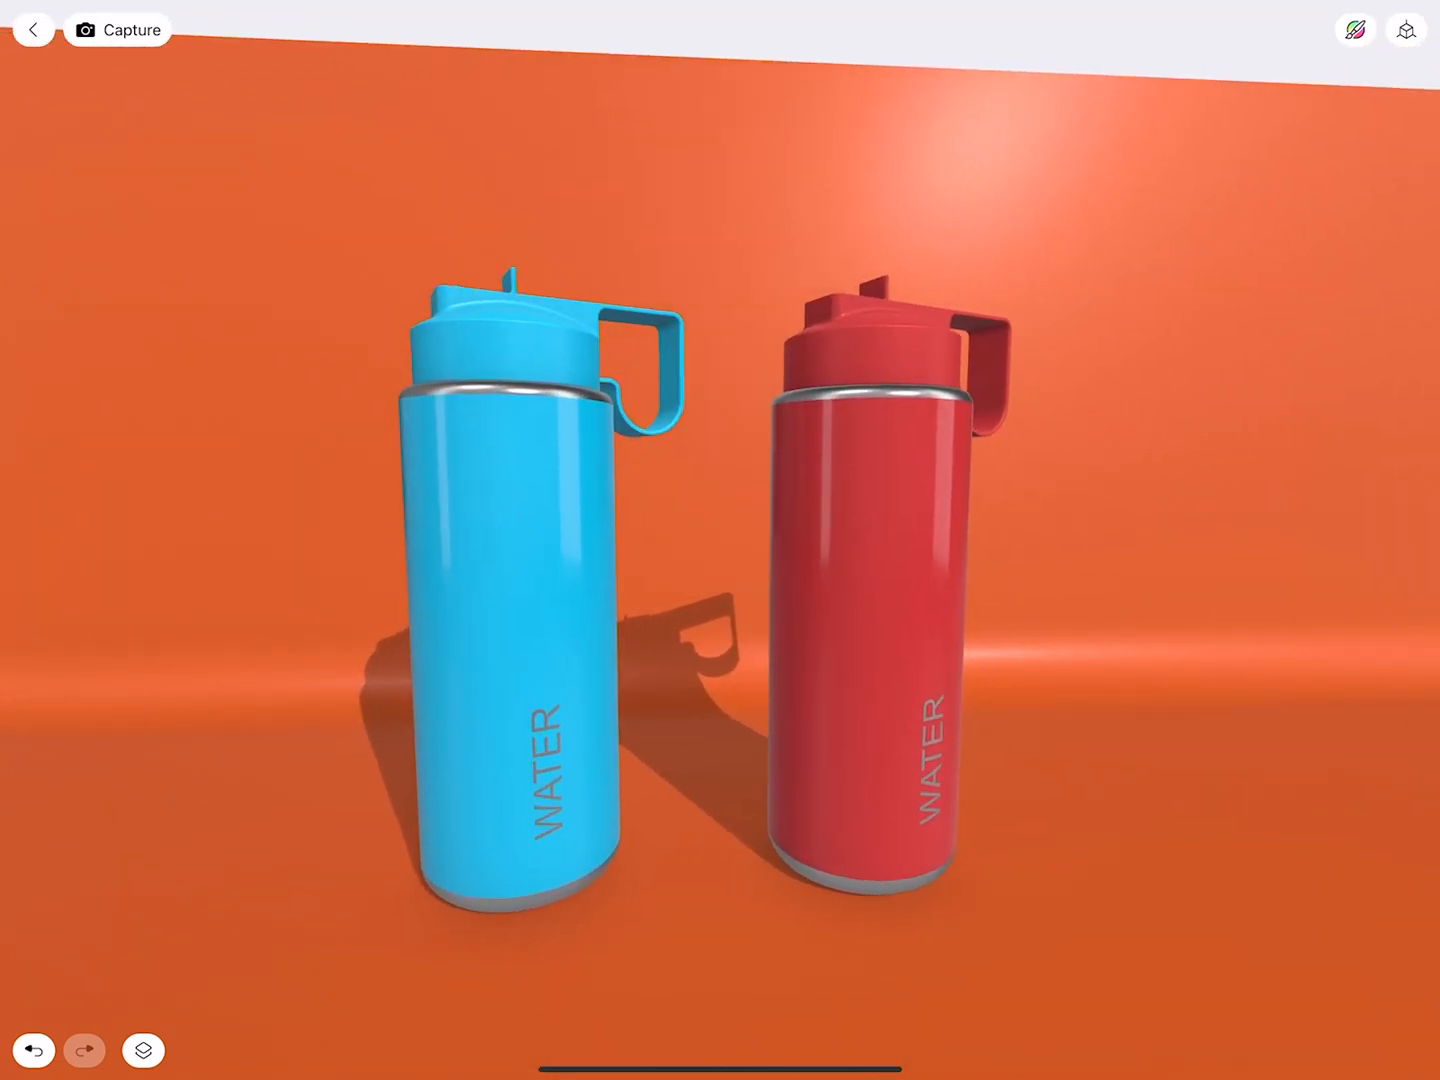
pyautogui.click(1404, 28)
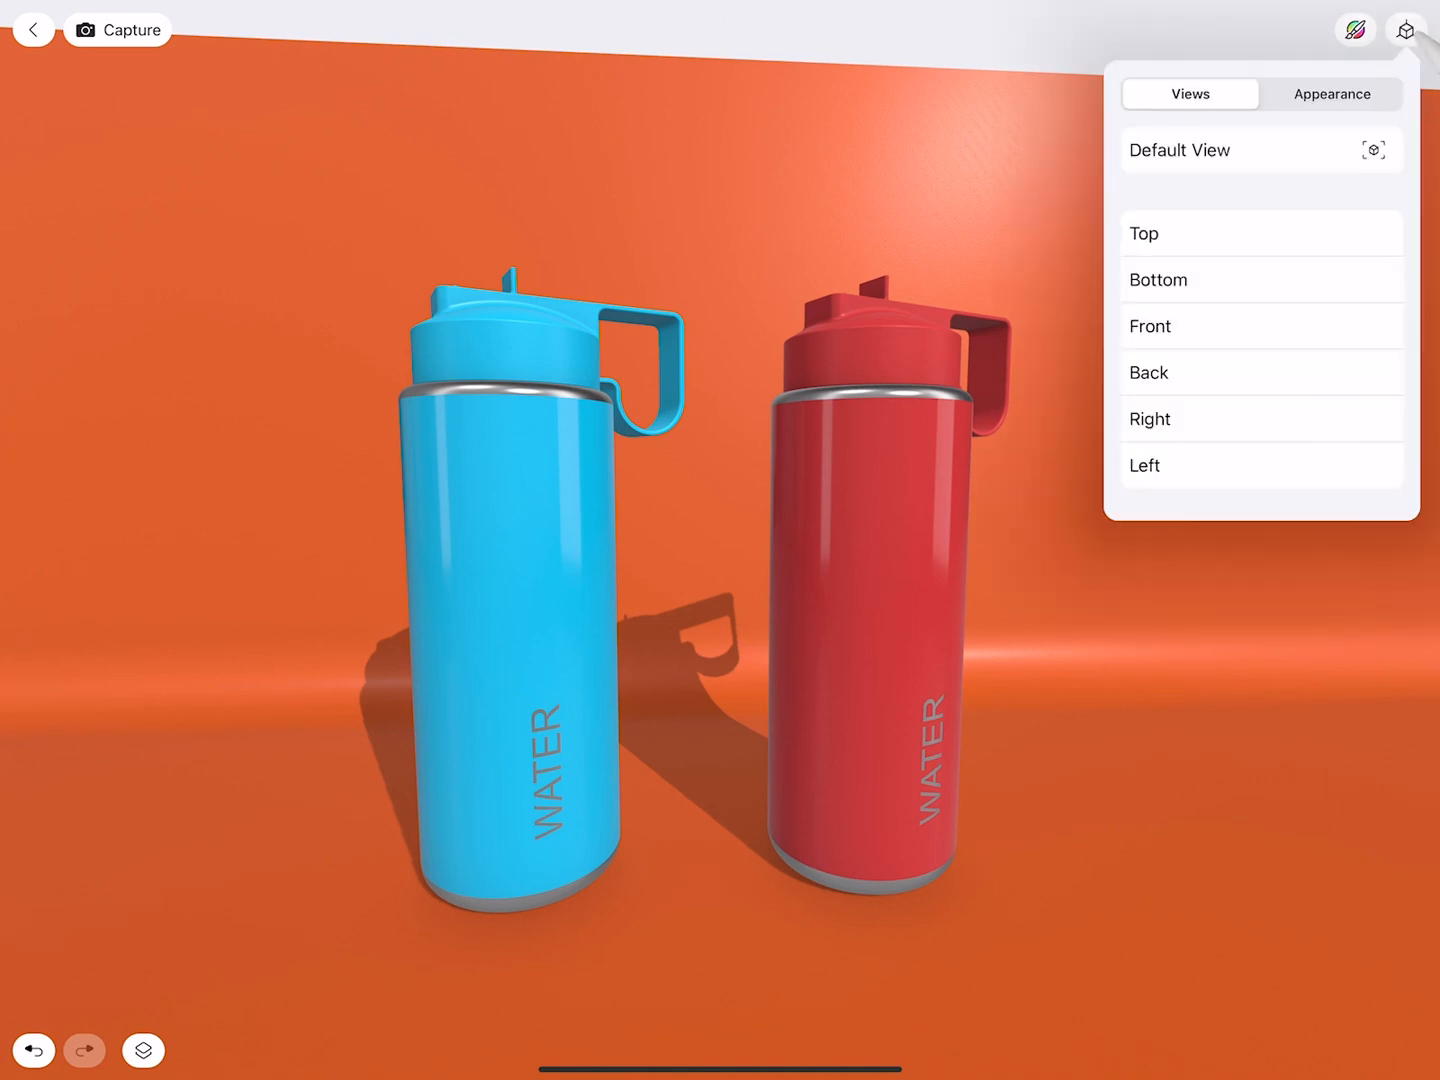
pyautogui.click(1332, 92)
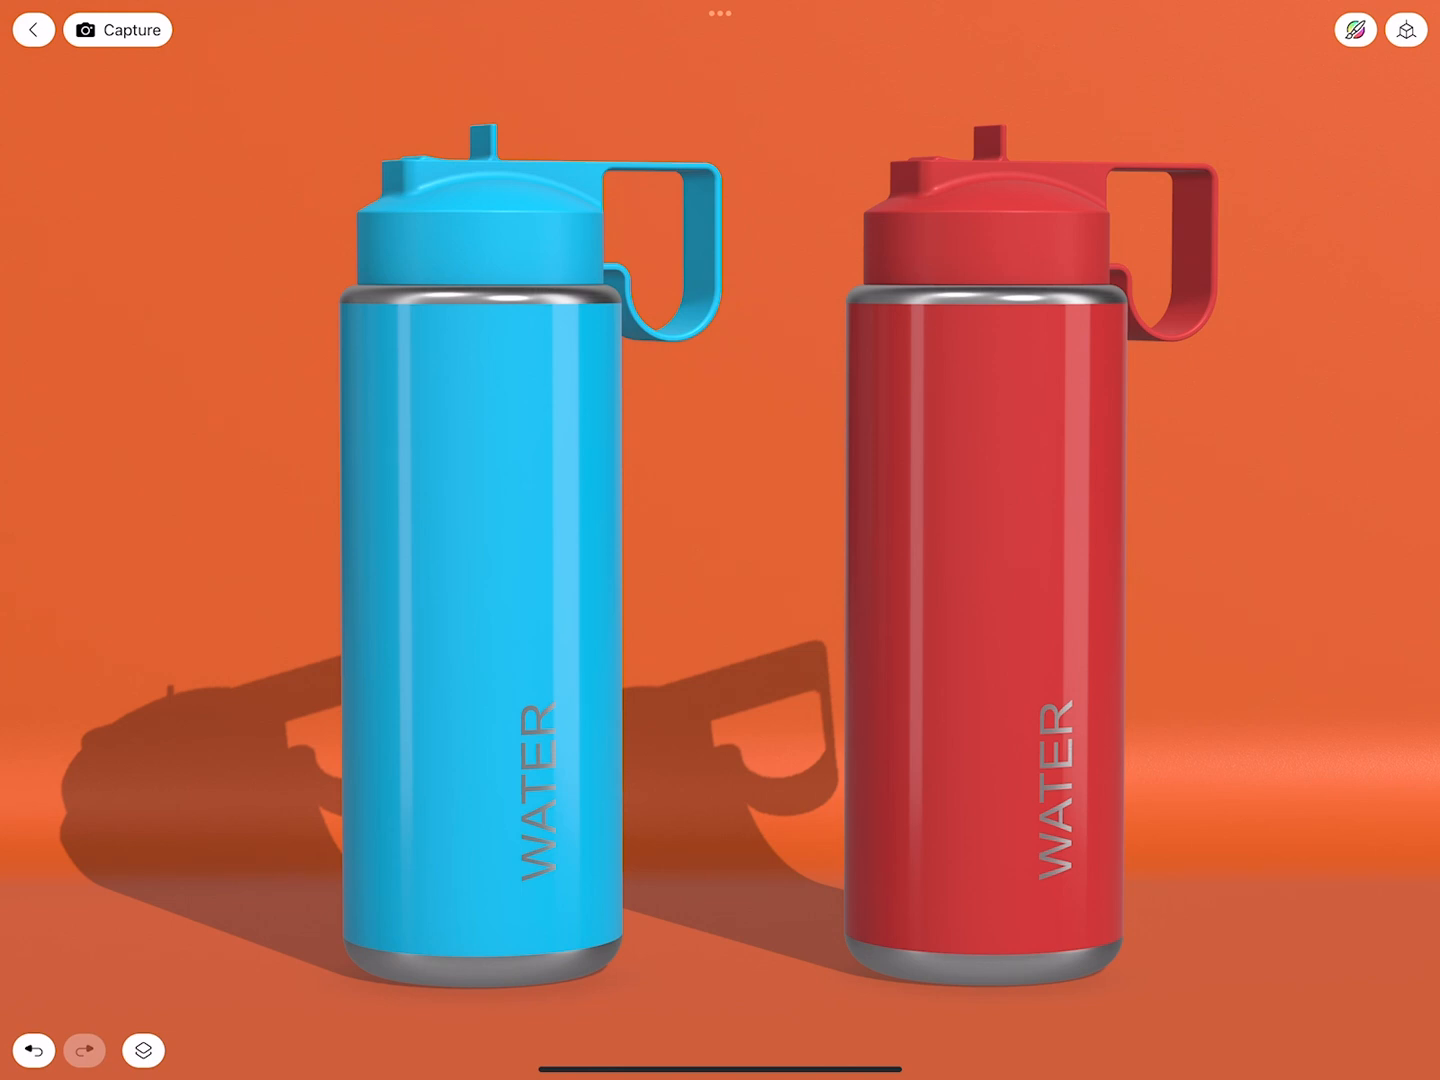
pyautogui.click(144, 1050)
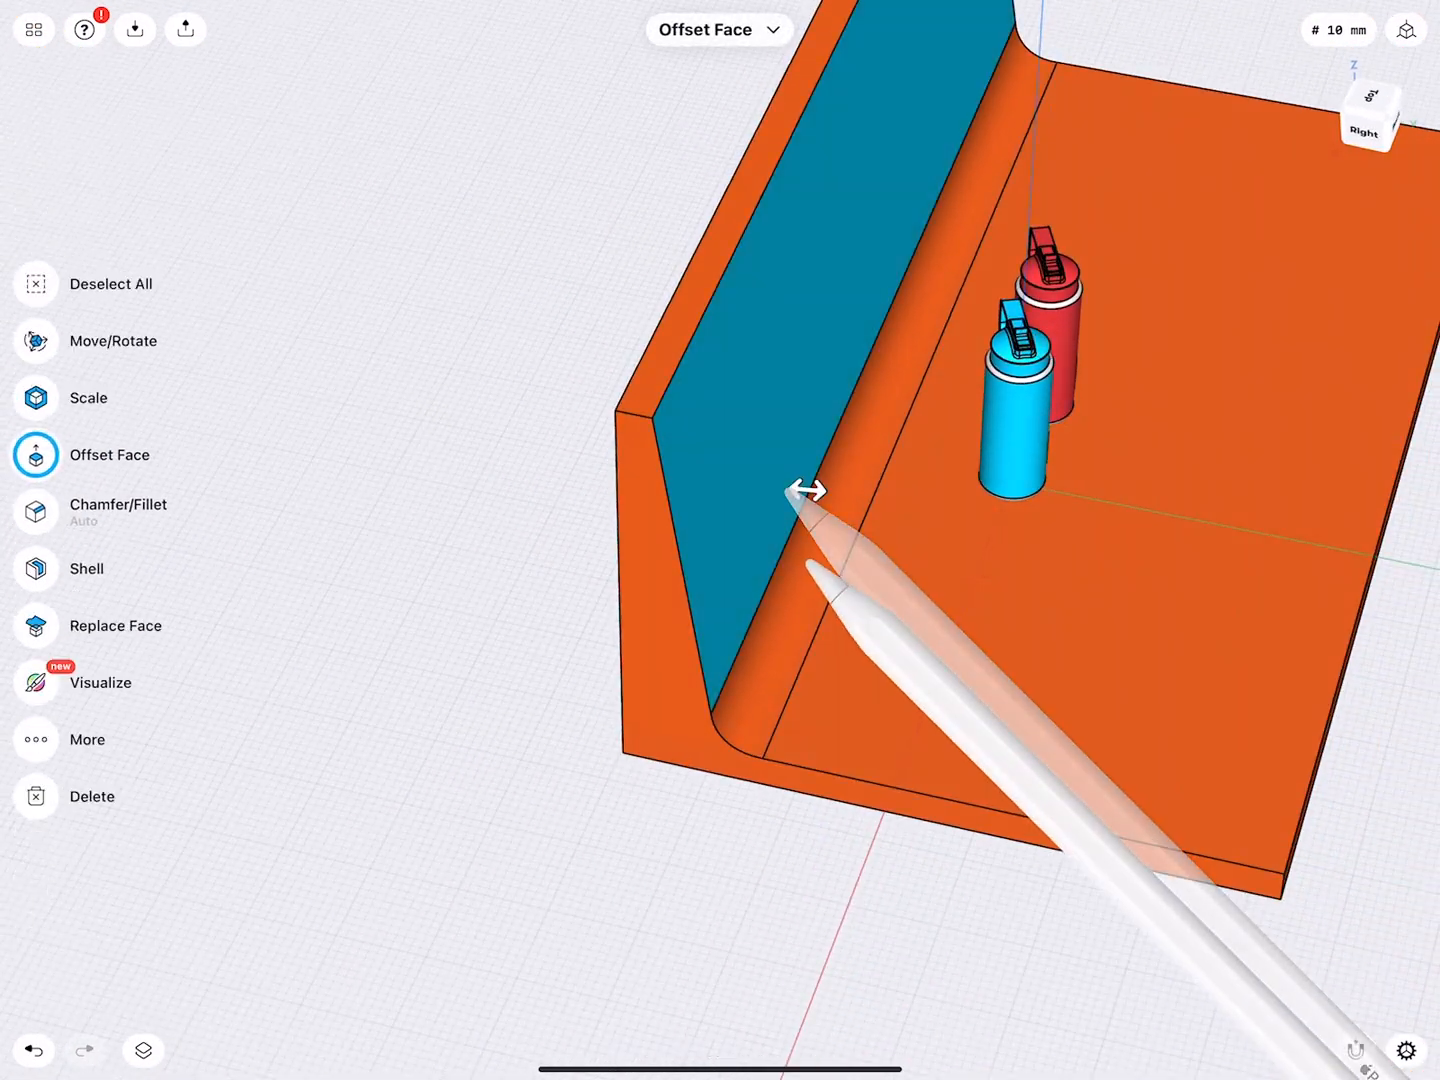
# Step: Offset the backdrop's back wall face to reposition it relative to the bottles
pyautogui.moveTo(808, 490); pyautogui.dragTo(676, 608)
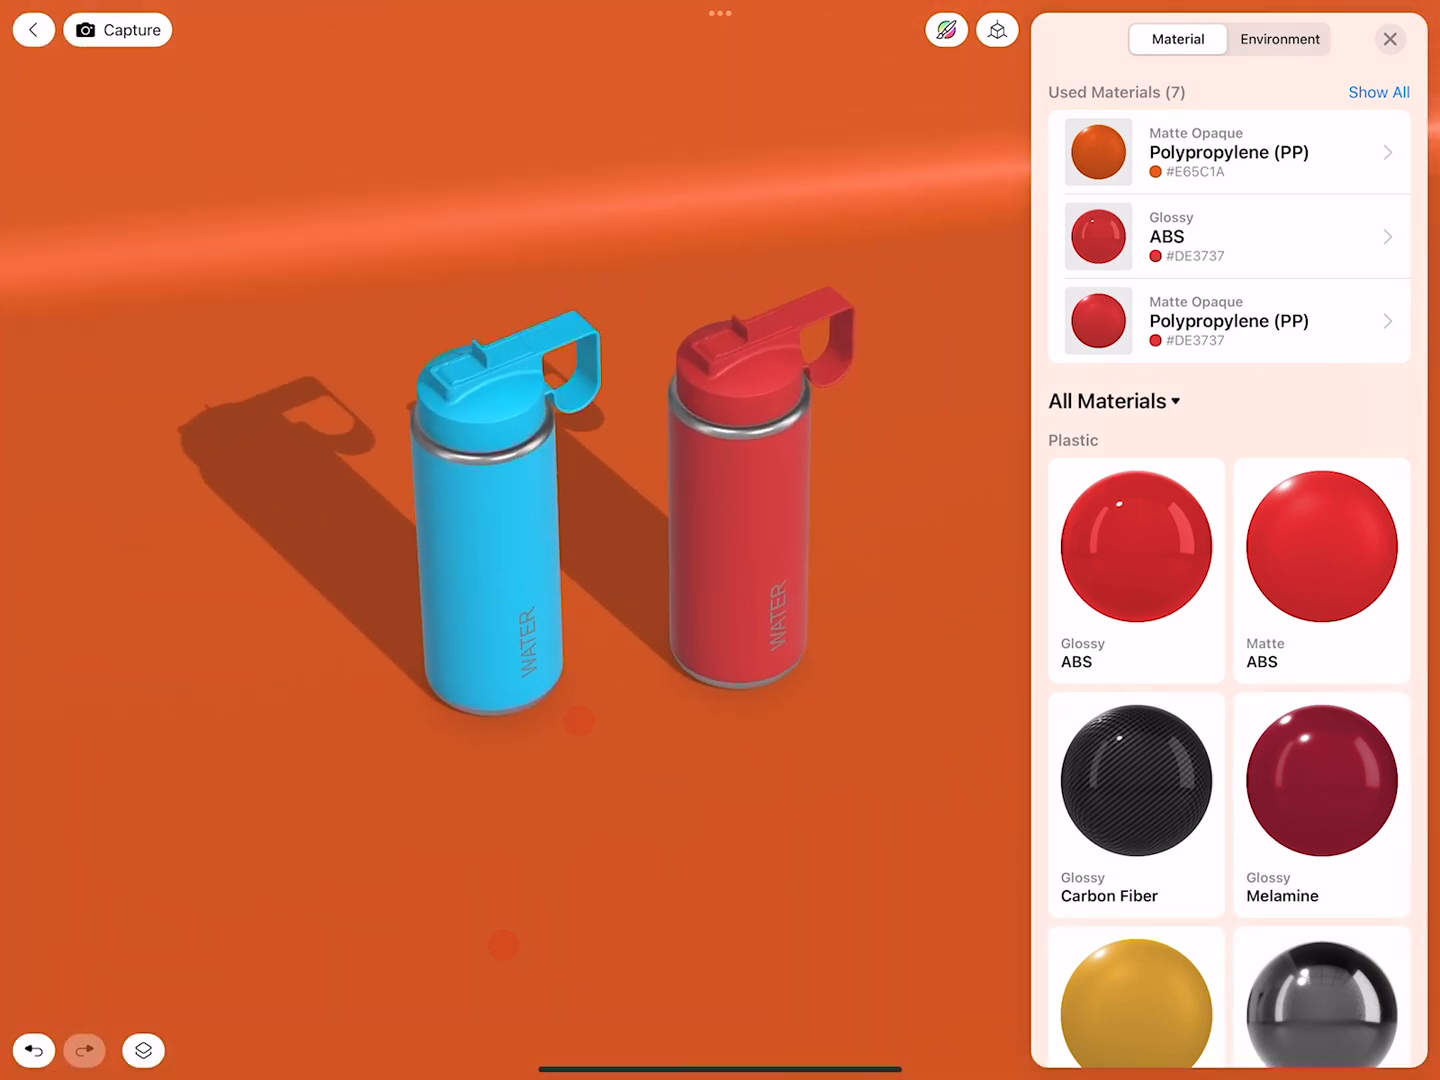
# Step: Set the backdrop's polypropylene colour to amber #FFA000 in its material properties
pyautogui.click(1388, 38)
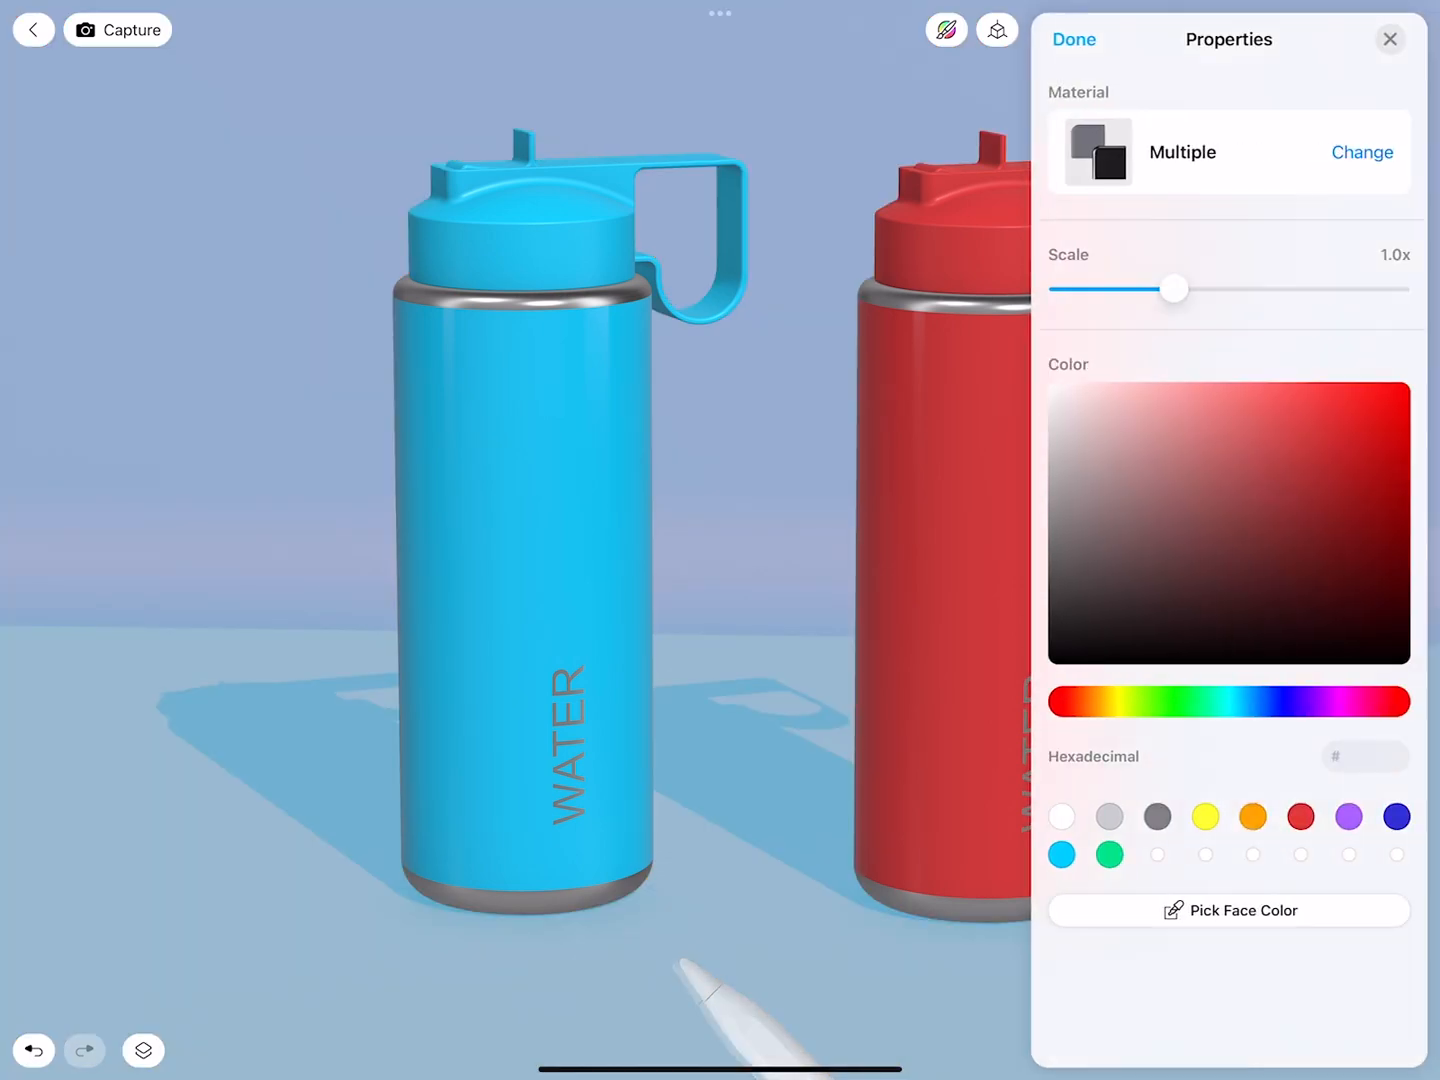
pyautogui.click(1252, 816)
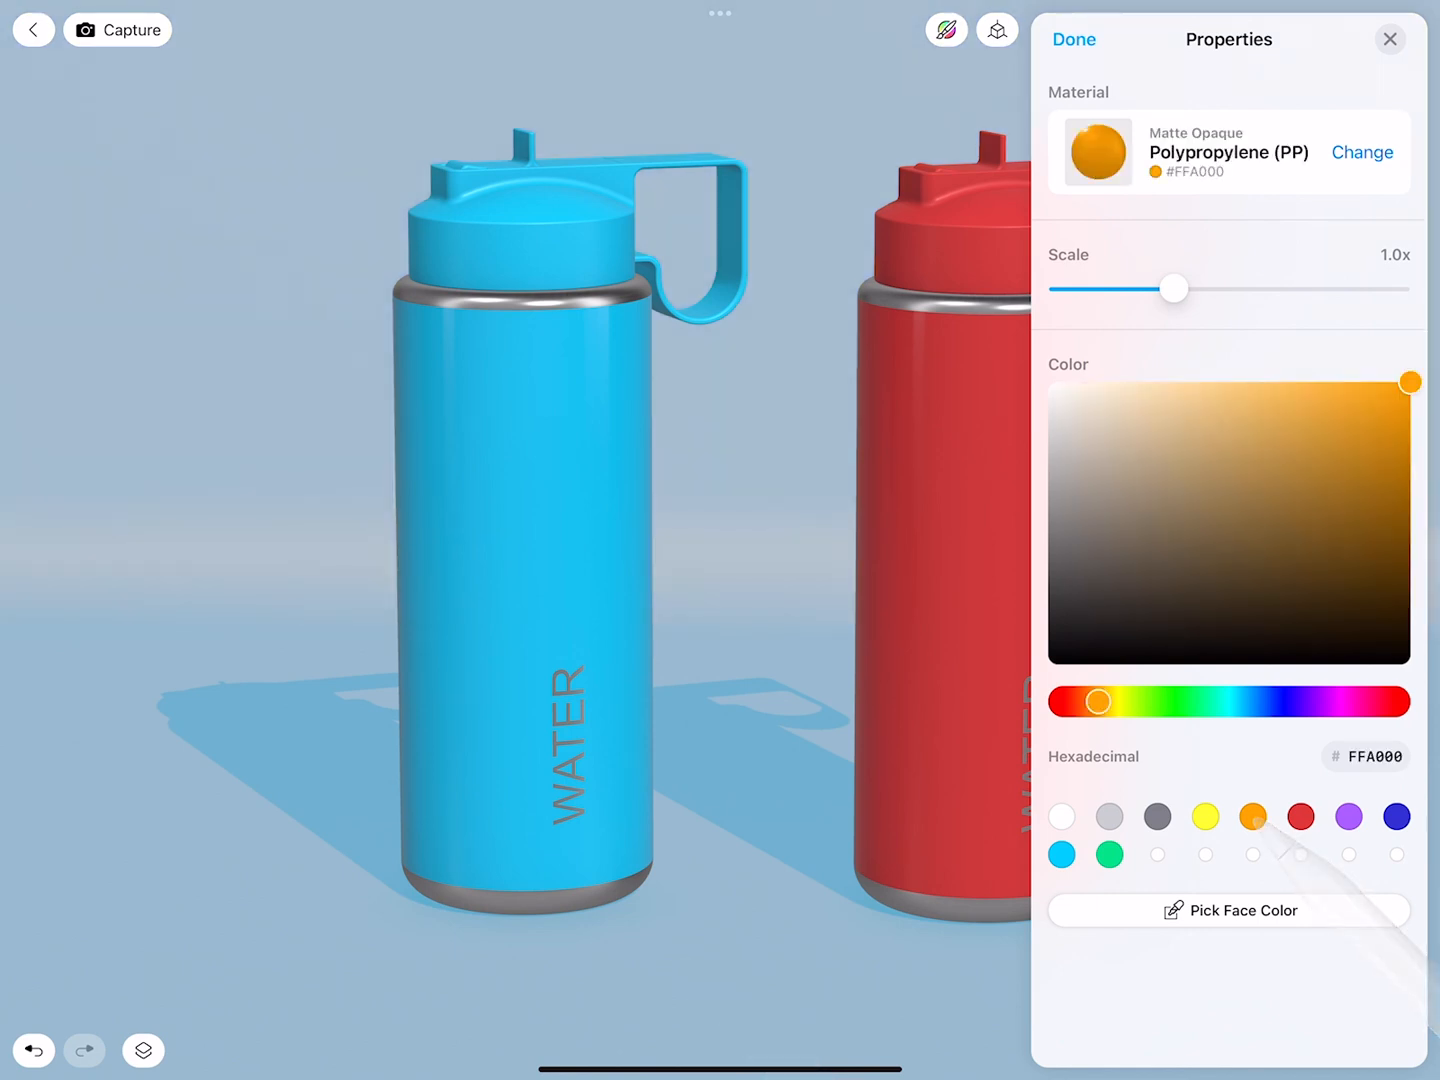